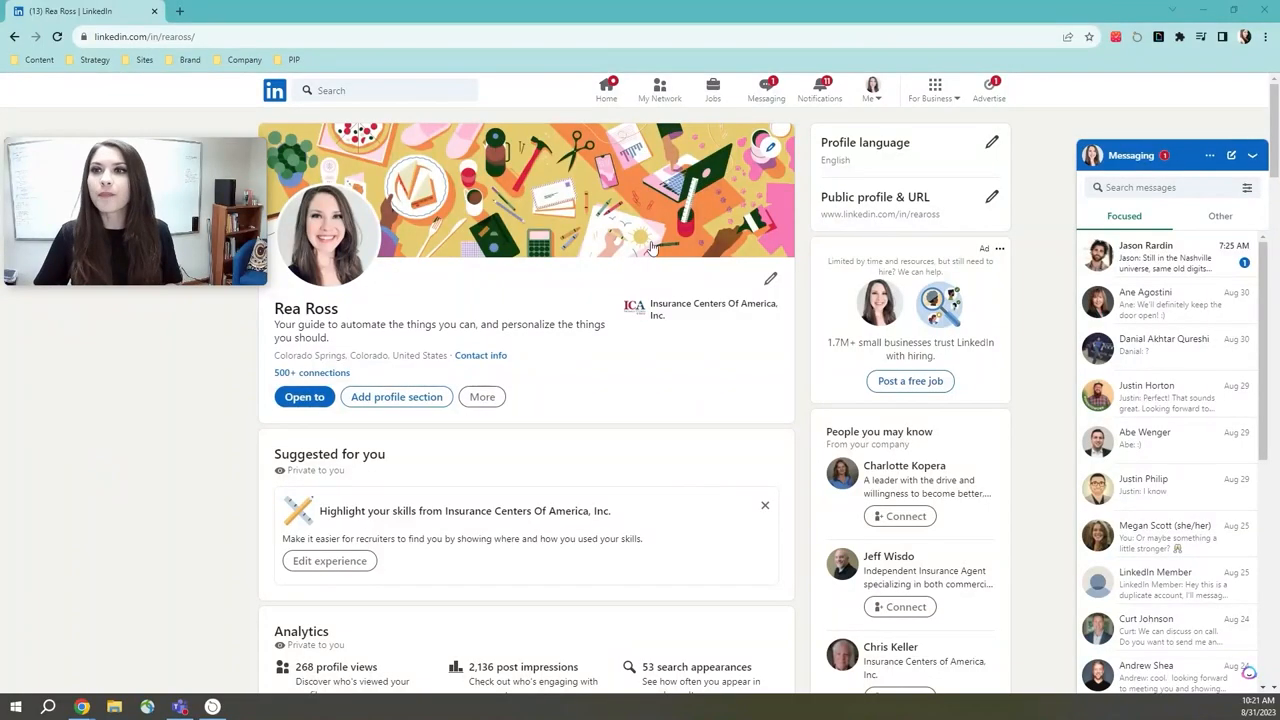
mouse_move(549, 205)
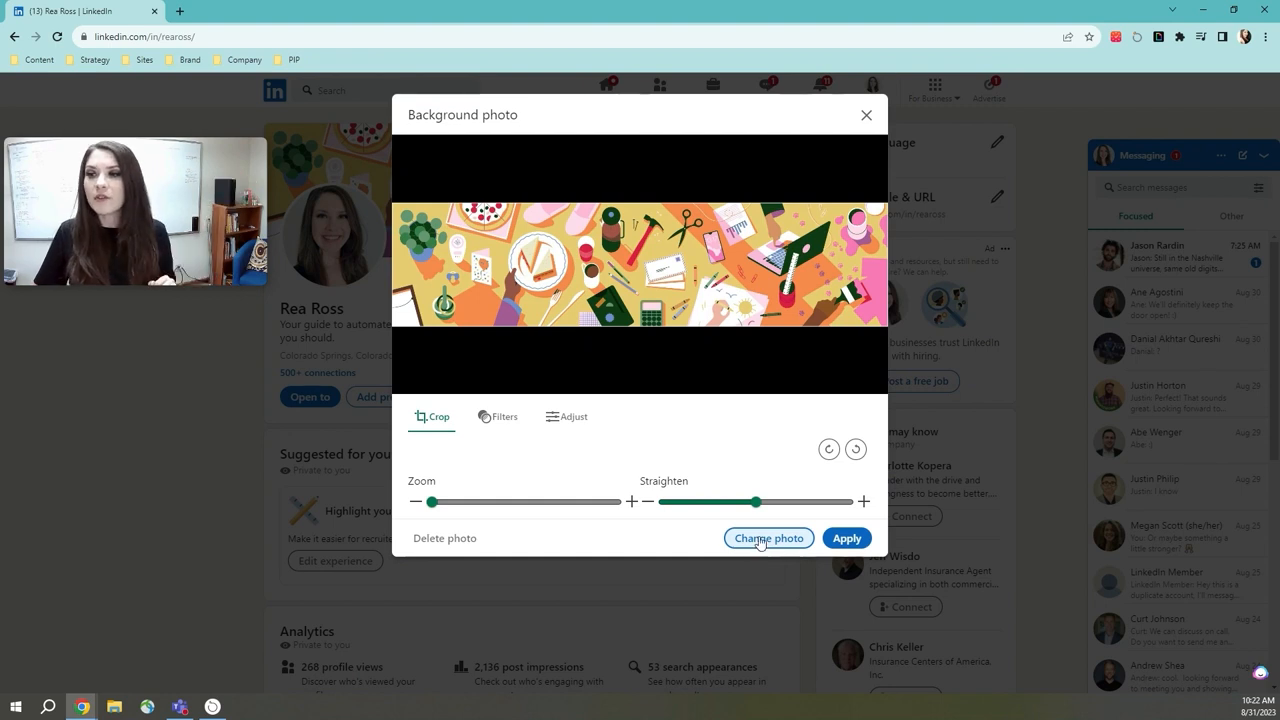
Step: Upload the PIP Banner image from the Desktop and apply it as the profile background
click(768, 538)
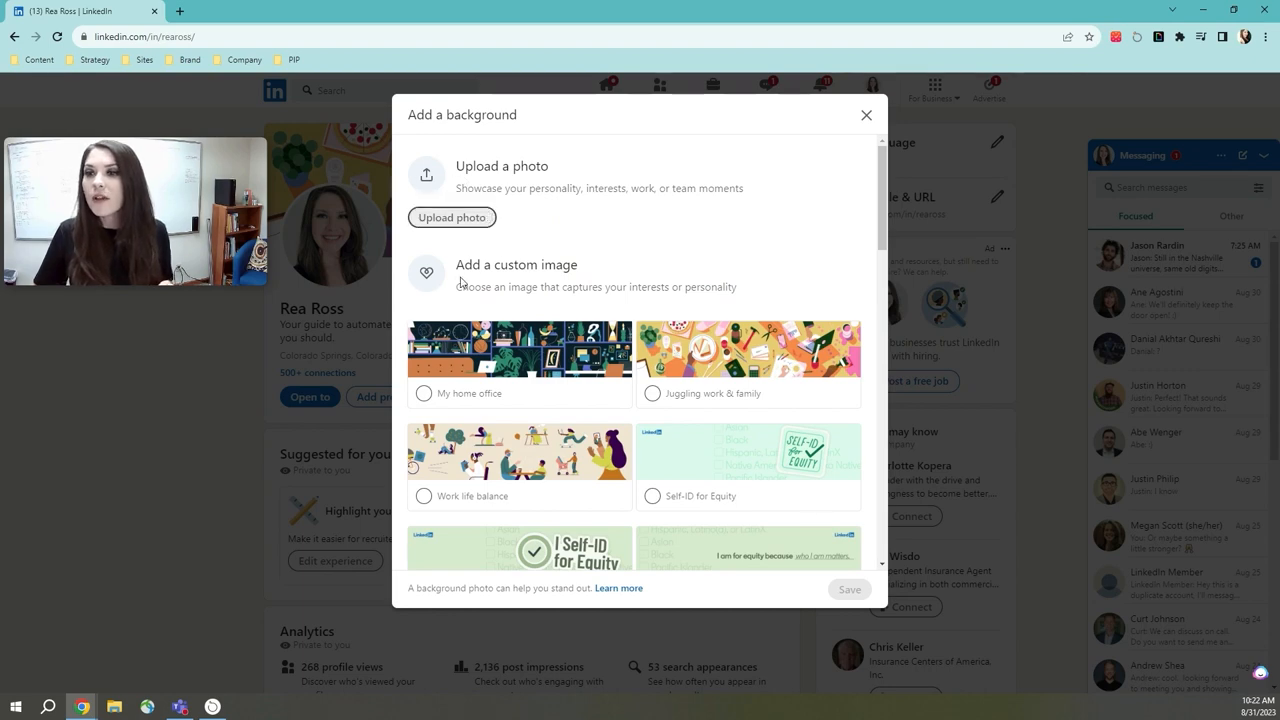
mouse_move(657, 466)
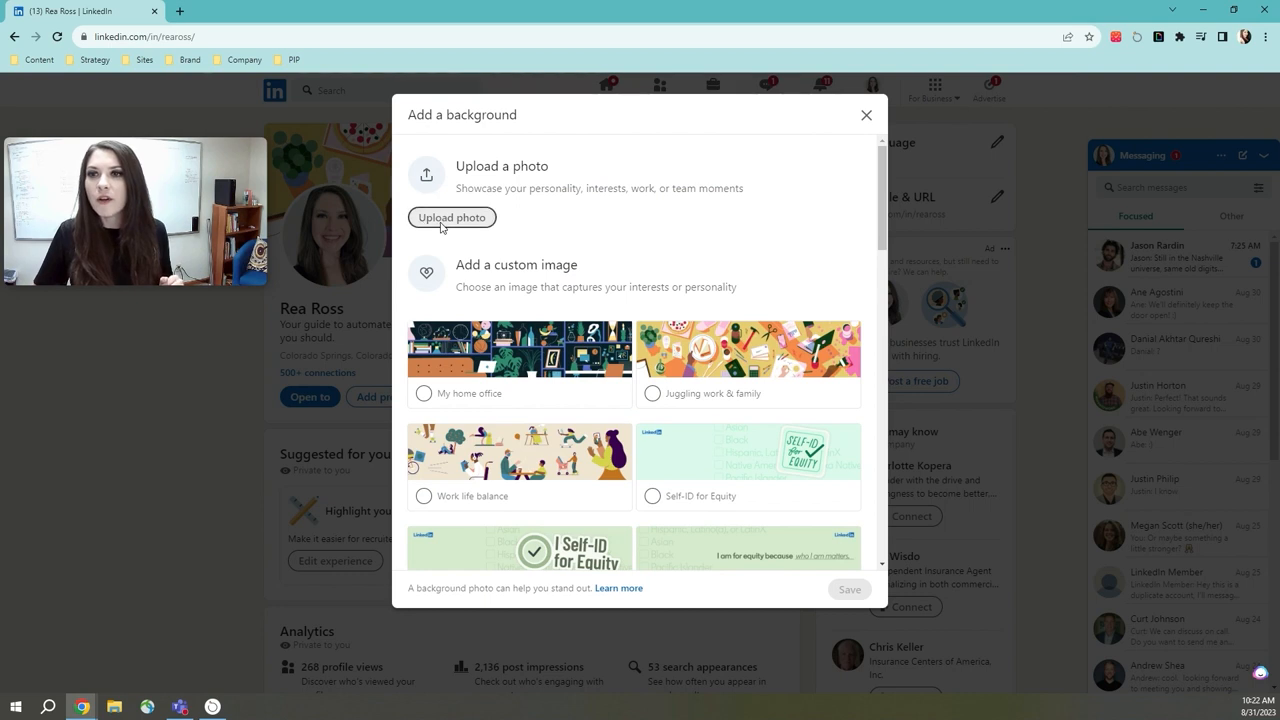
click(452, 217)
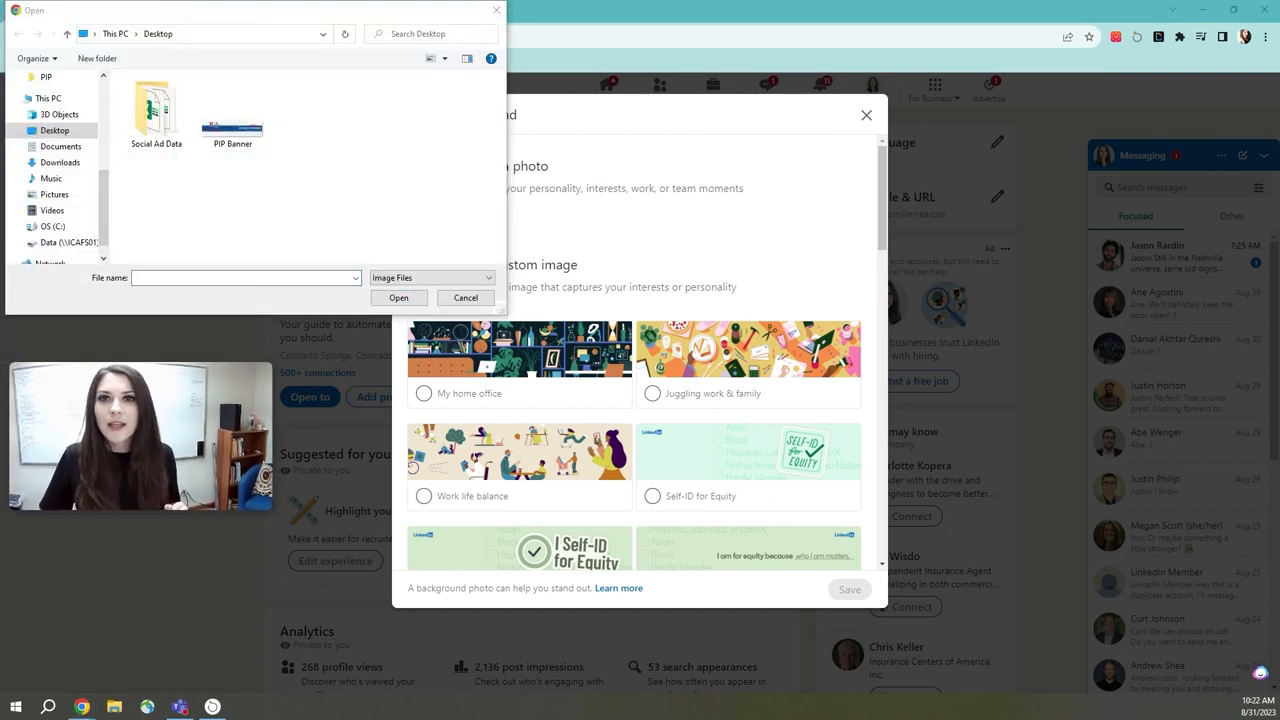
click(232, 112)
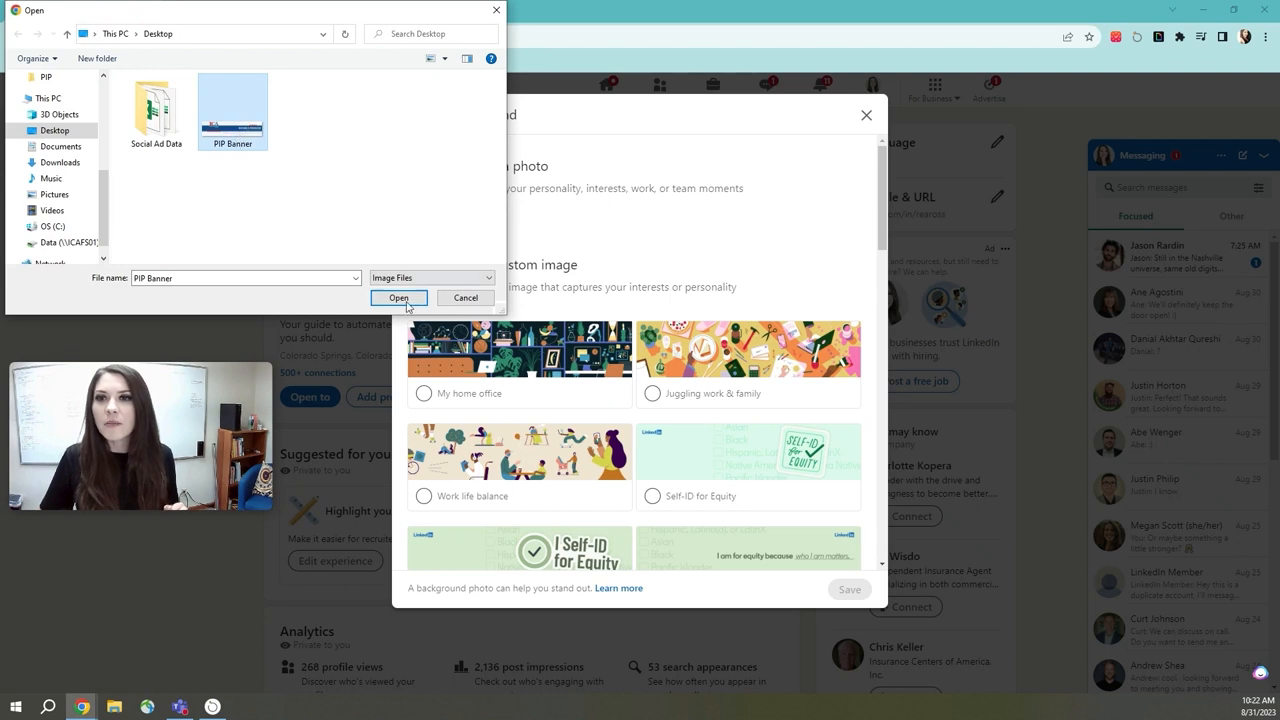
click(398, 297)
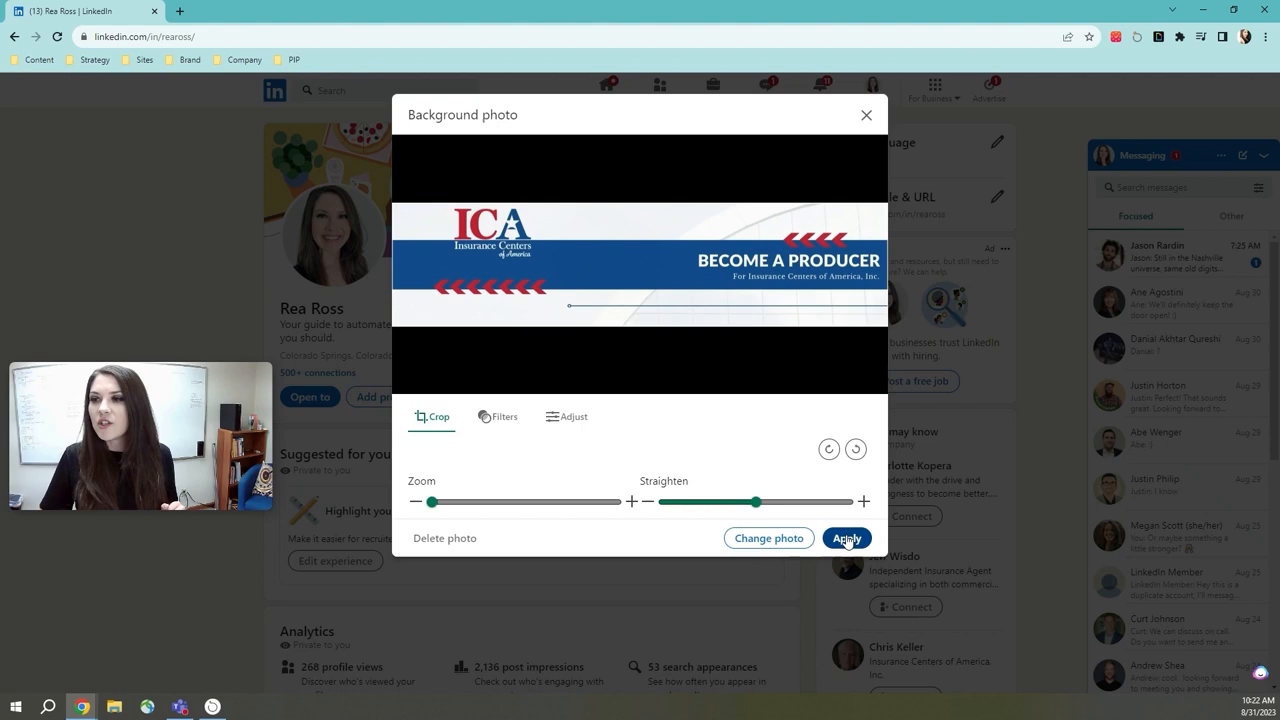
click(846, 538)
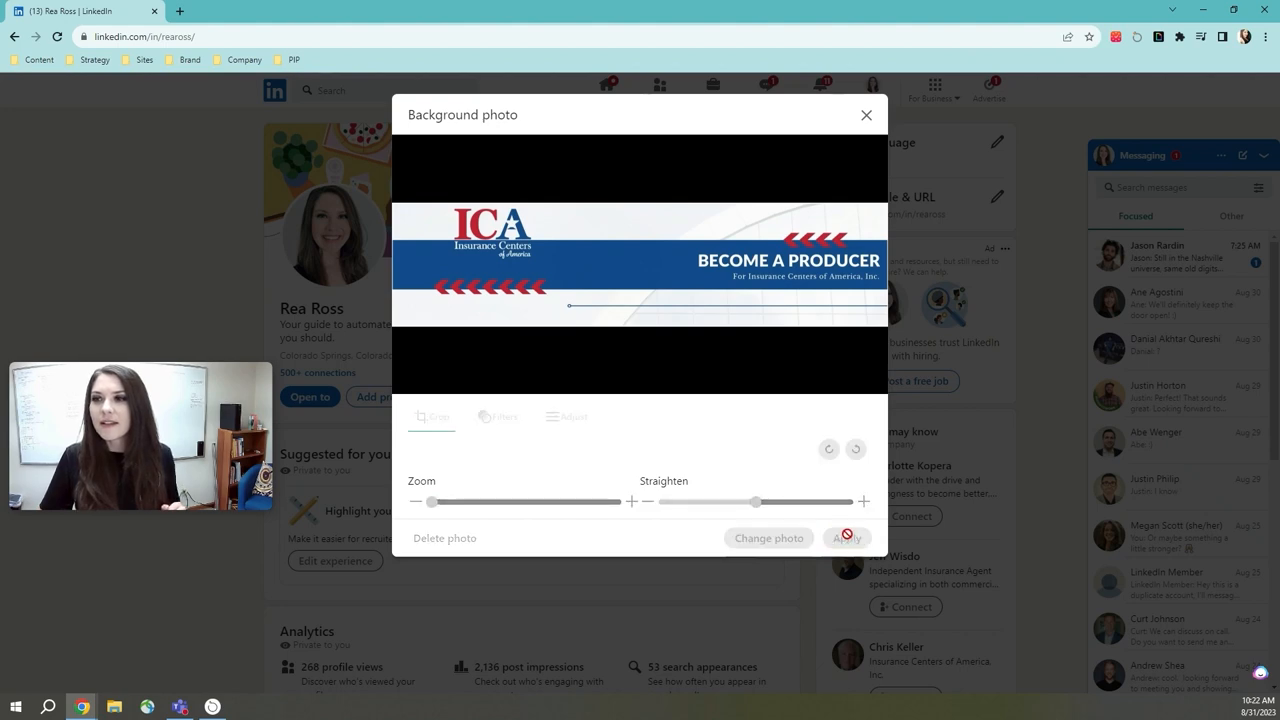
click(845, 538)
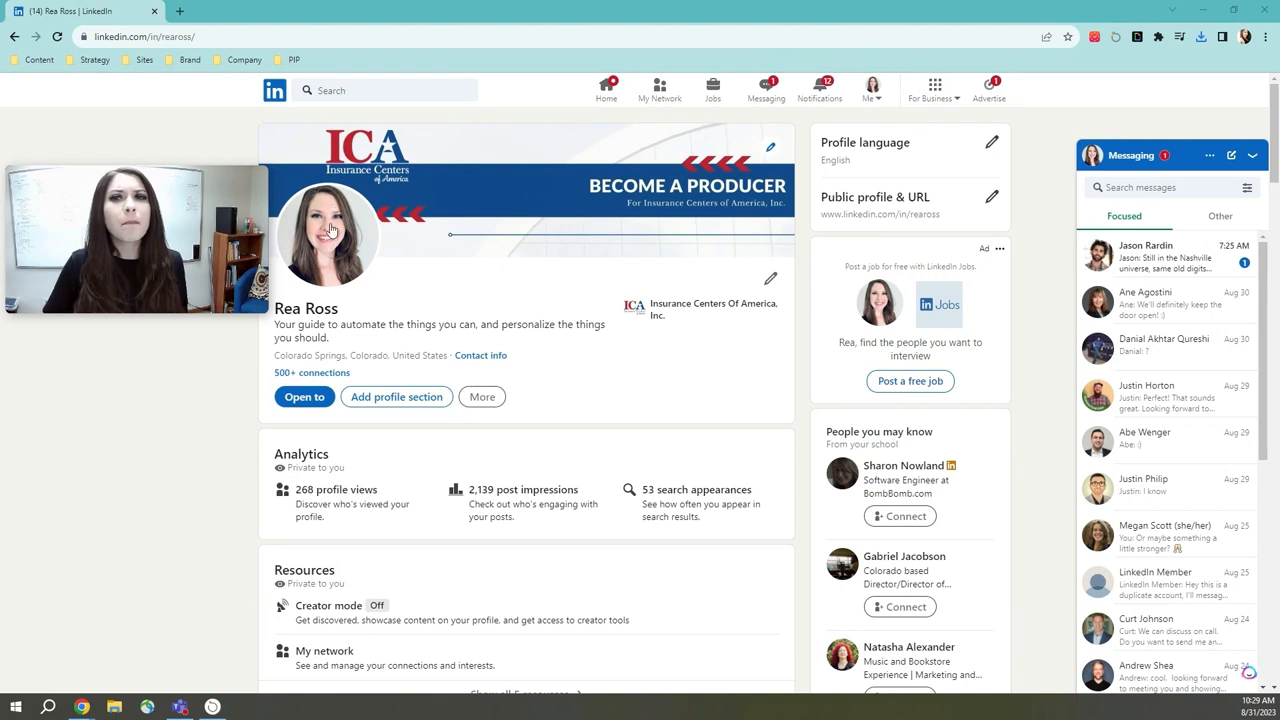
mouse_move(363, 293)
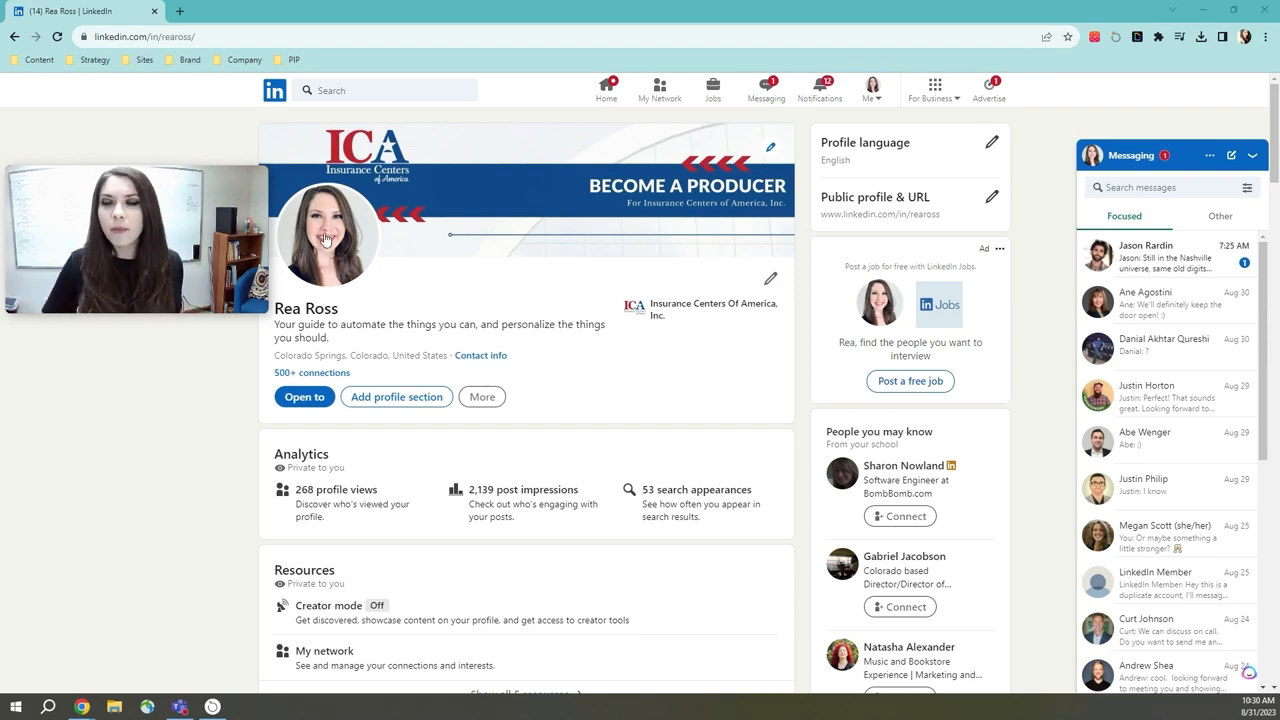
Step: From the current profile picture, bring up the Add photo prompt to upload a headshot
click(325, 235)
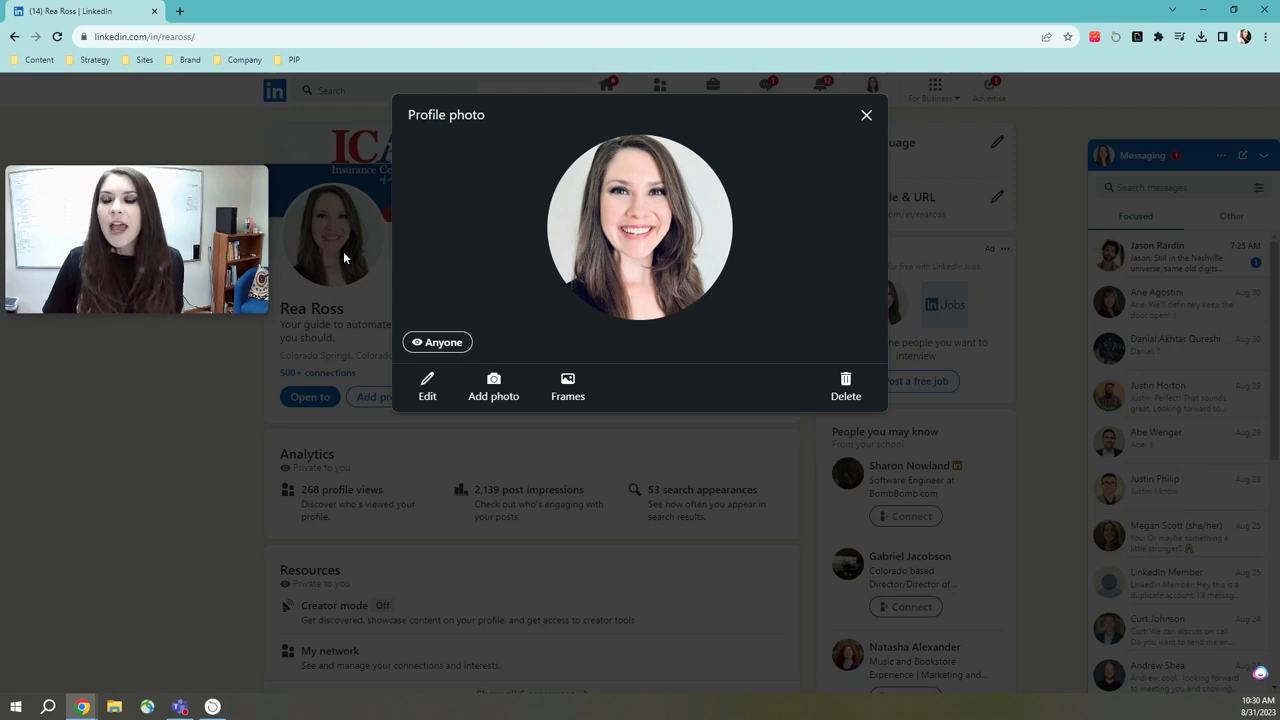
mouse_move(493, 388)
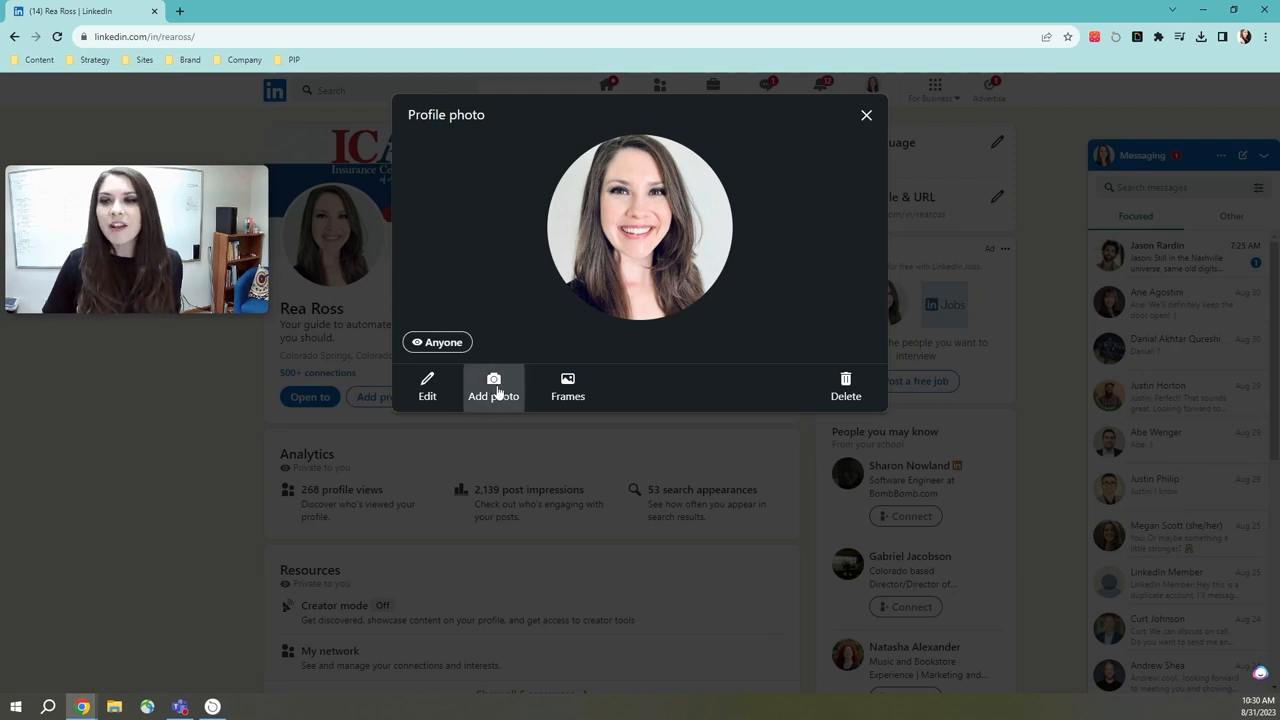
click(493, 388)
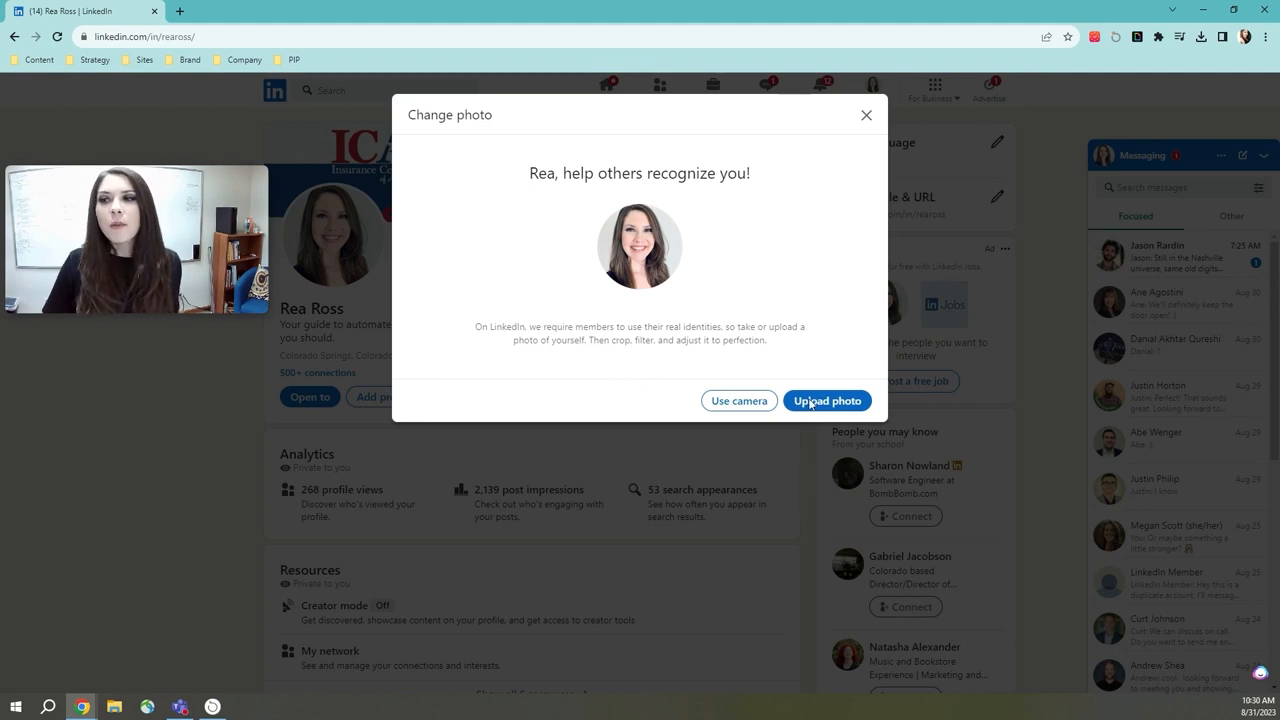
click(827, 400)
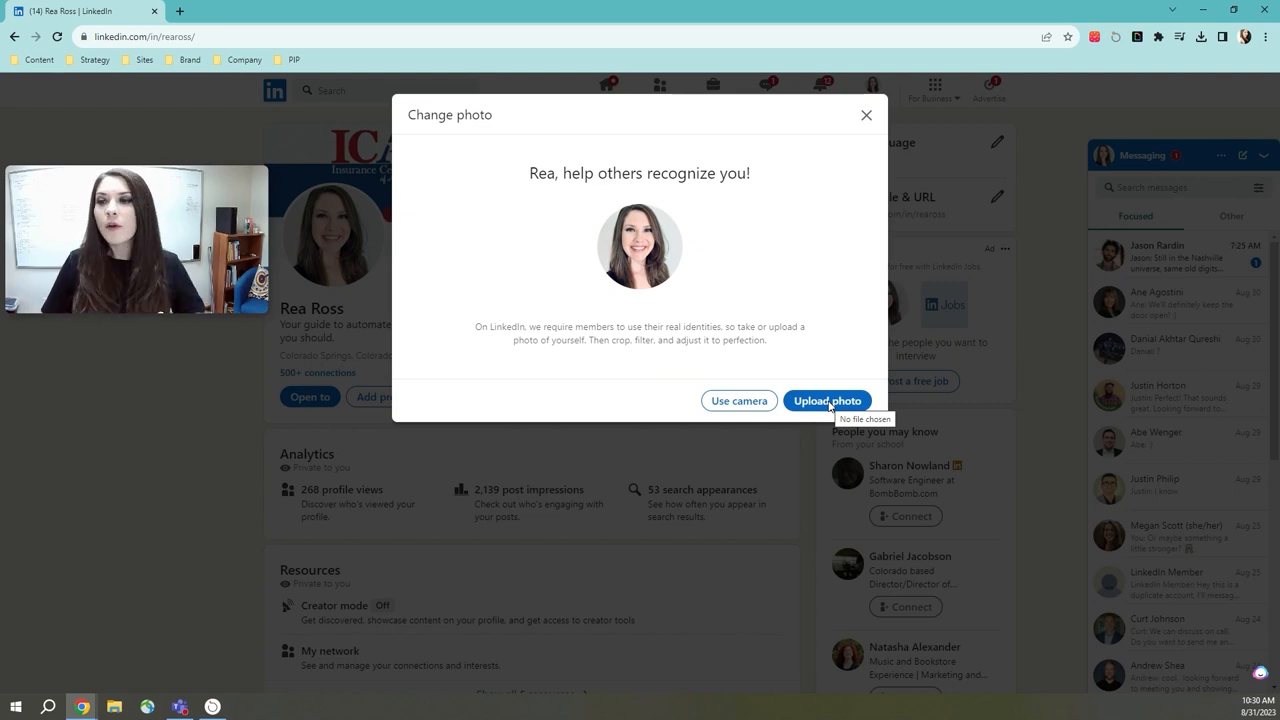
mouse_move(739, 400)
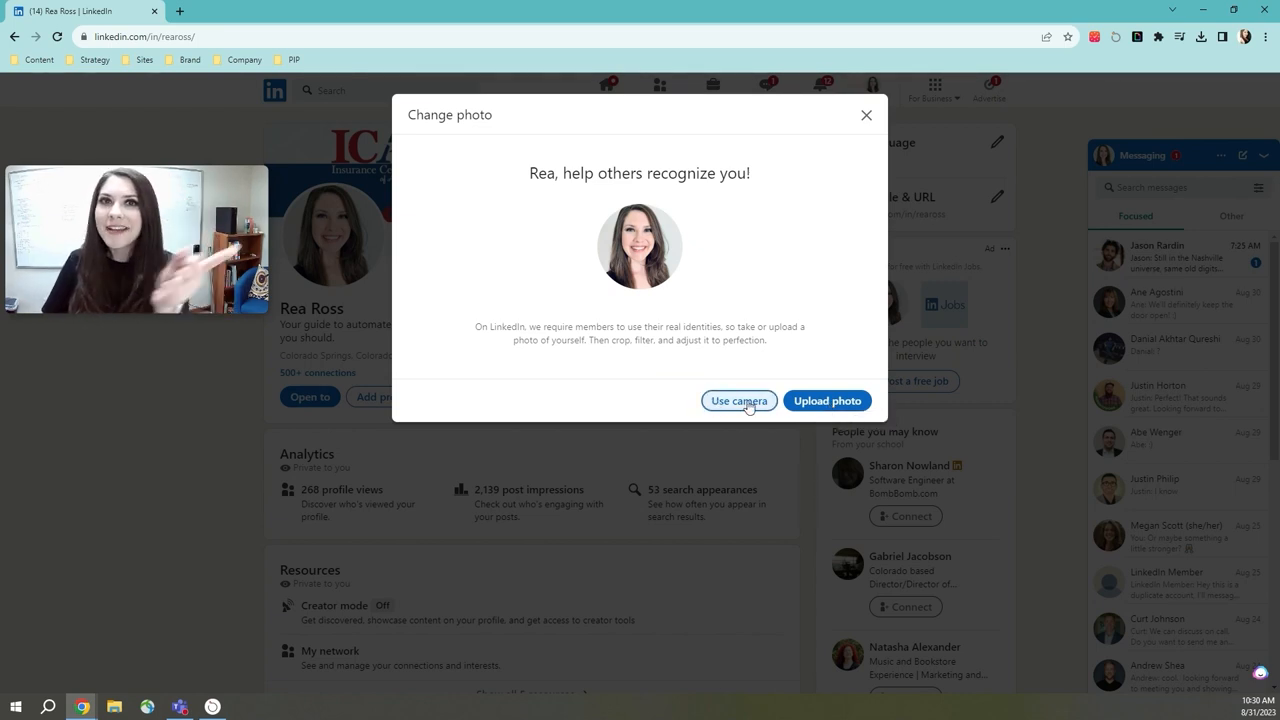
mouse_move(827, 401)
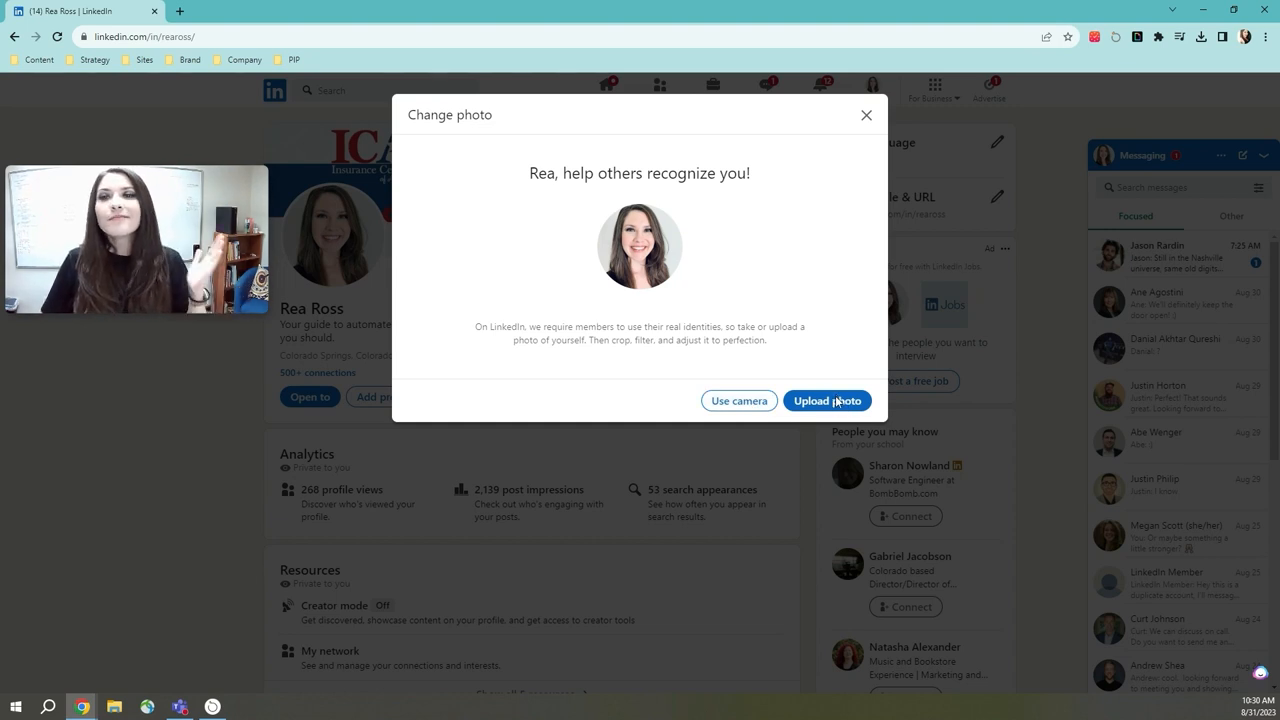
click(827, 400)
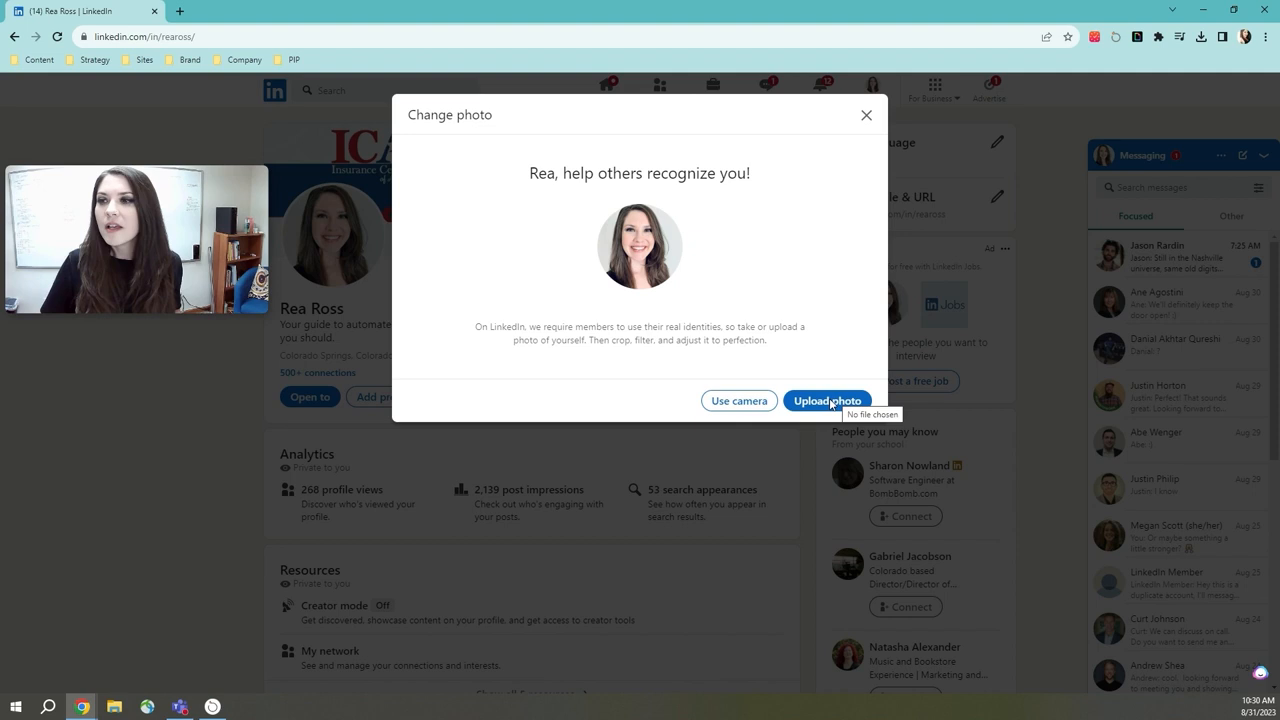
Step: Upload the Professional Me picture, reset its zoom, and save it as profile photo
click(827, 400)
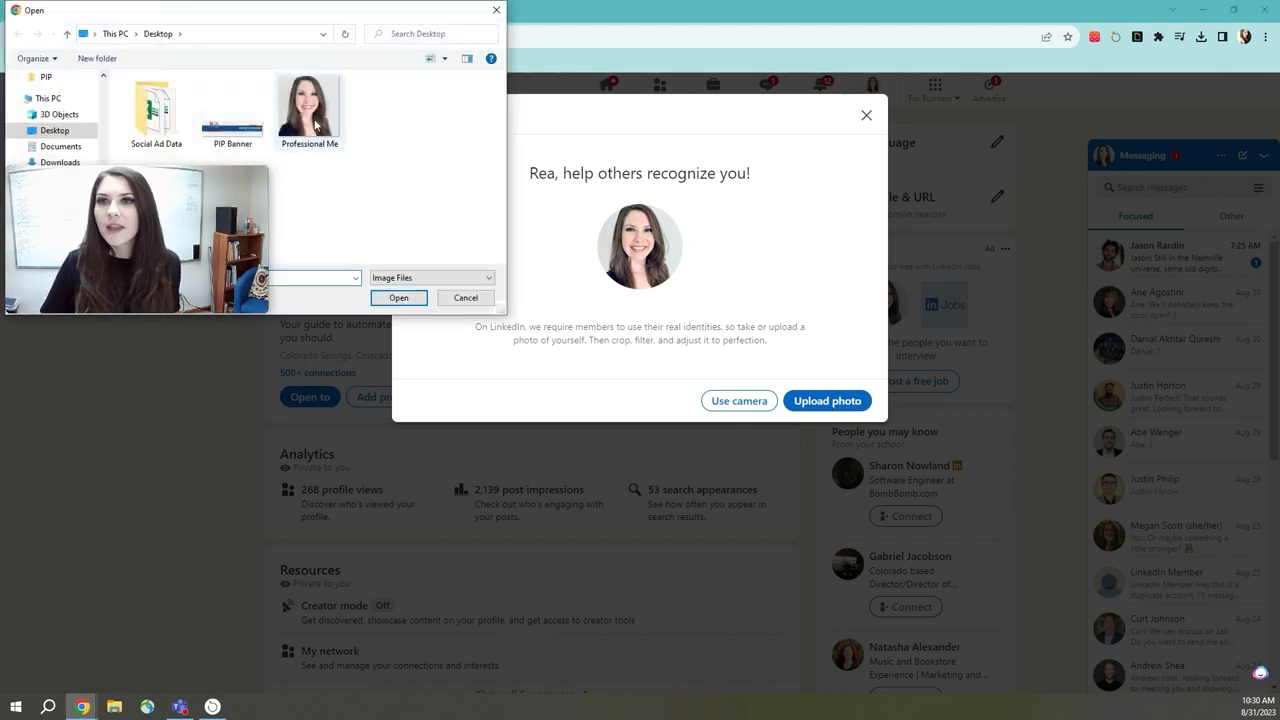
mouse_move(310, 110)
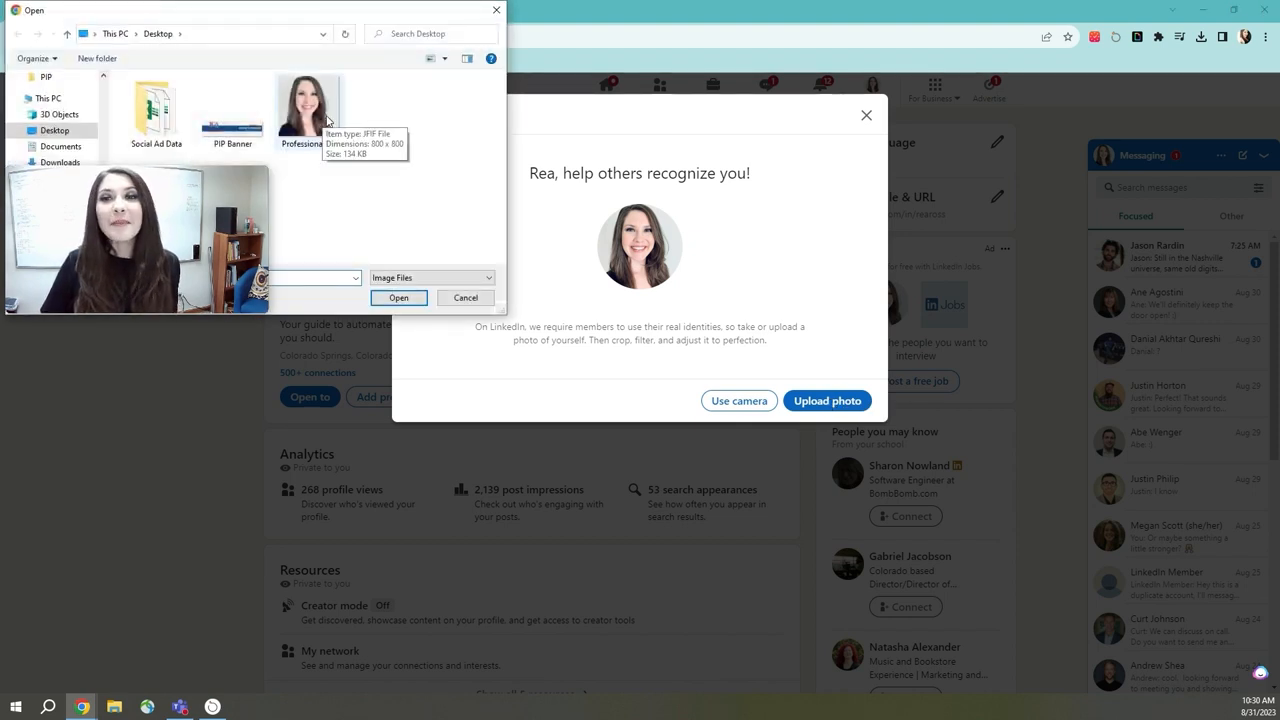
click(398, 297)
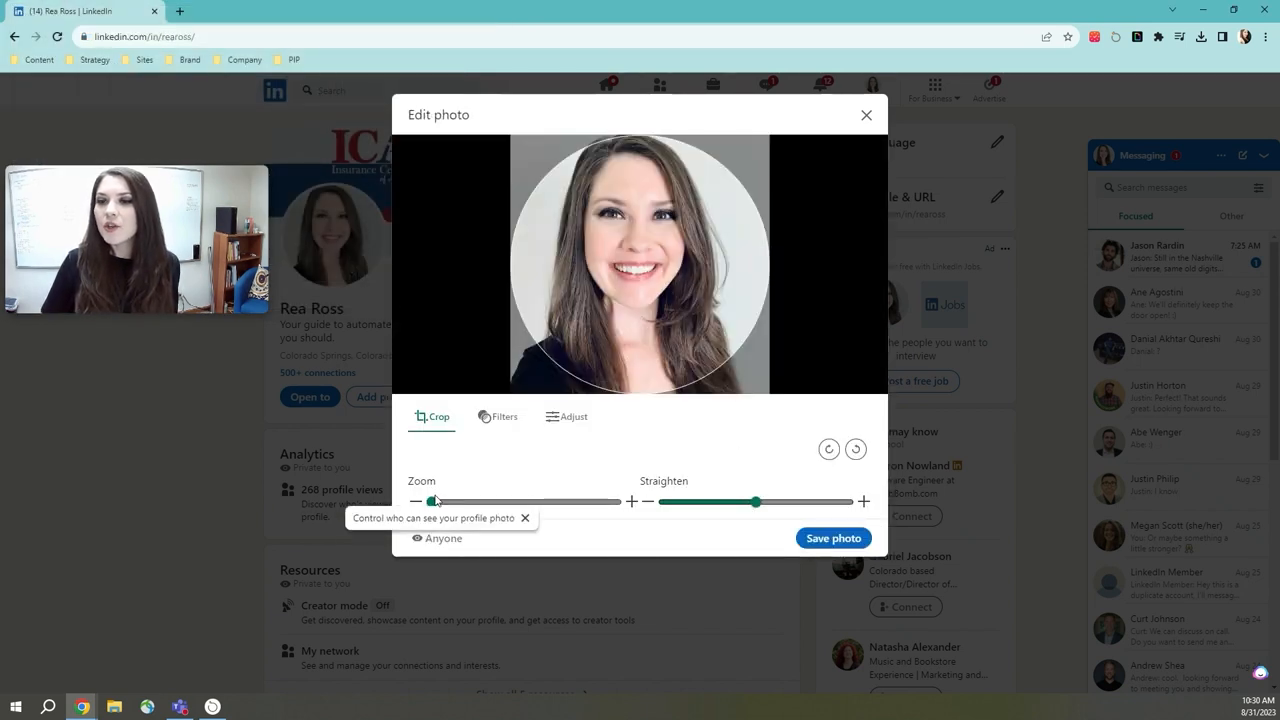
drag(437, 501, 455, 501)
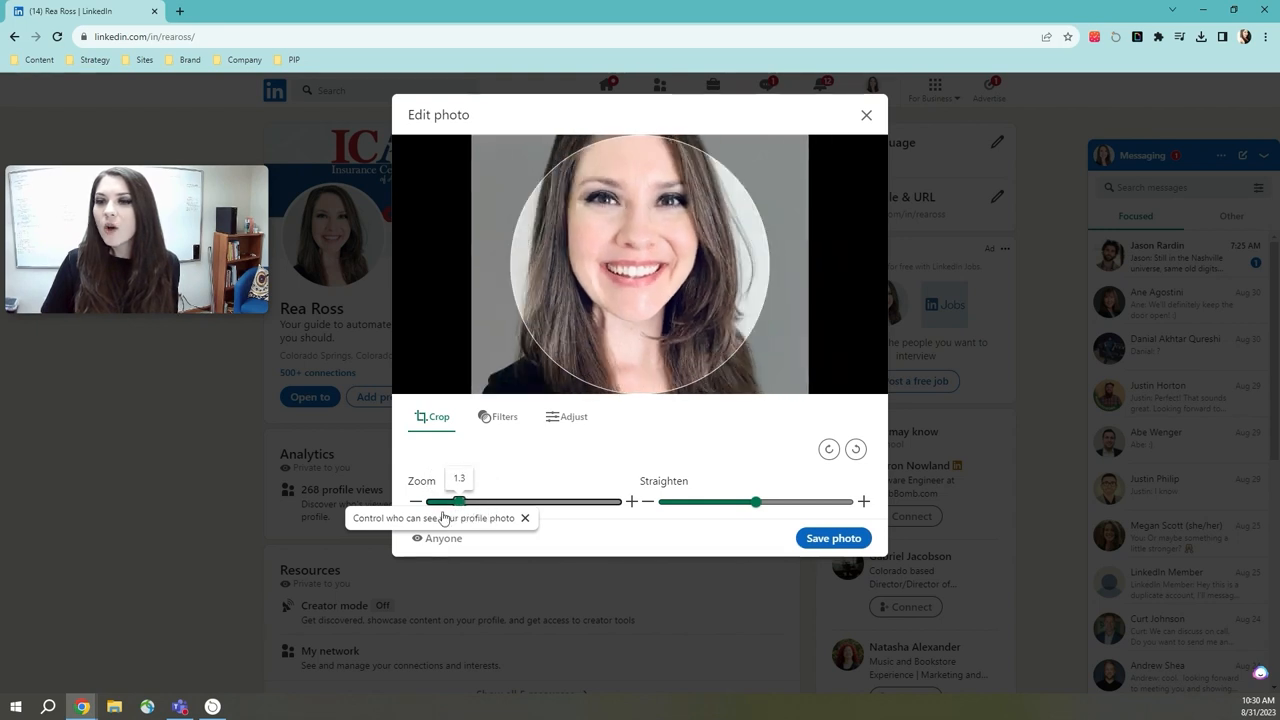
drag(455, 501, 430, 501)
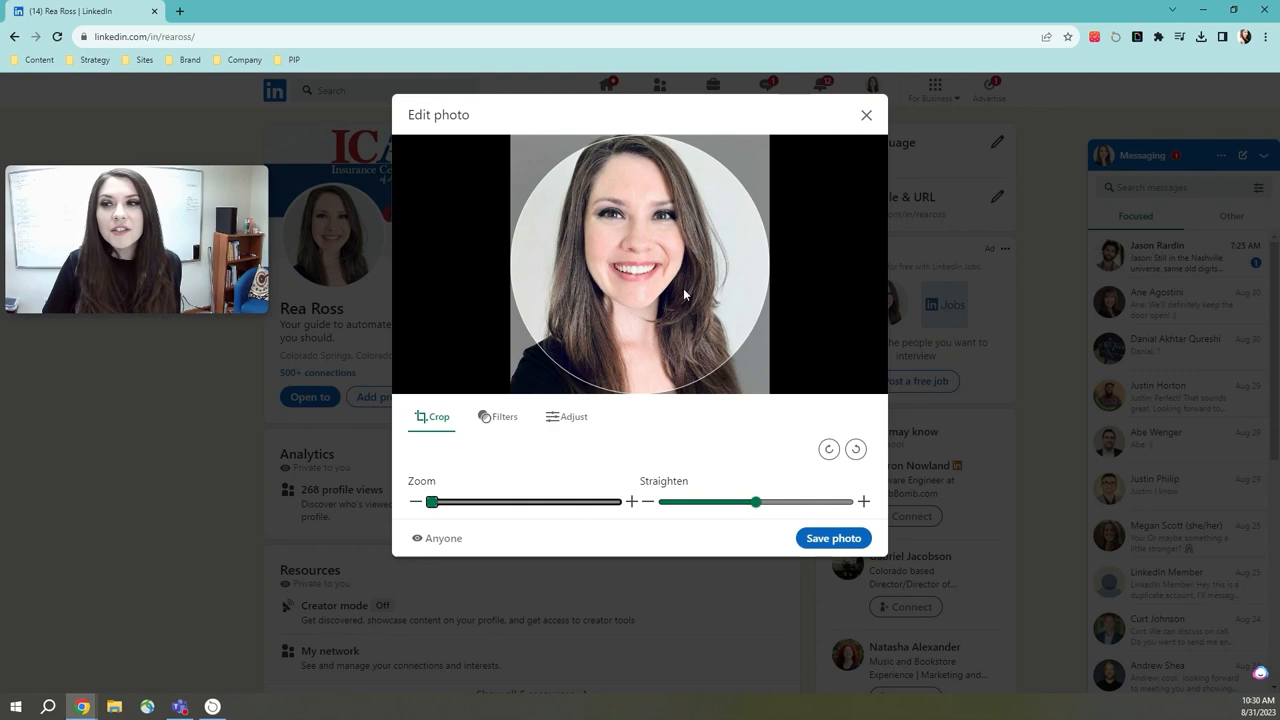
mouse_move(834, 538)
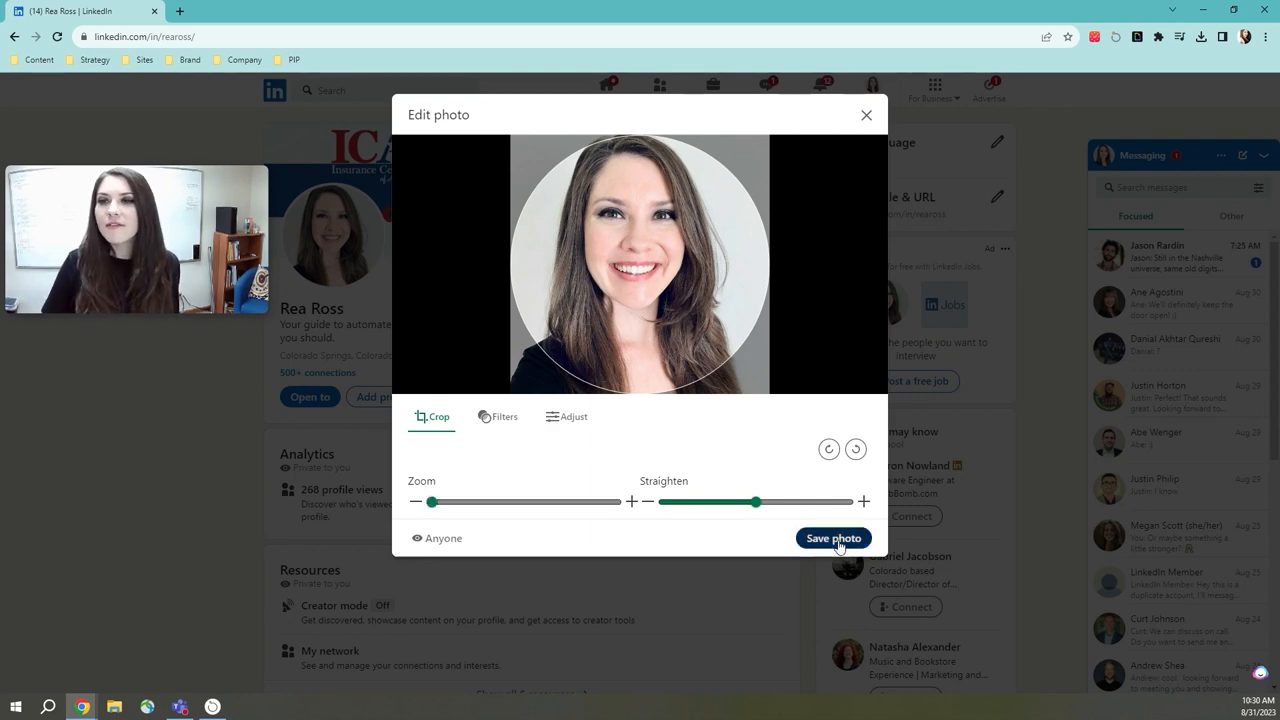
click(833, 538)
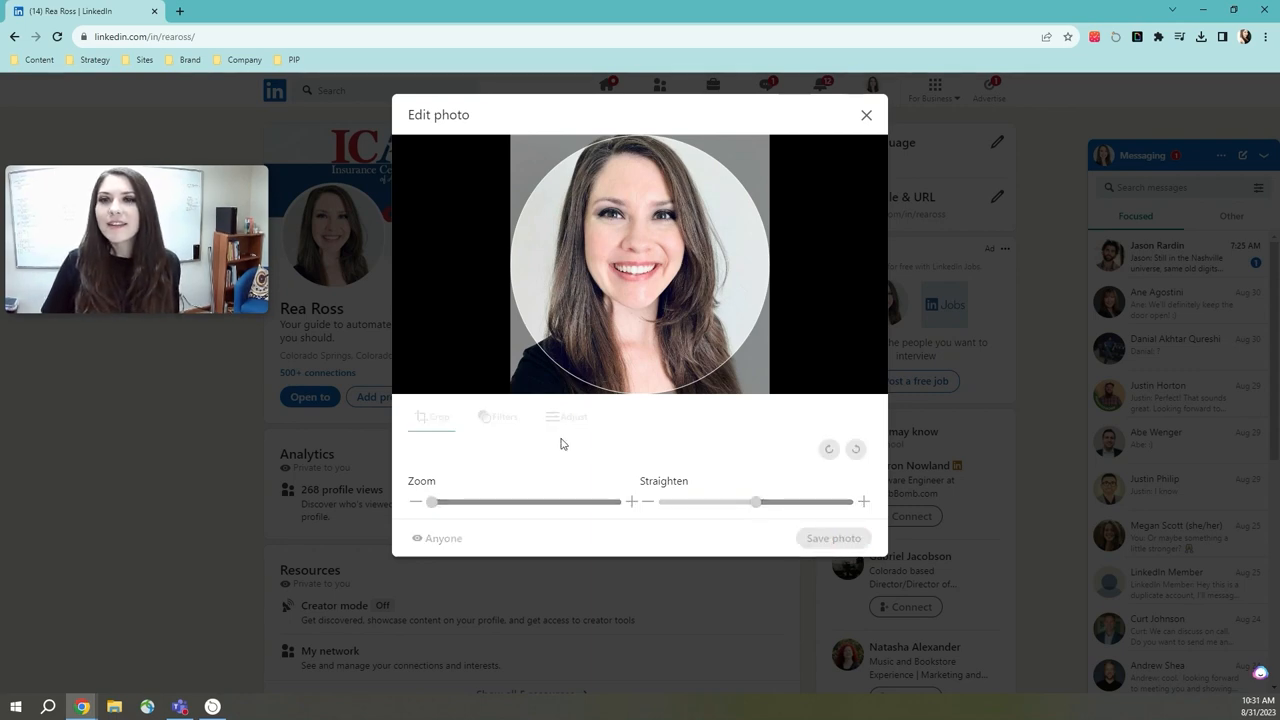
click(866, 114)
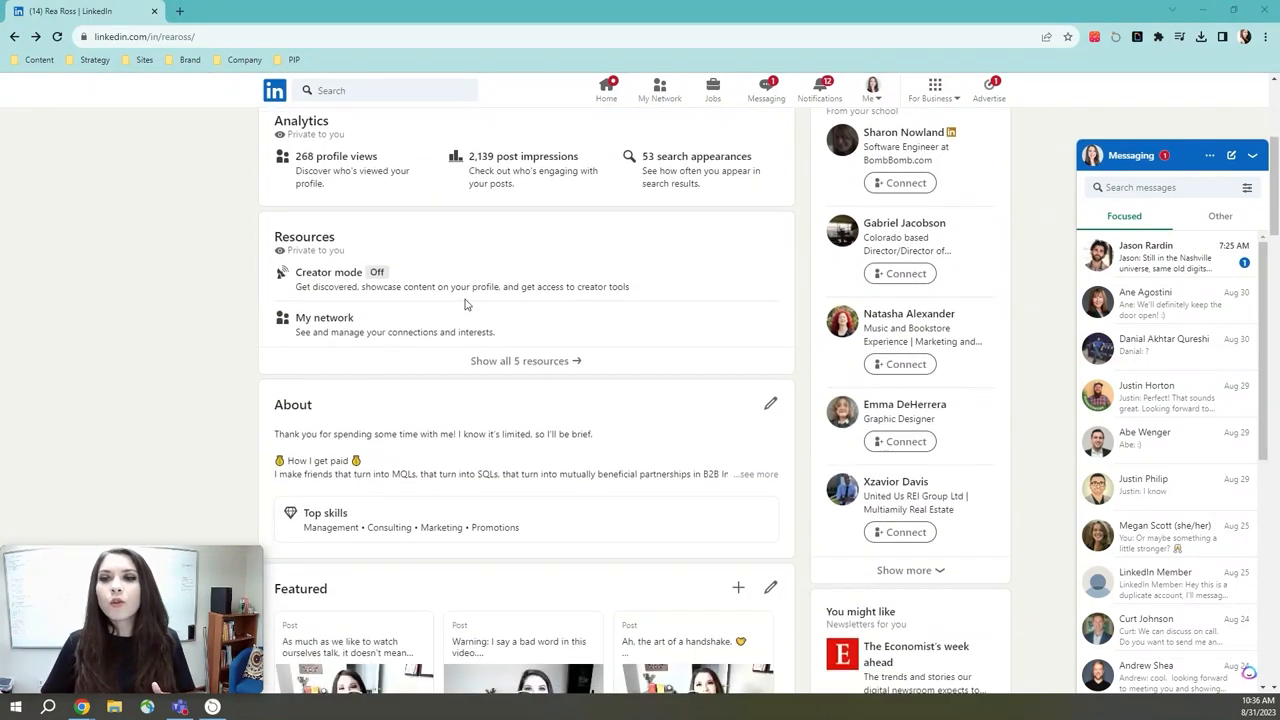
Step: Scroll down the profile to the About summary and its Top skills
scroll(down, 3)
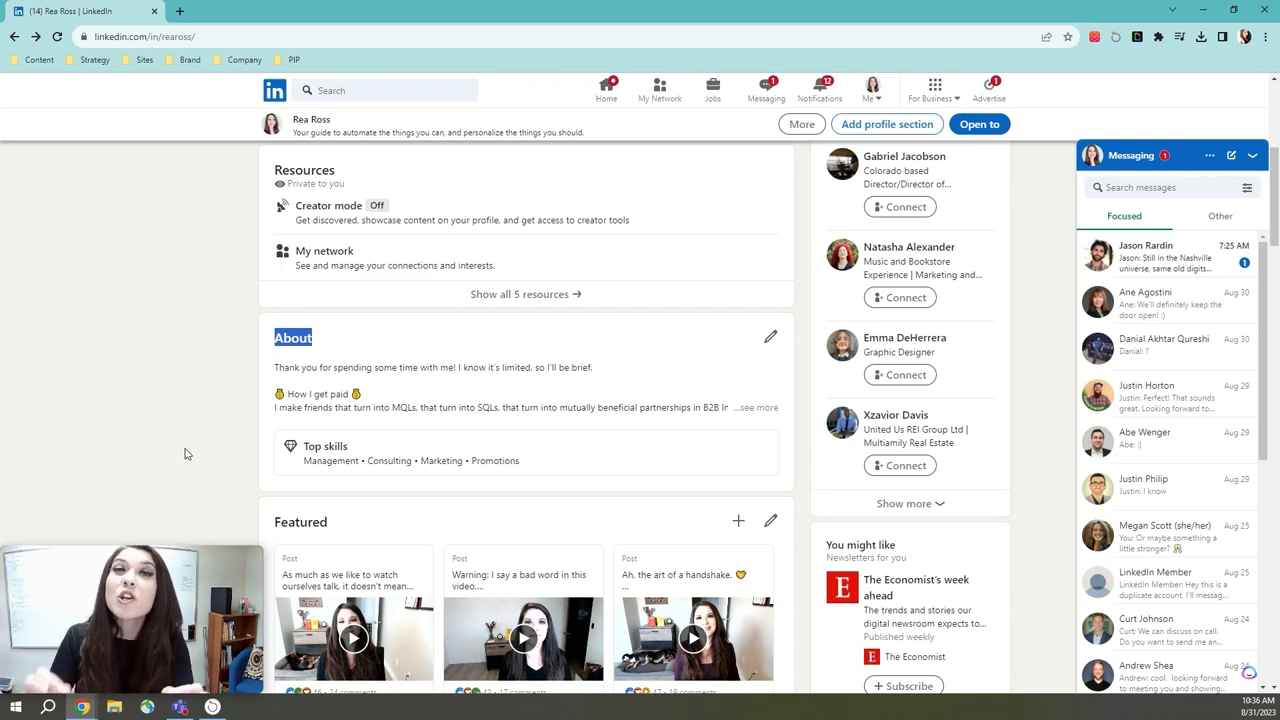
mouse_move(651, 347)
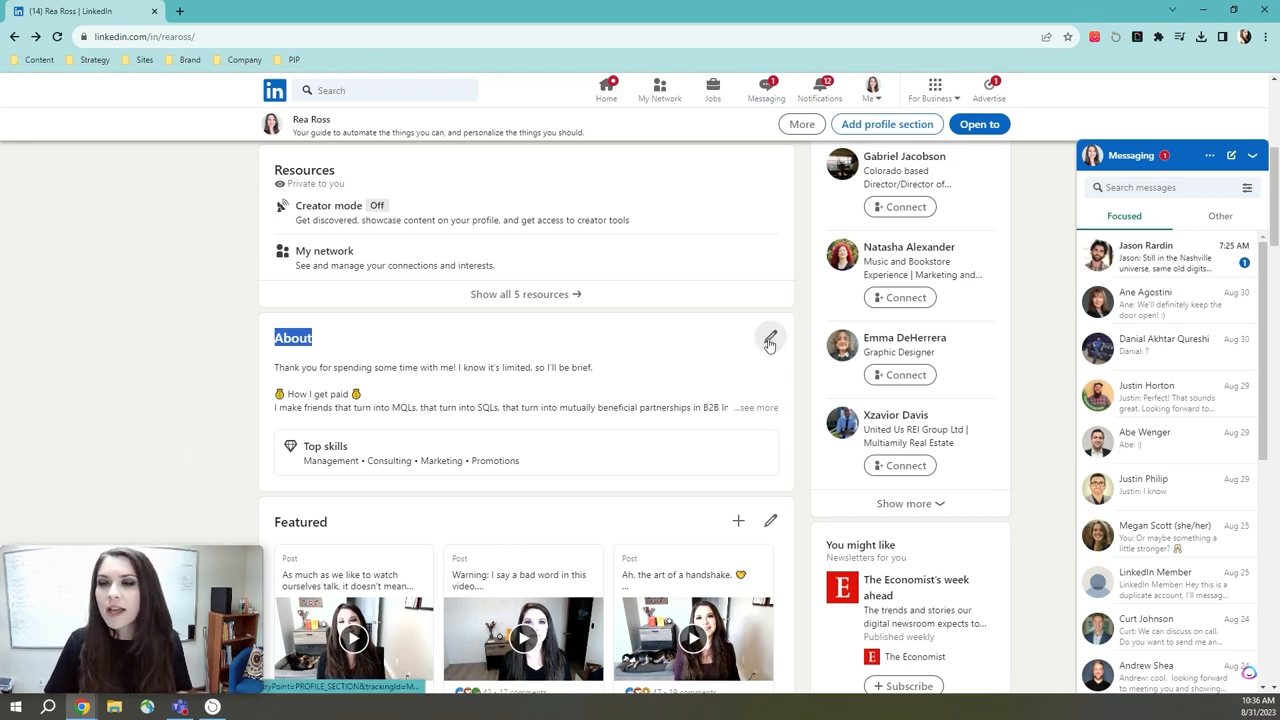
Step: Review the About summary text in the Edit about dialog and save it
click(770, 338)
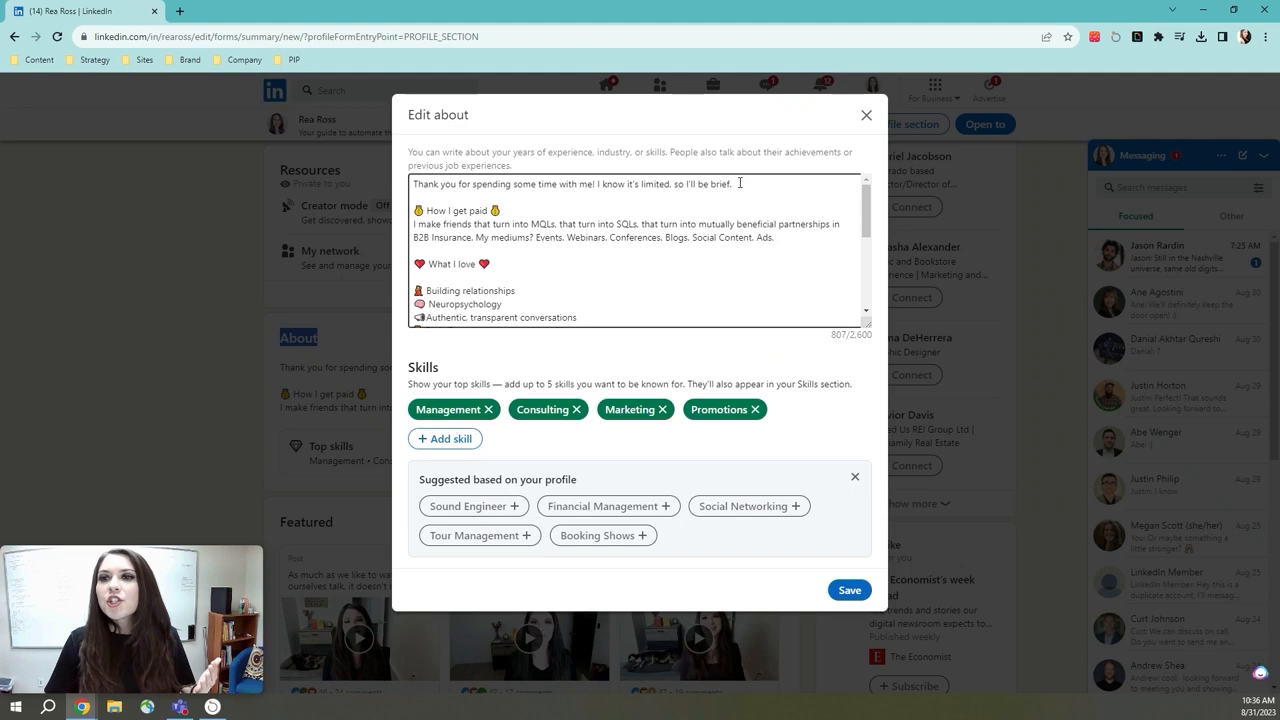
triple_click(570, 183)
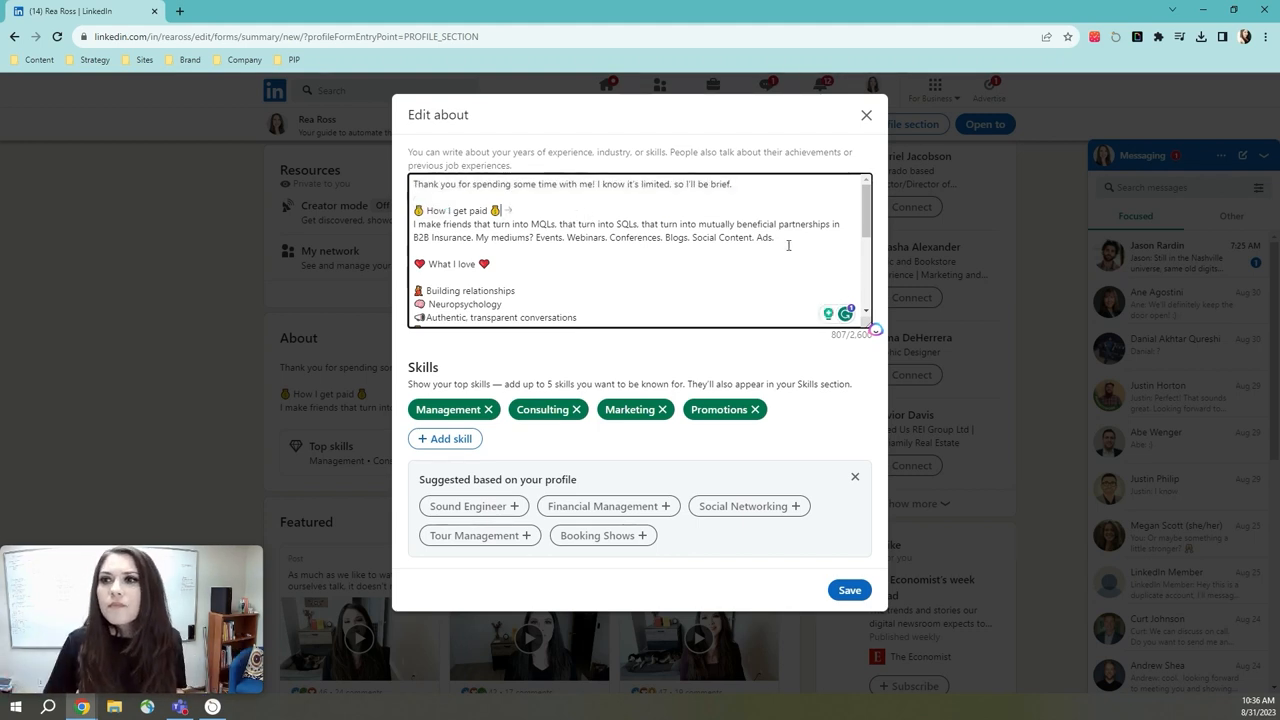
drag(418, 213, 773, 238)
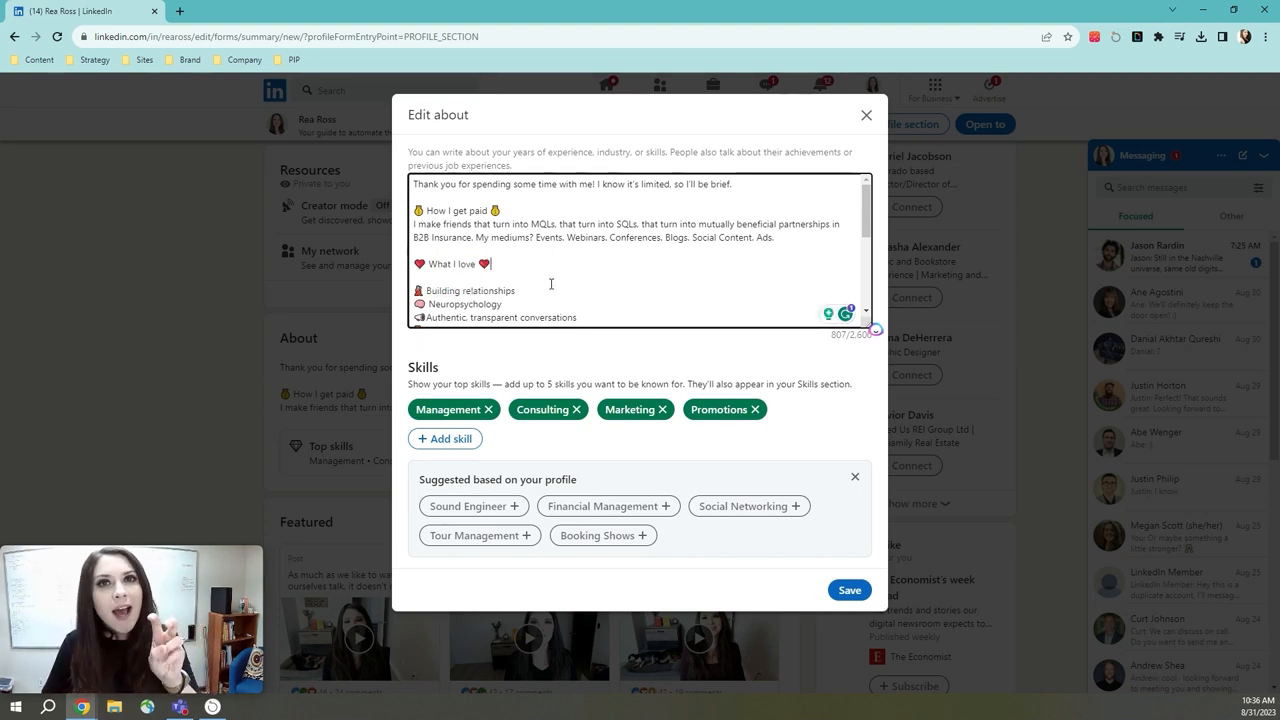
scroll(down, 3)
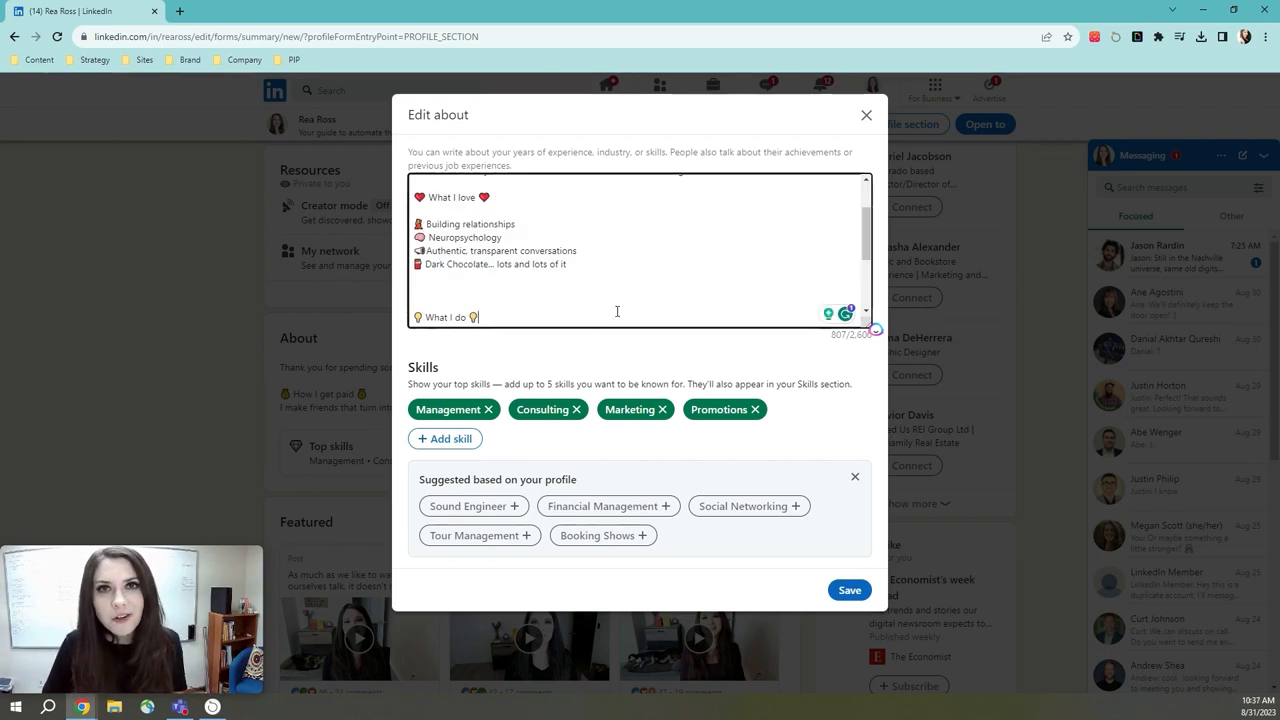
scroll(down, 3)
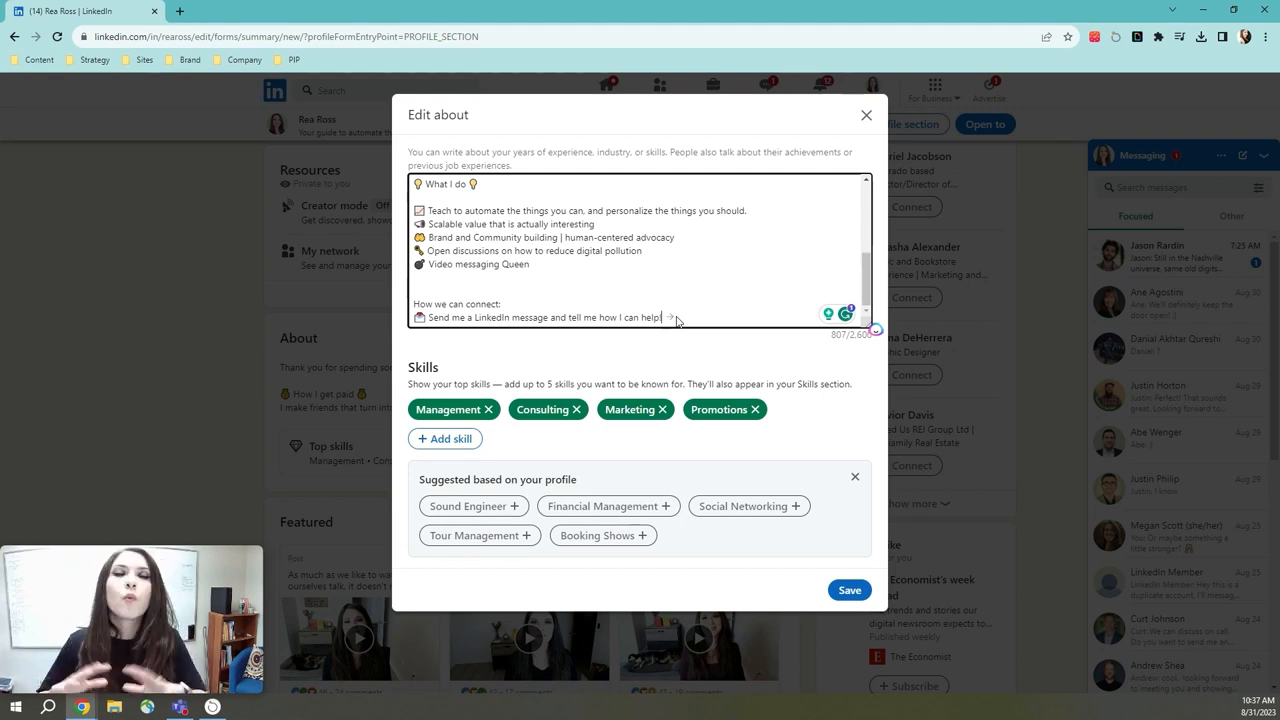
mouse_move(676, 307)
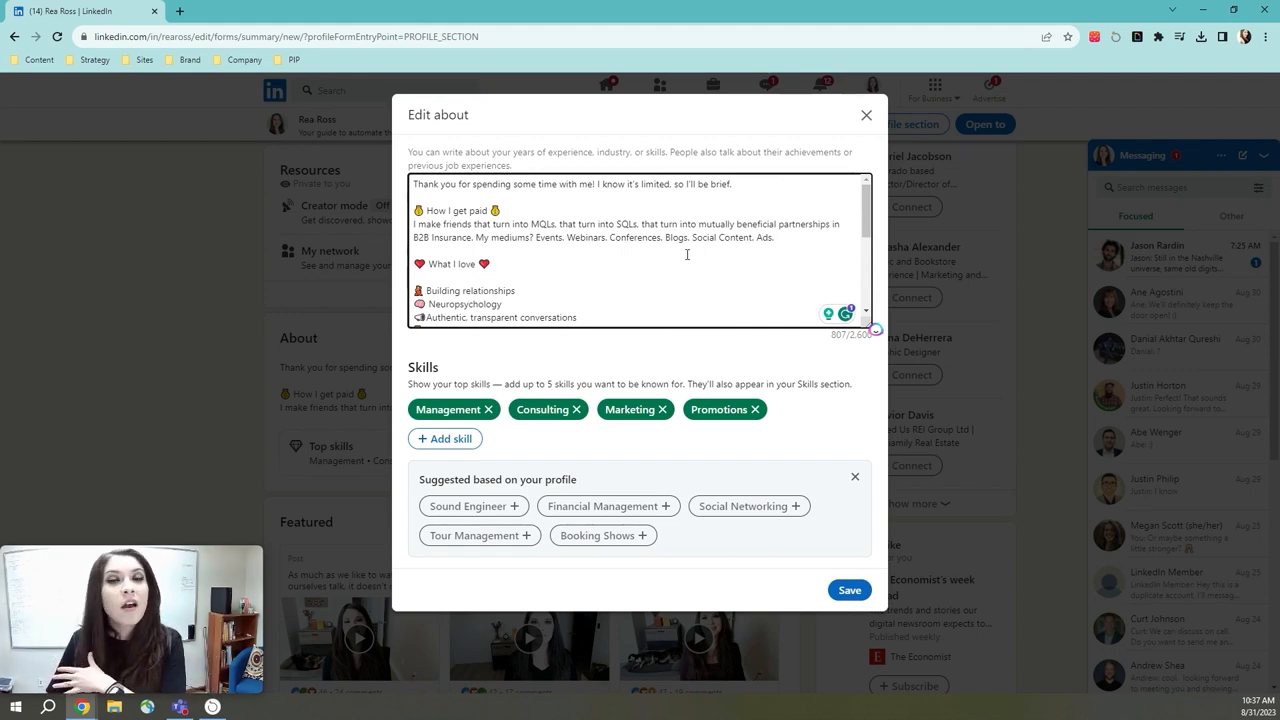
mouse_move(532, 268)
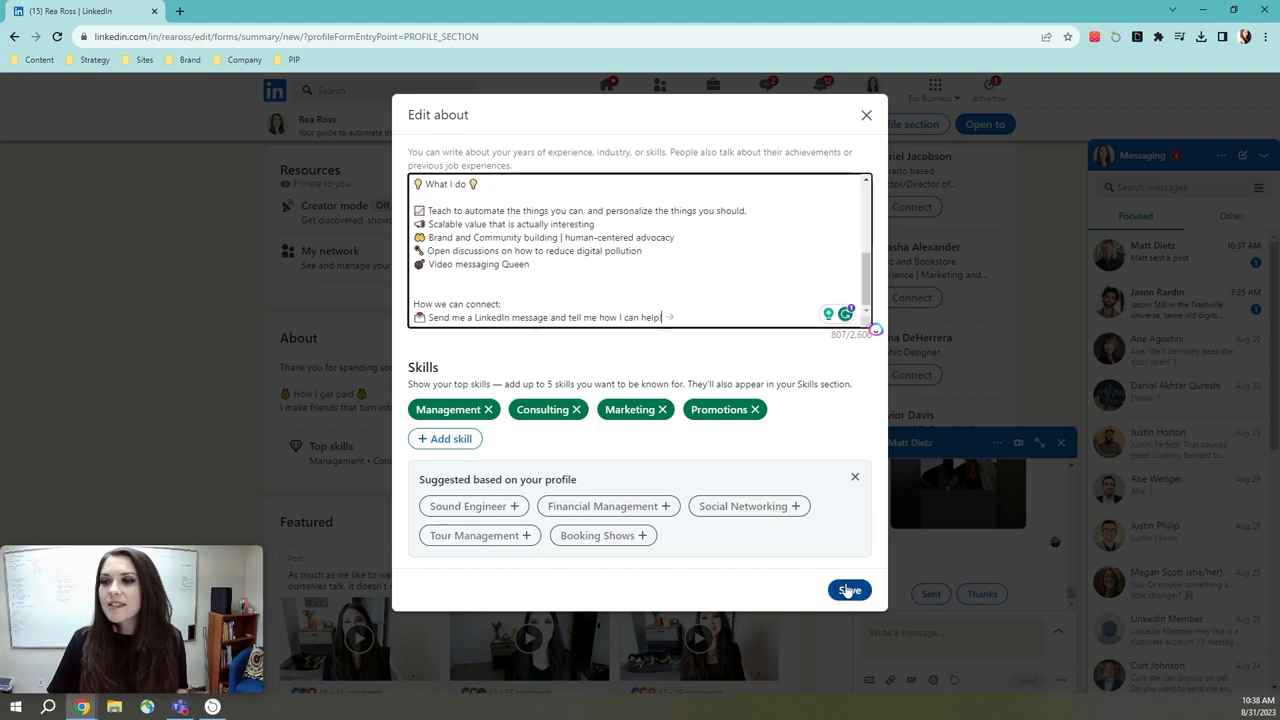
click(848, 589)
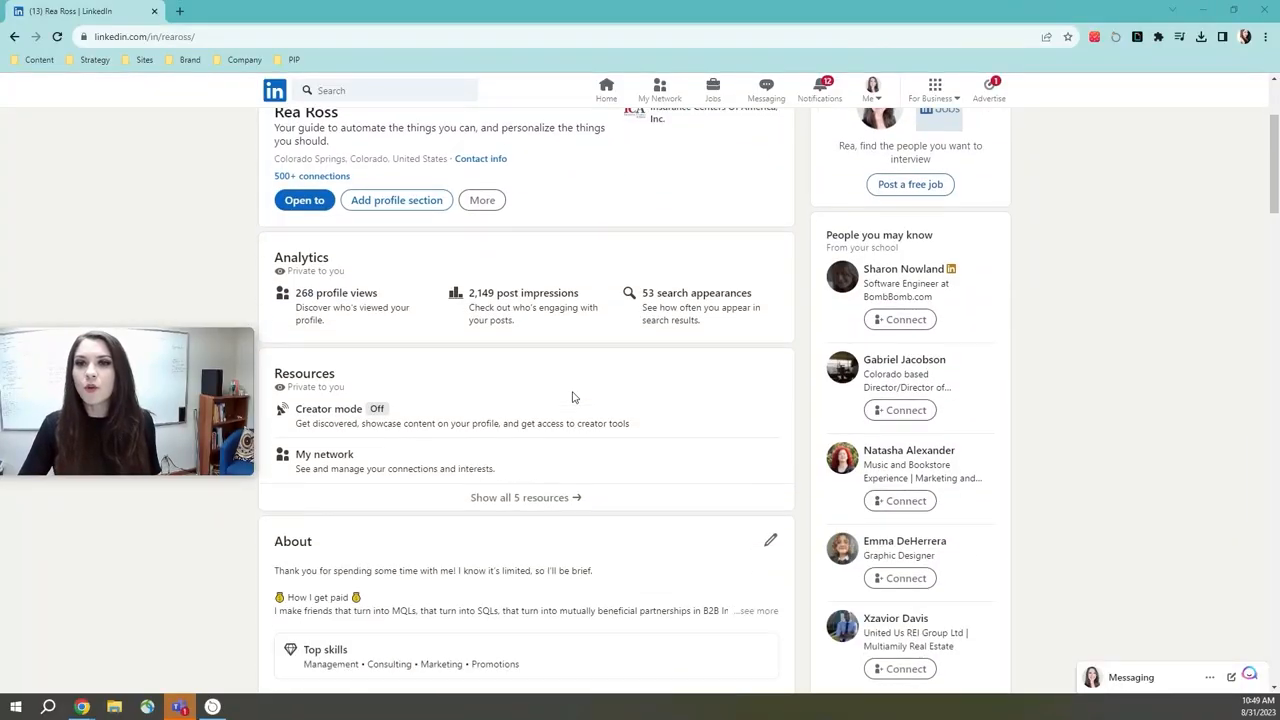
Step: Scroll to Experience and show its add-position or career-break menu
scroll(down, 3)
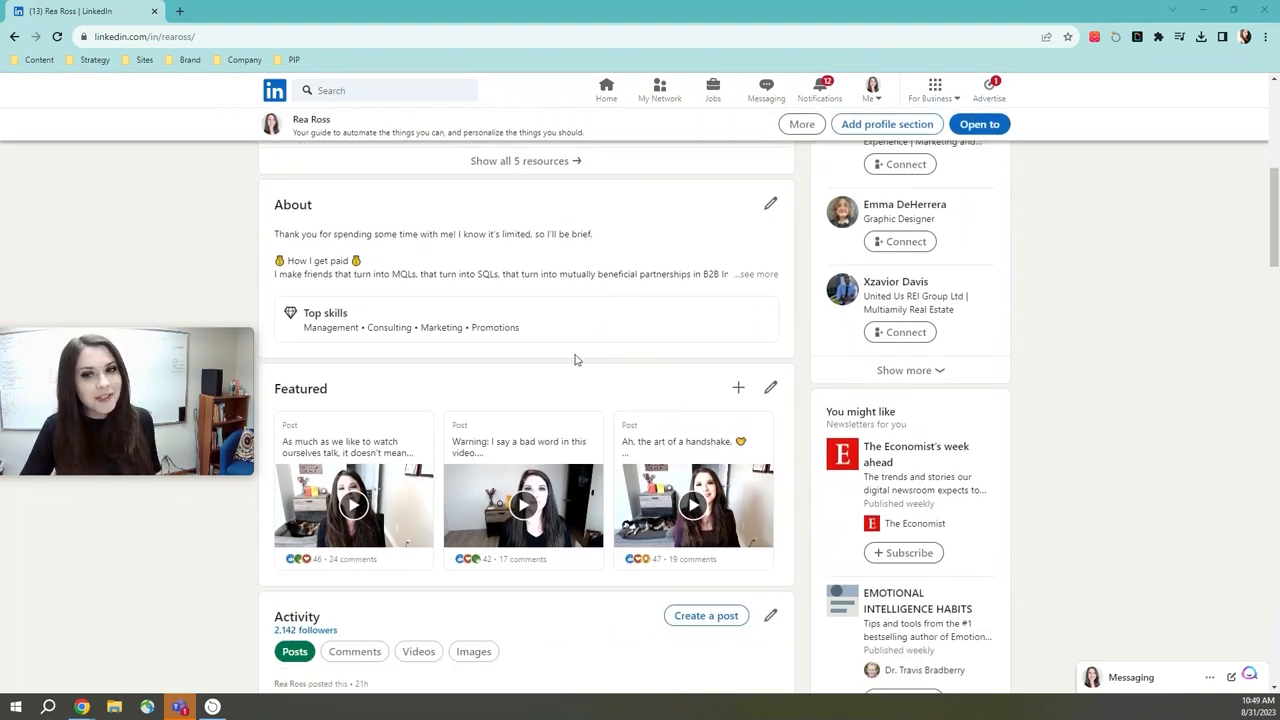
scroll(down, 3)
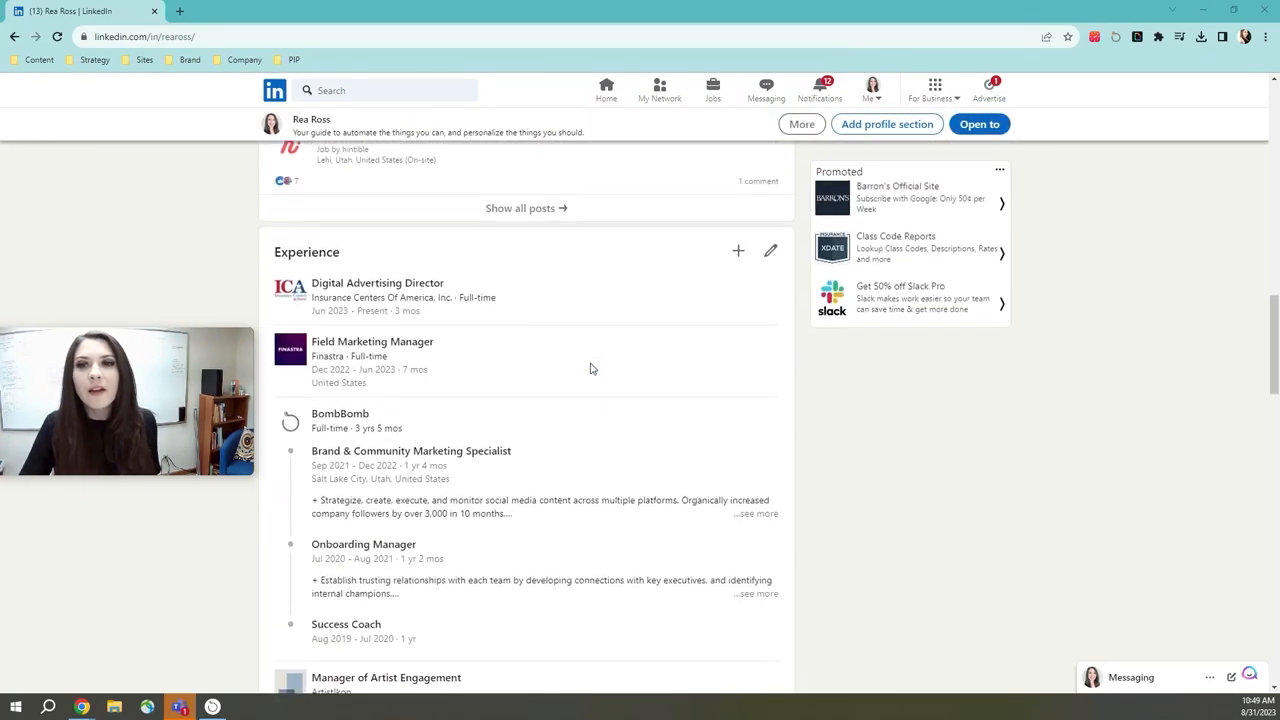
double_click(307, 252)
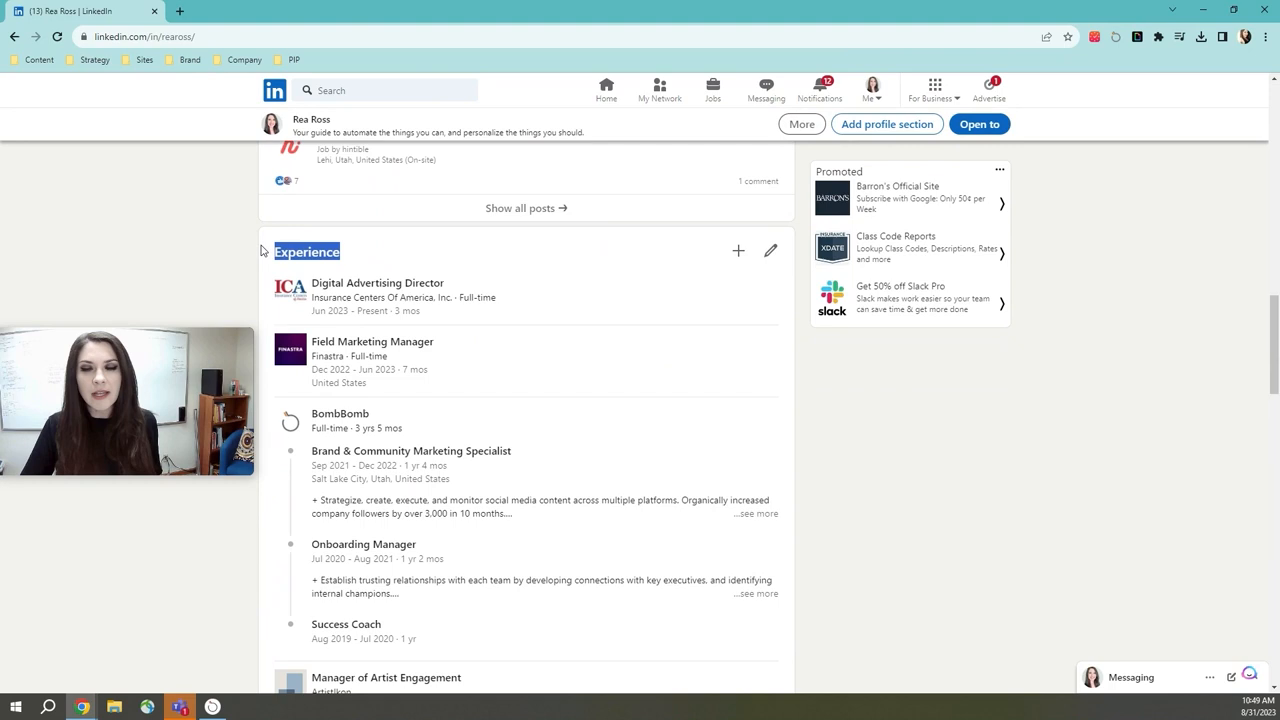
mouse_move(739, 251)
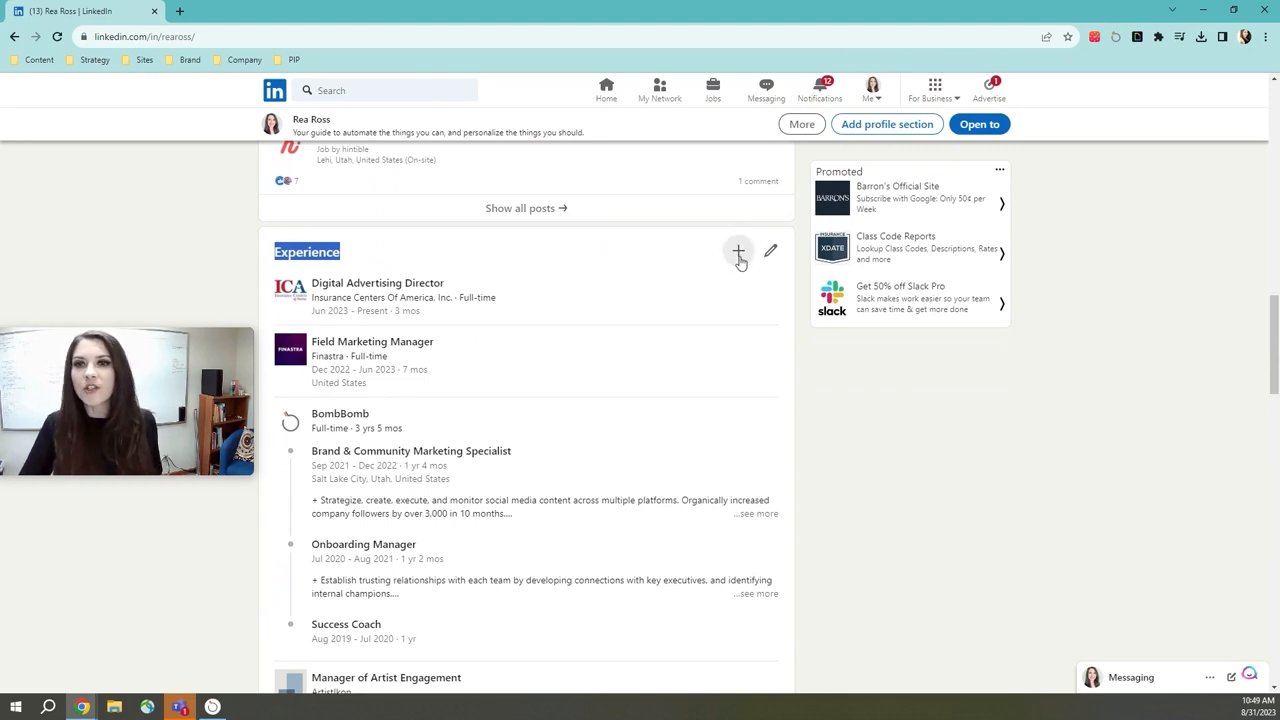
click(738, 251)
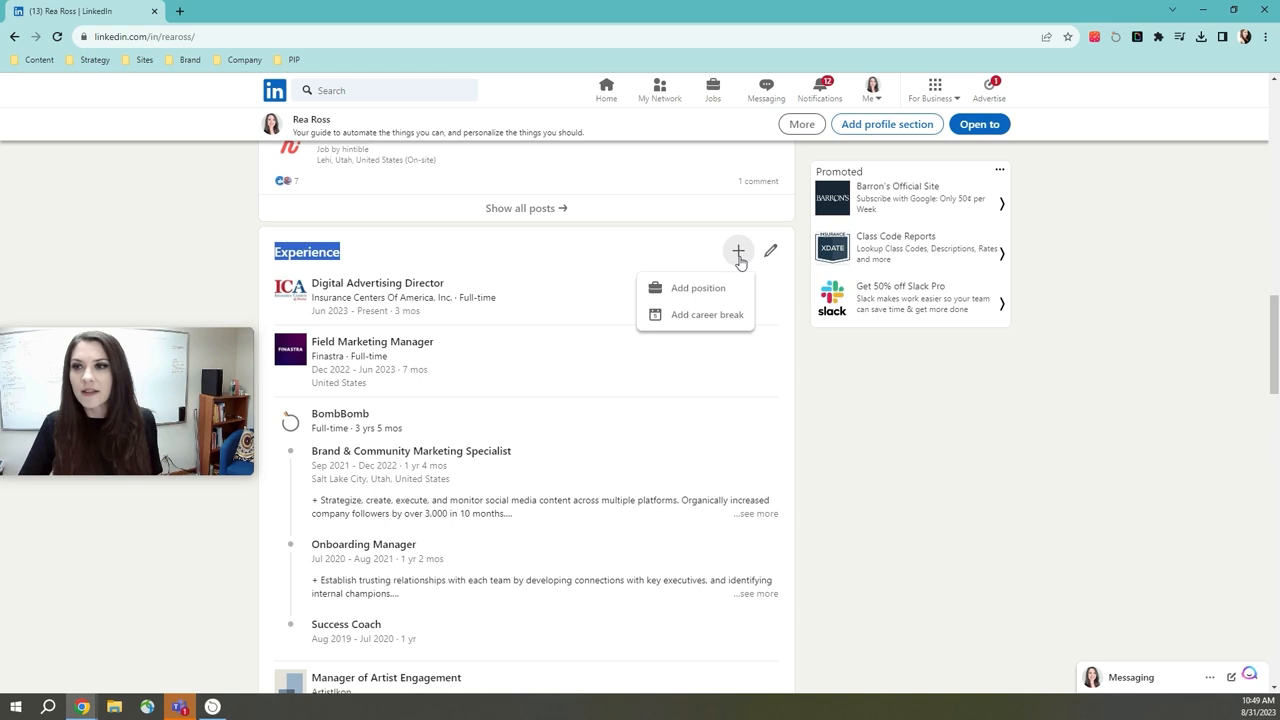
mouse_move(697, 291)
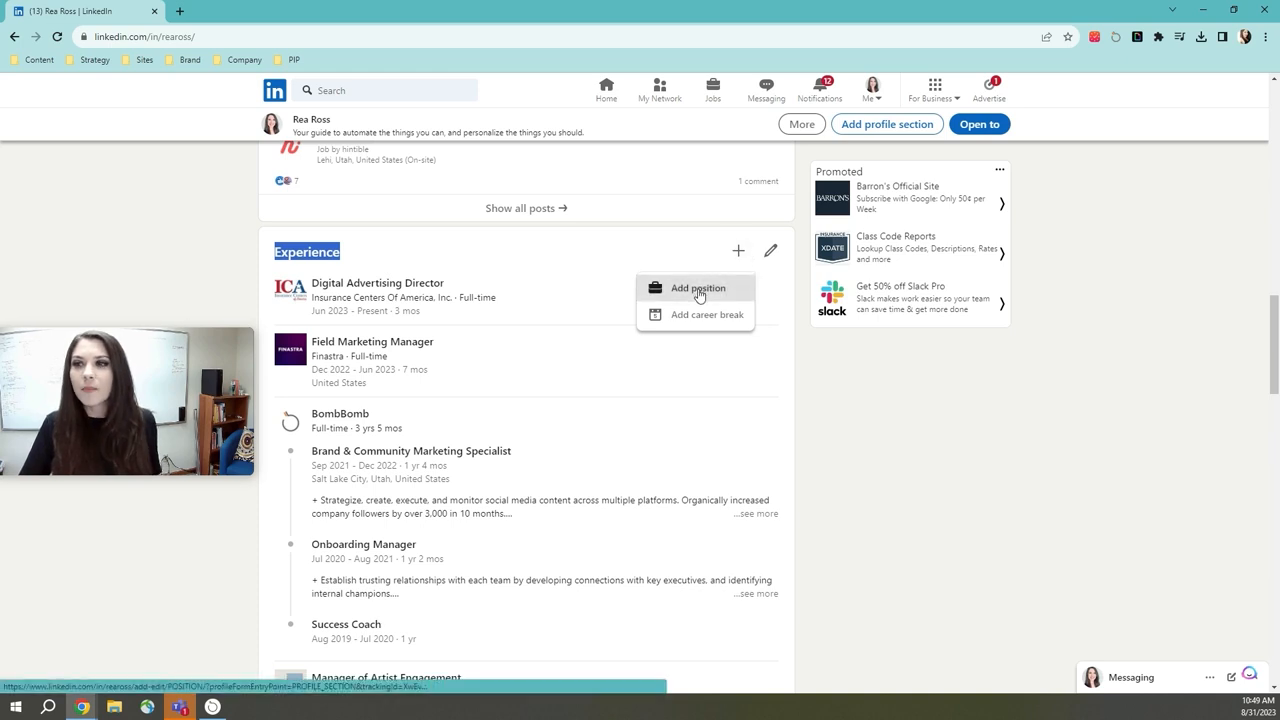
Step: Add a position titled Insurance Agent at Insurance Centers Of America, Inc
click(697, 288)
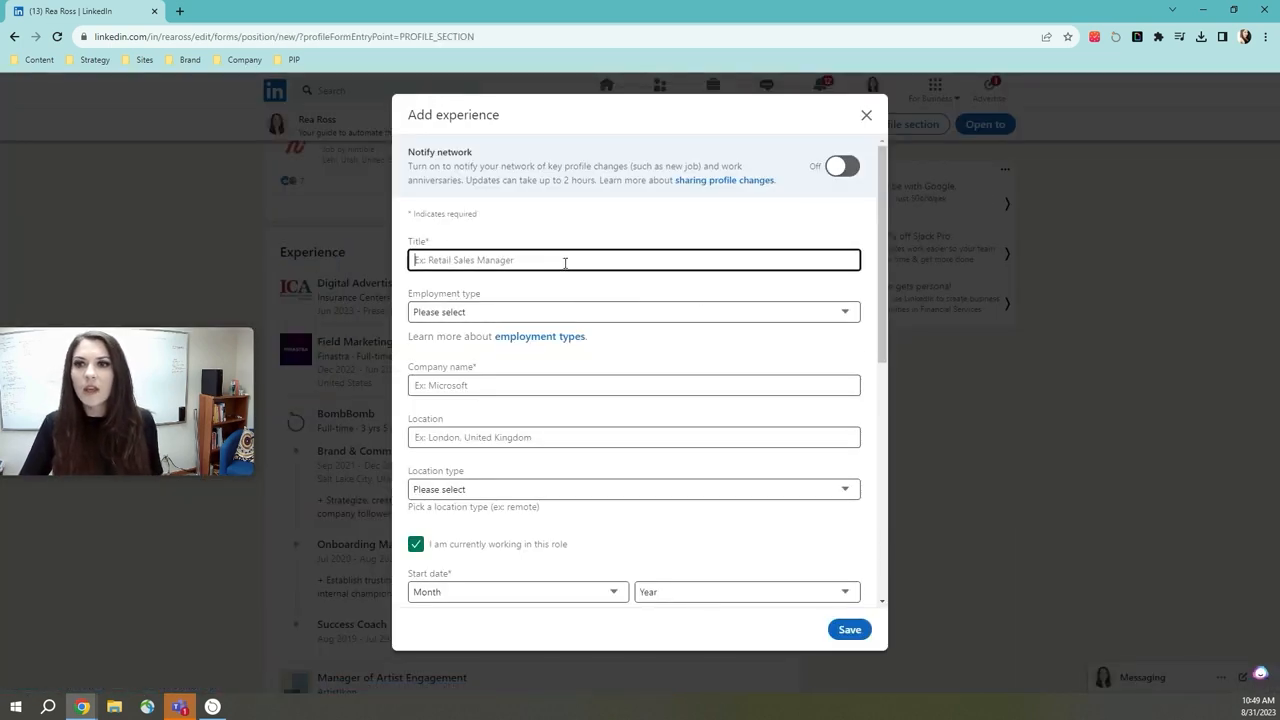
text(In)
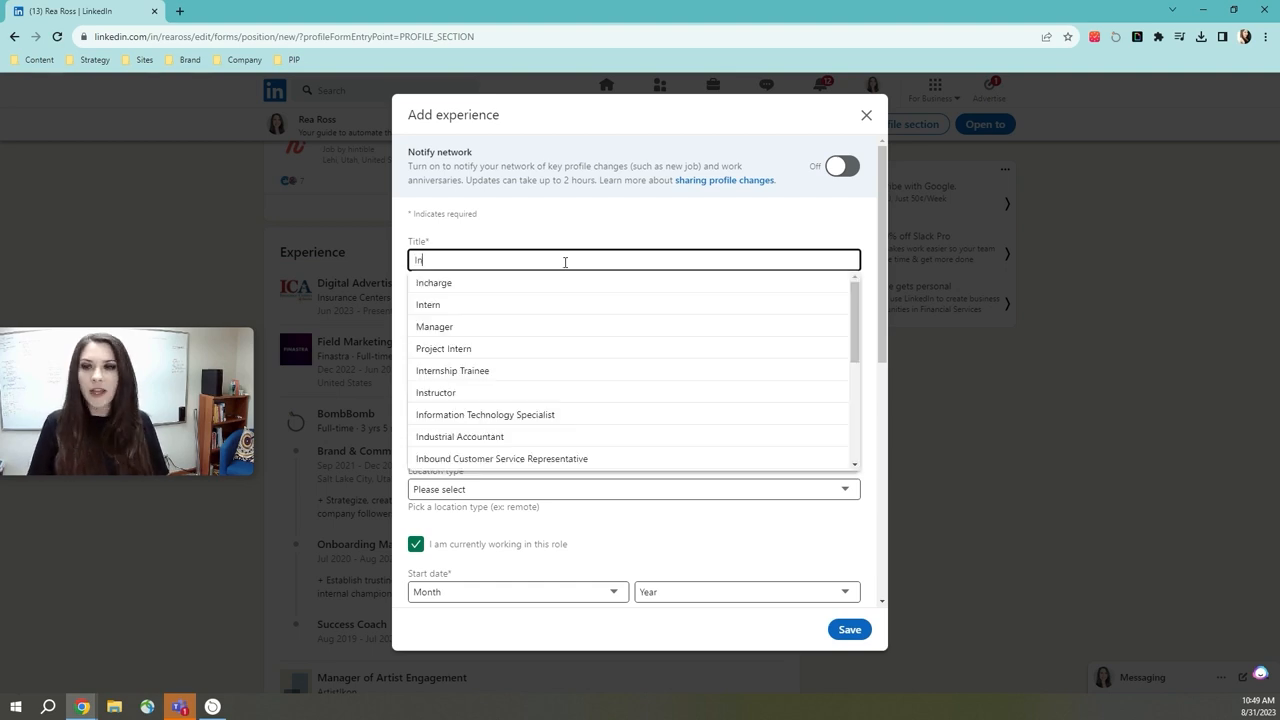
text(Insurance Agent)
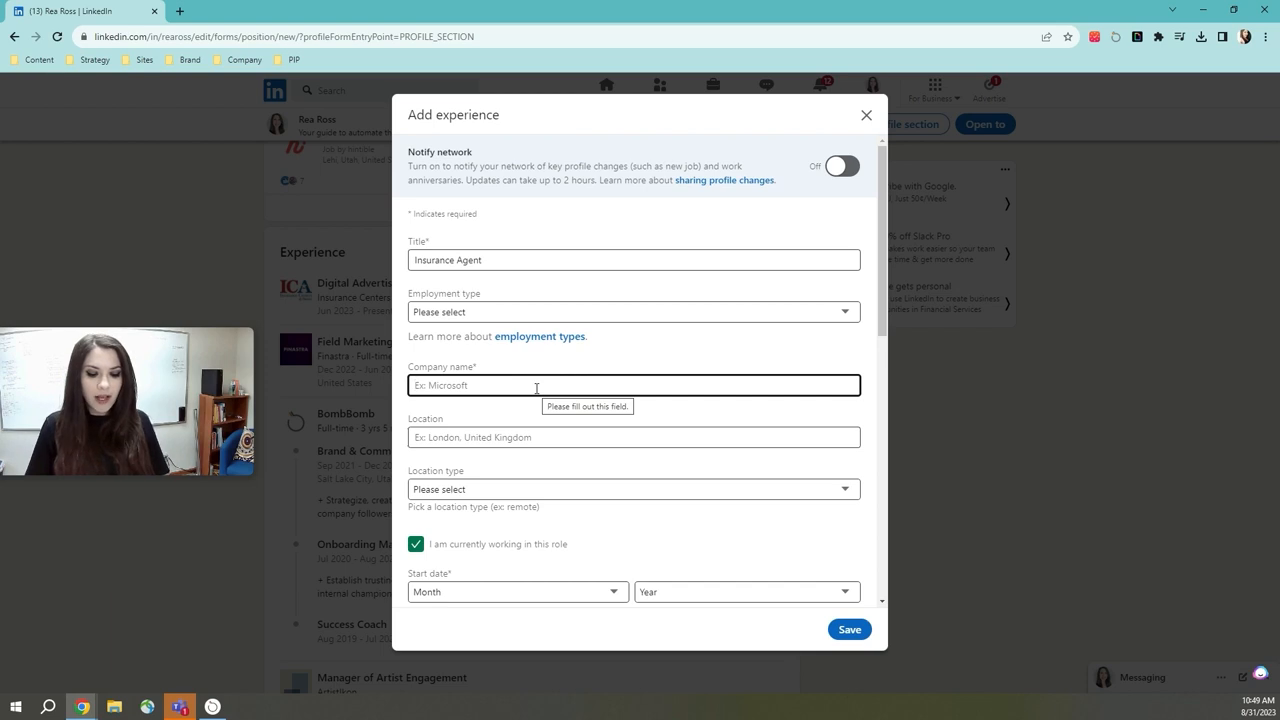
text(Insurance Centers Of America, Inc)
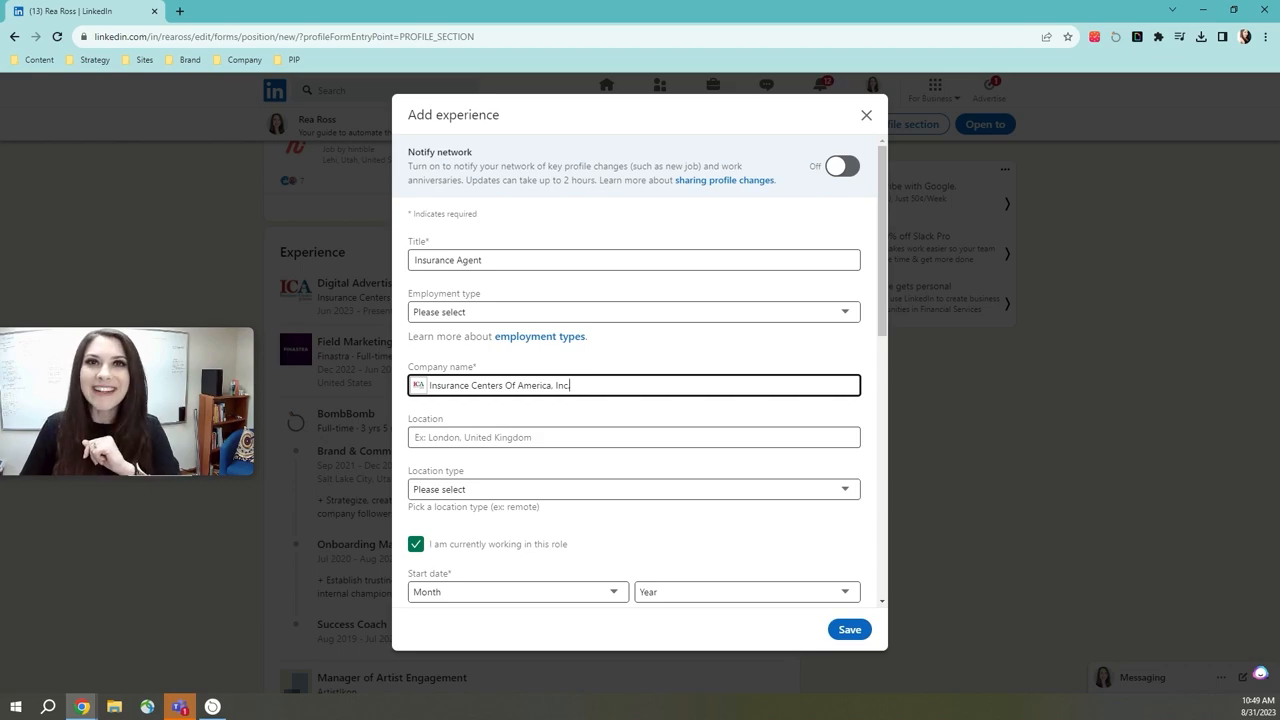
click(866, 114)
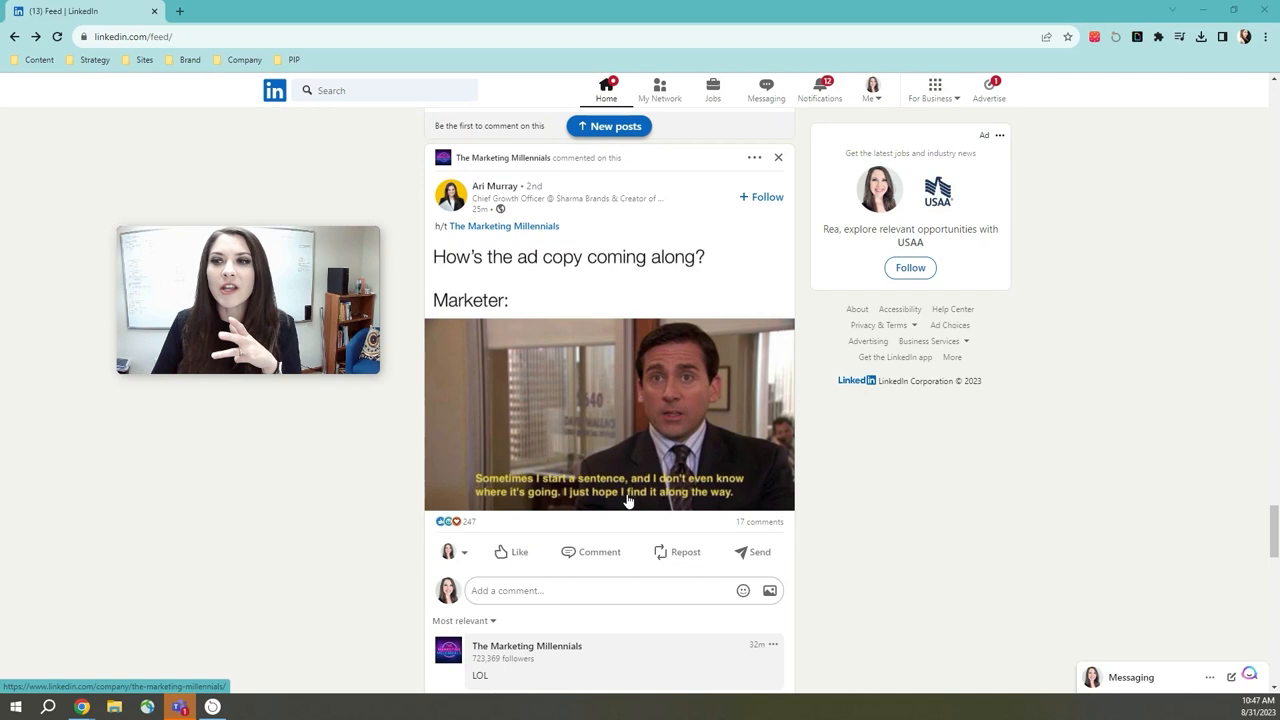
mouse_move(579, 293)
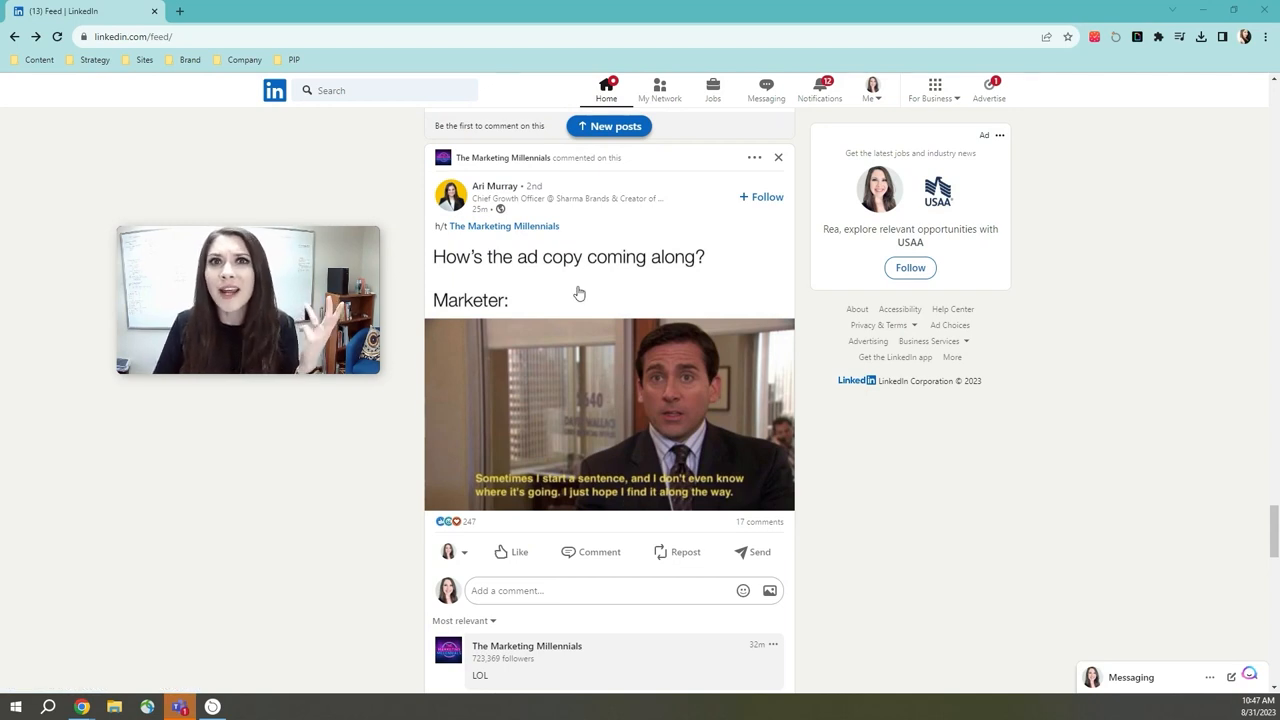
mouse_move(495, 186)
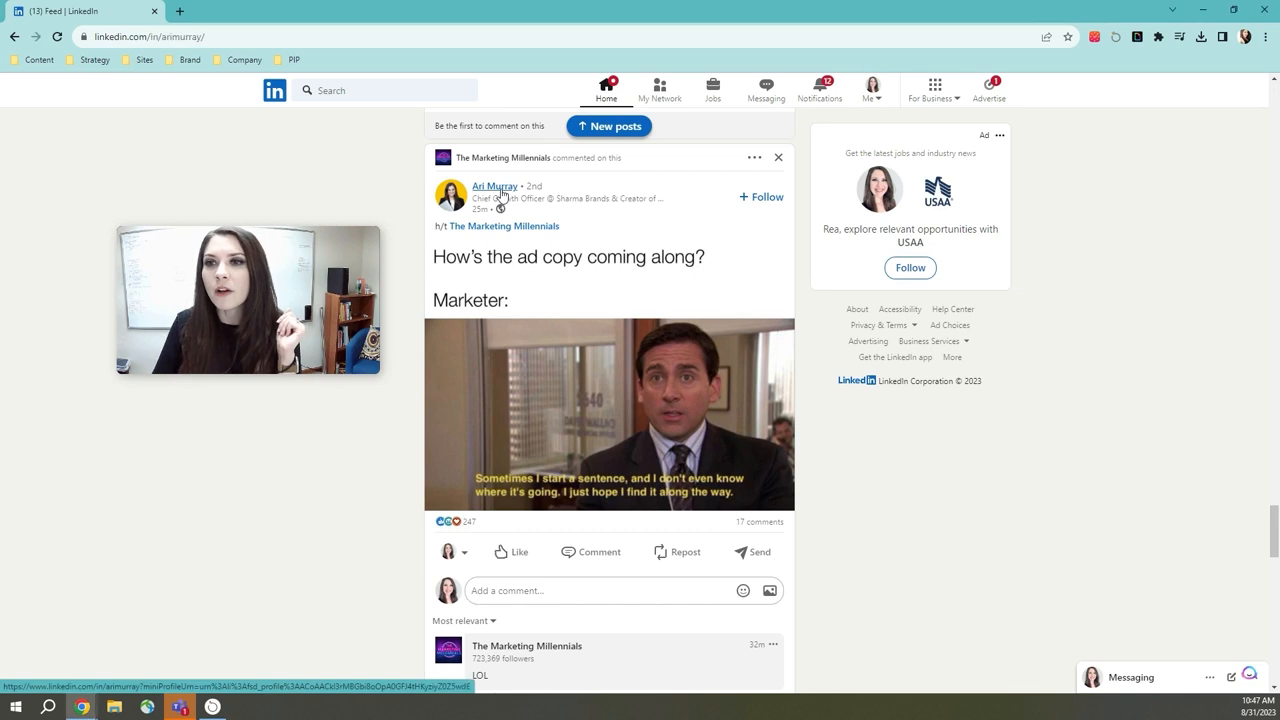
click(494, 186)
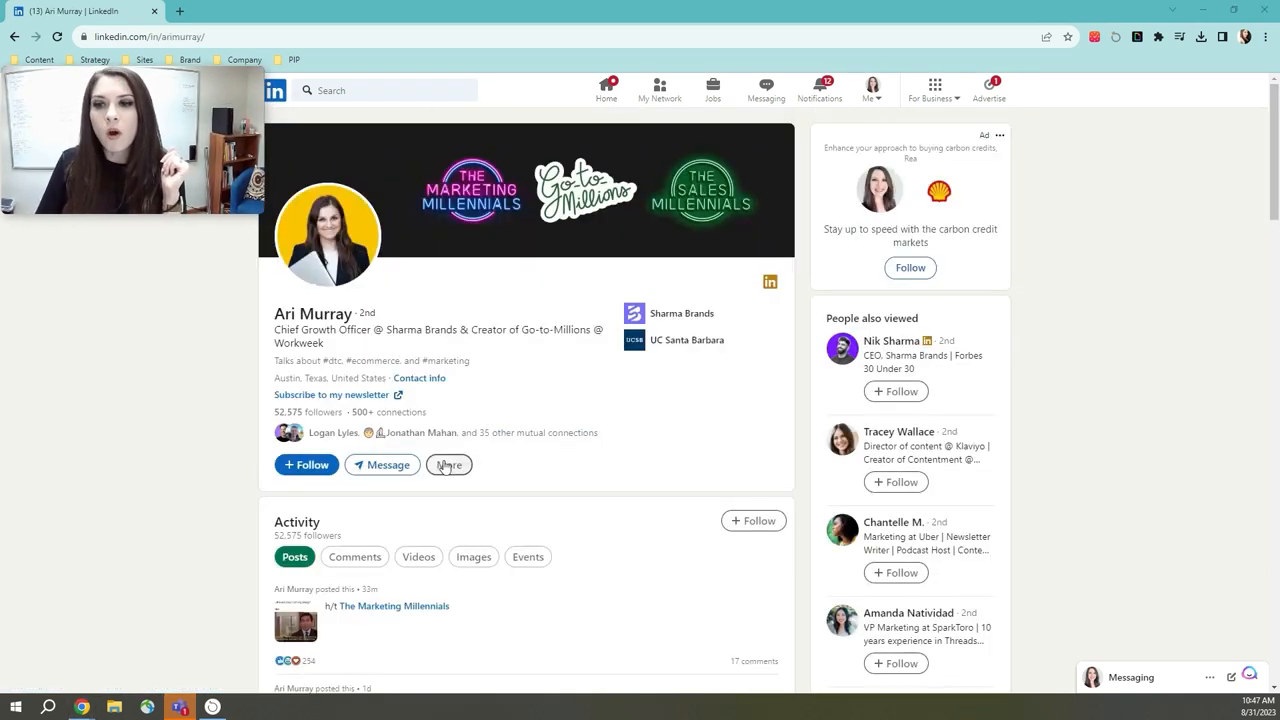
click(449, 464)
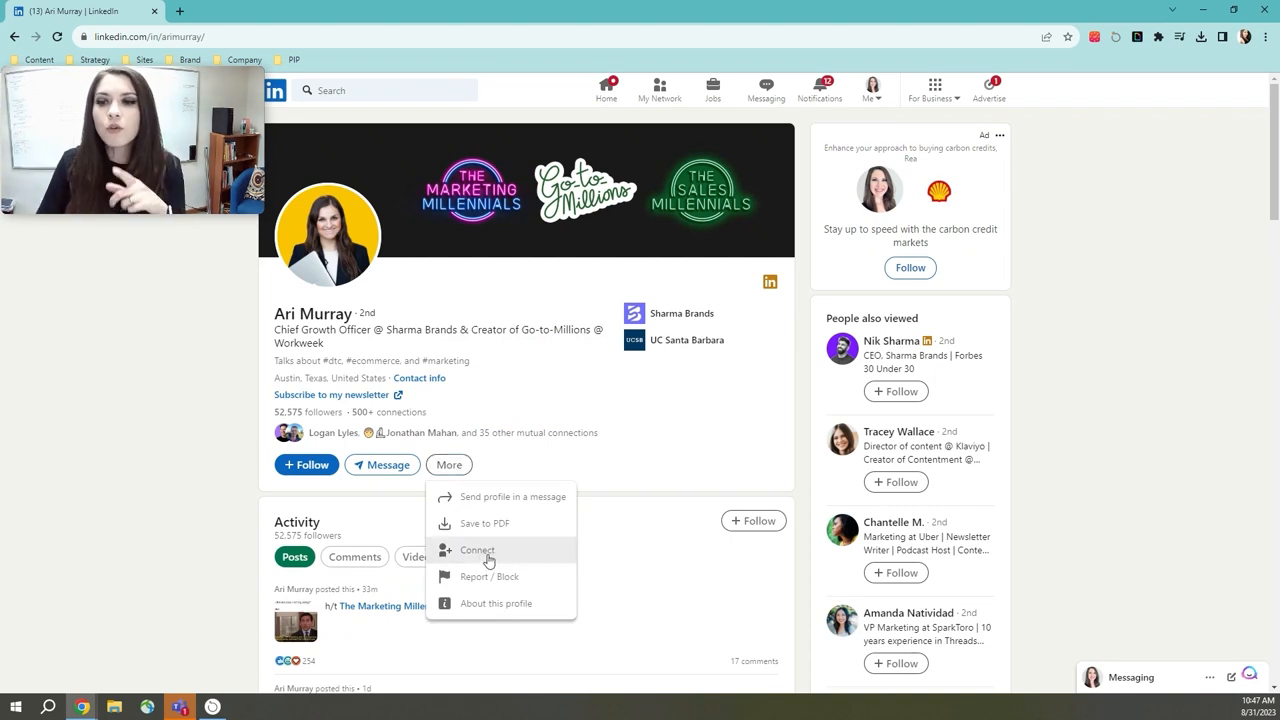
click(477, 550)
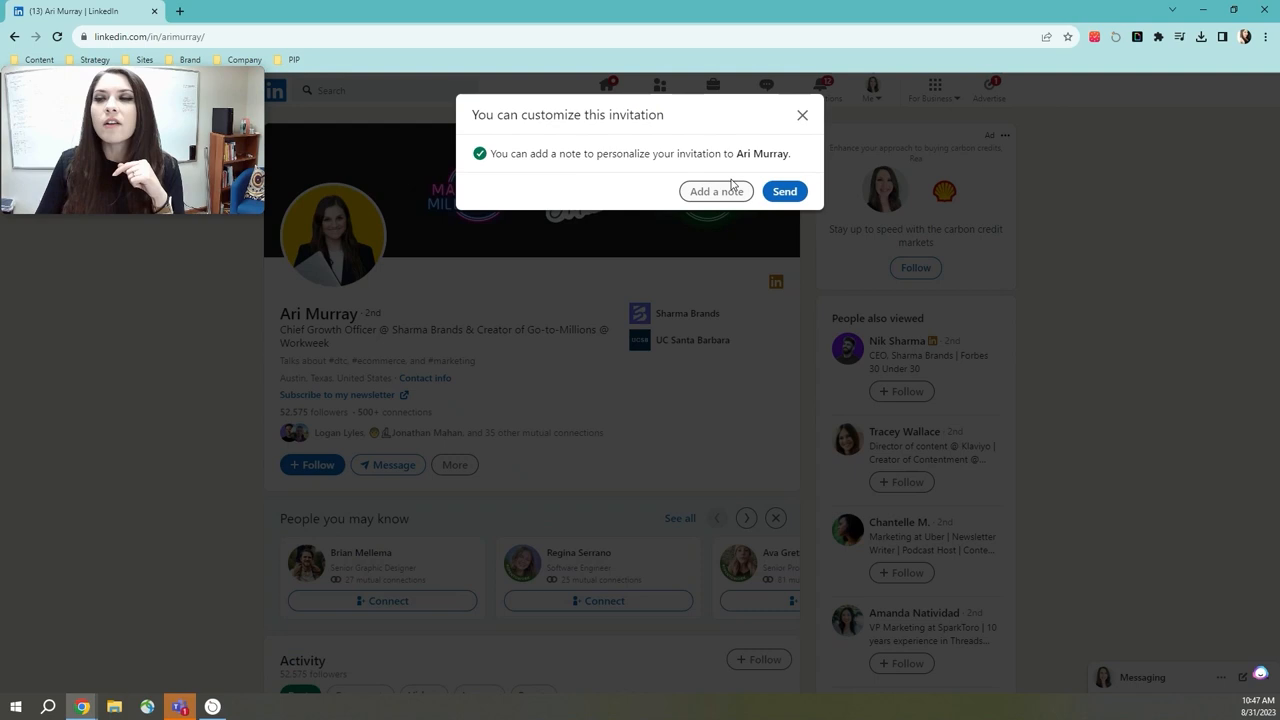
mouse_move(716, 191)
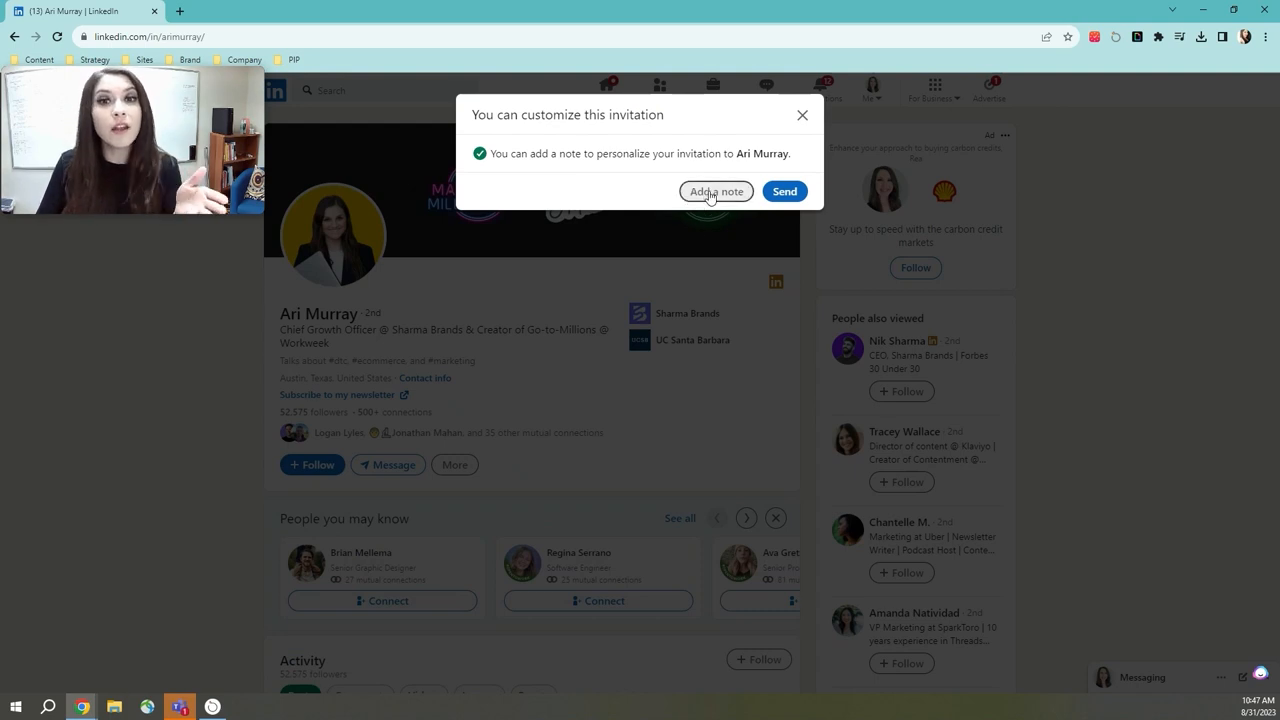
click(715, 191)
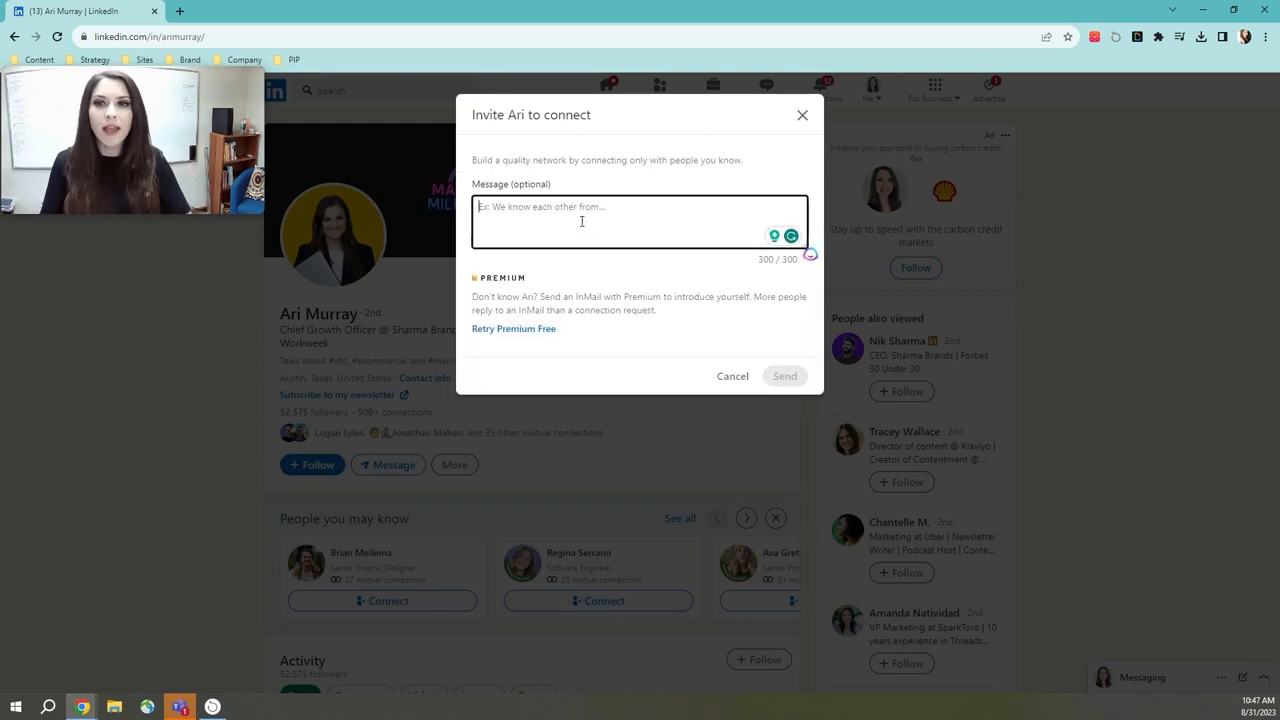
text(Hey Ari! Love your)
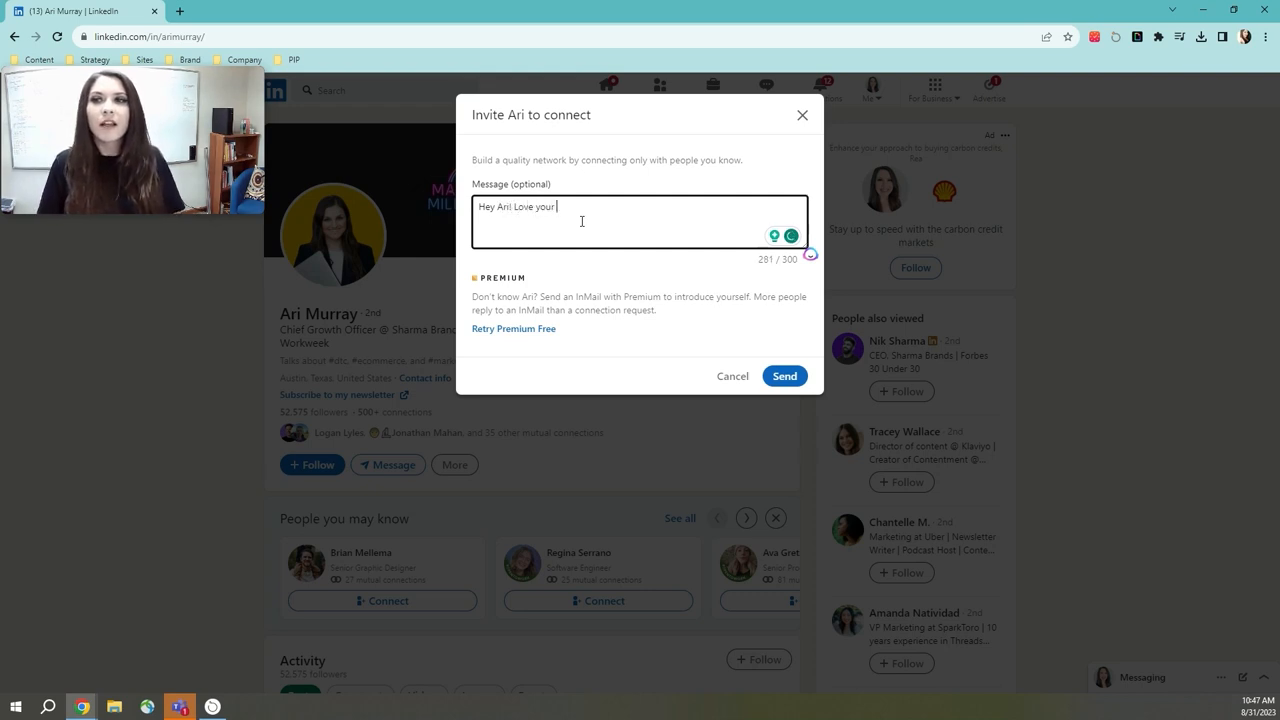
text(content, and the chance)
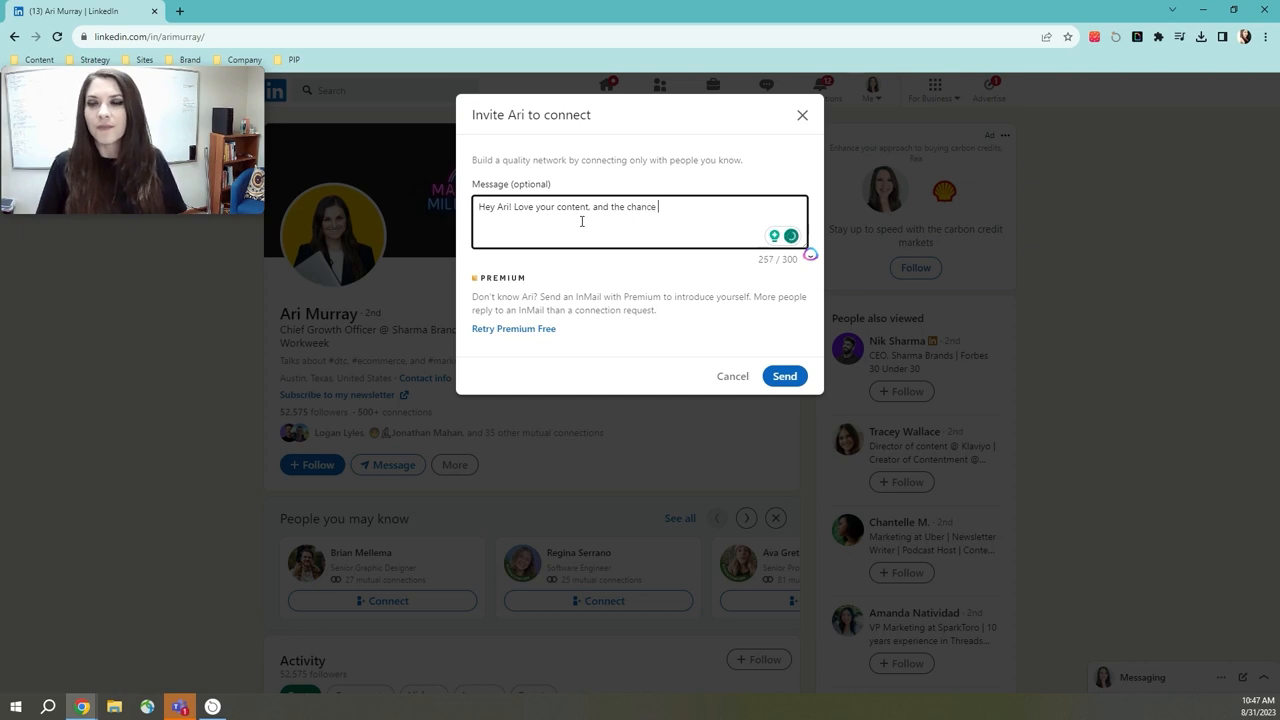
text(to learn from you. Hoping)
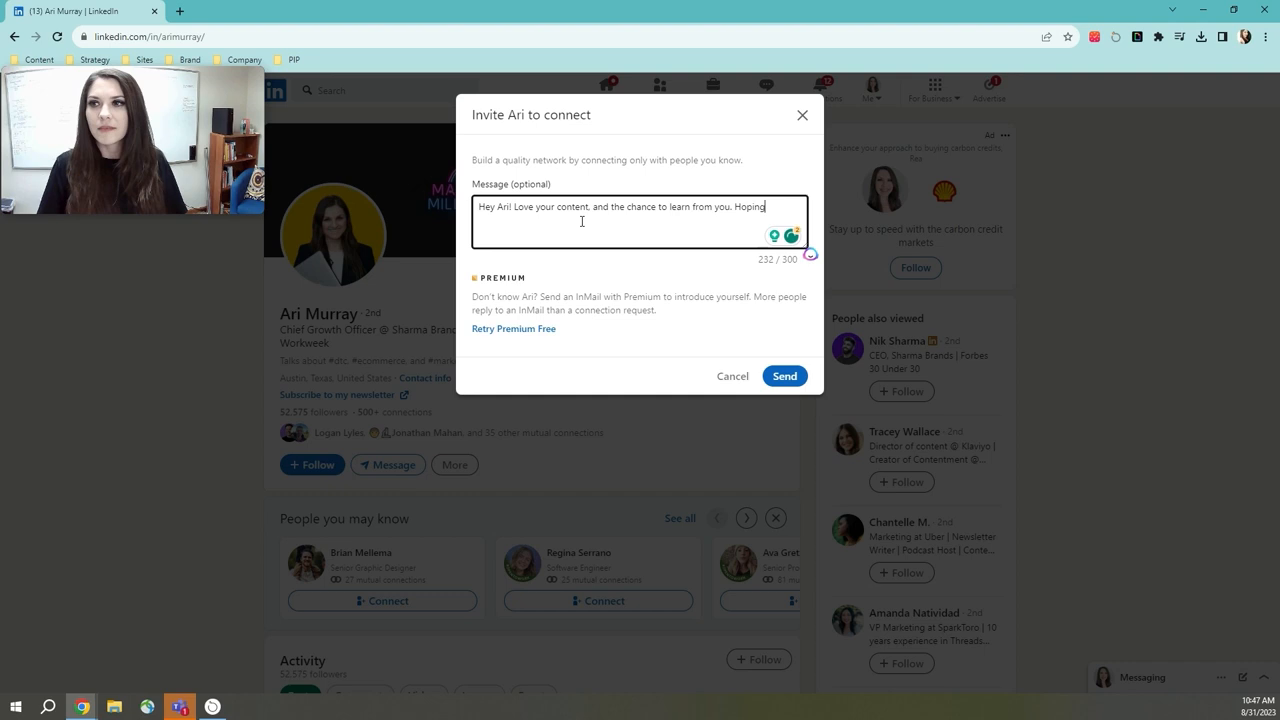
text(to connect.)
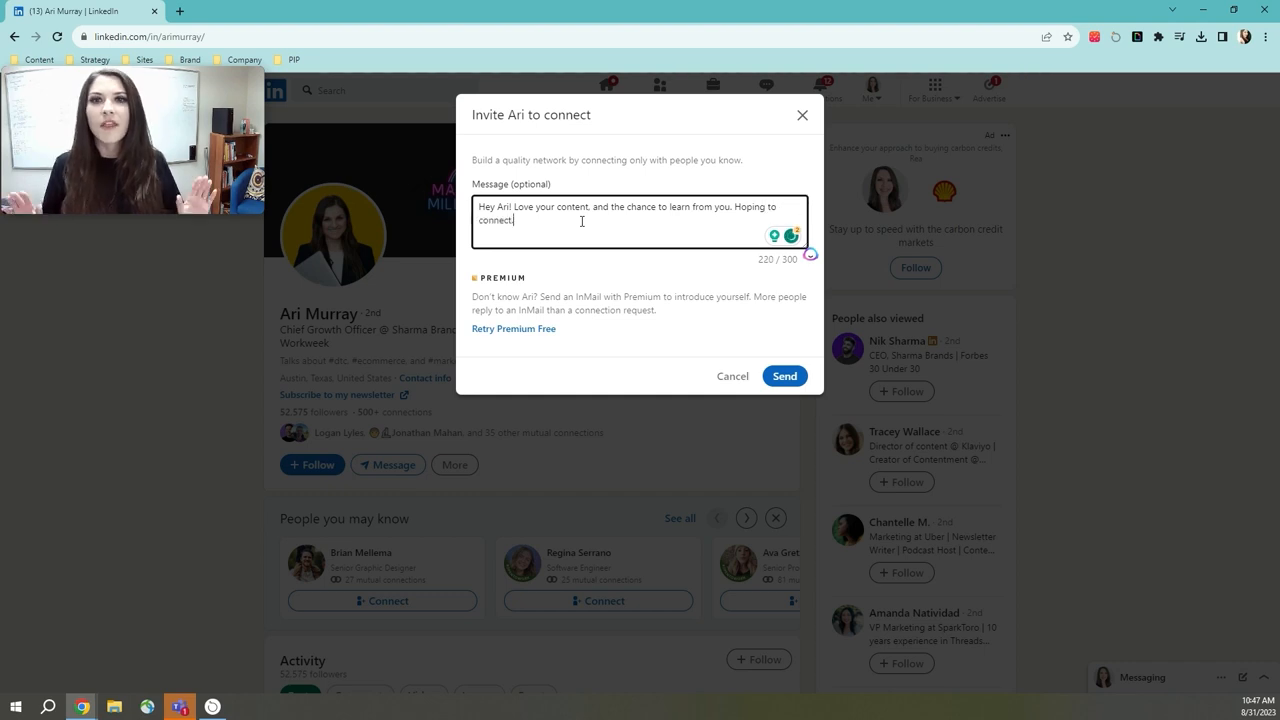
mouse_move(785, 375)
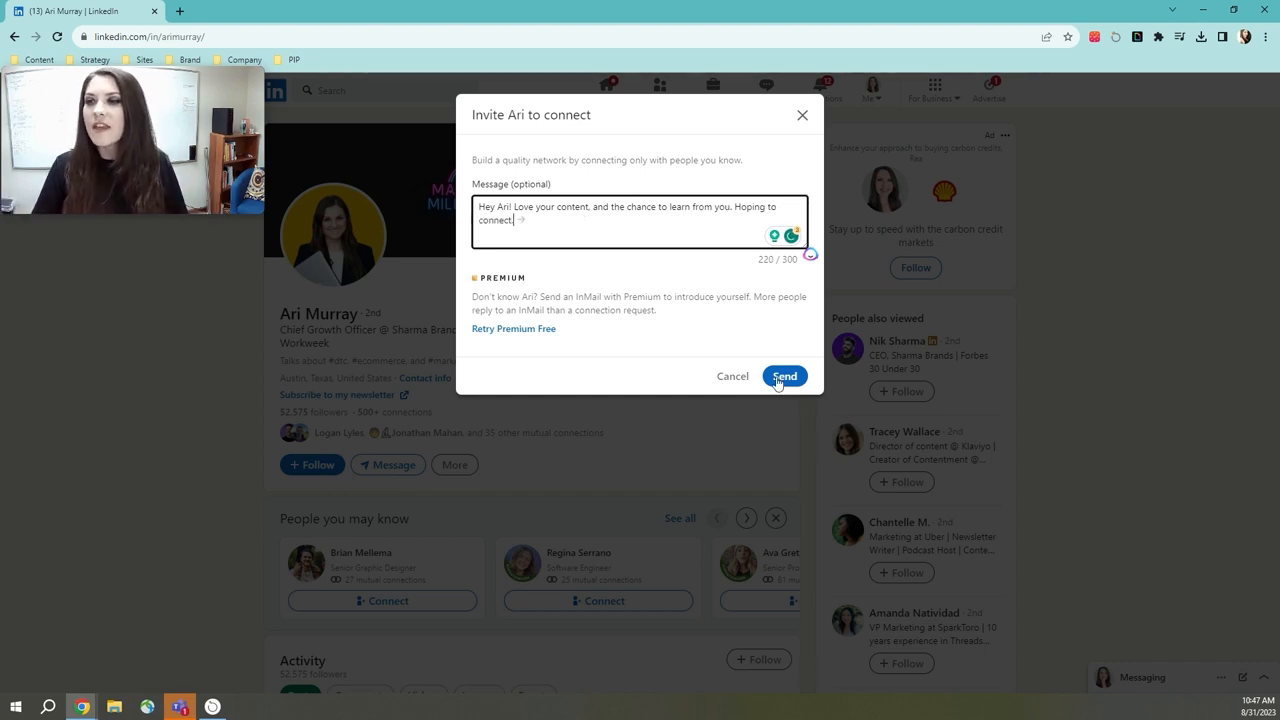
click(784, 375)
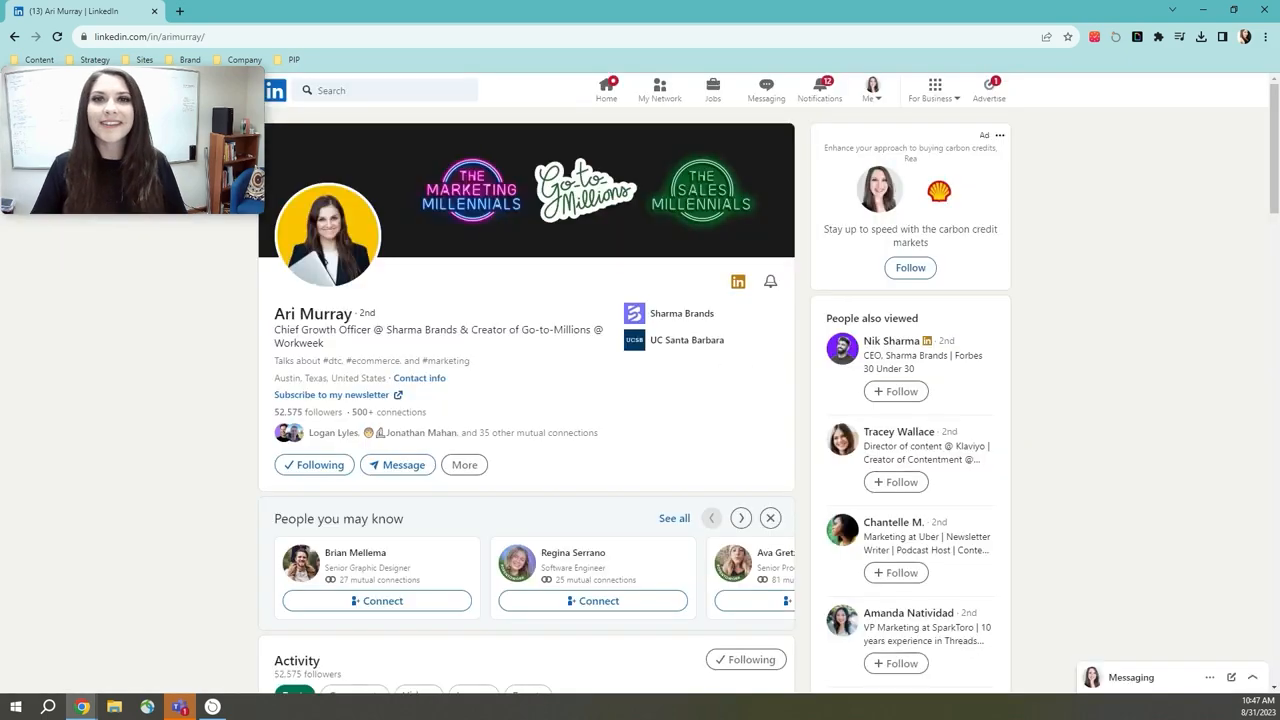
click(606, 89)
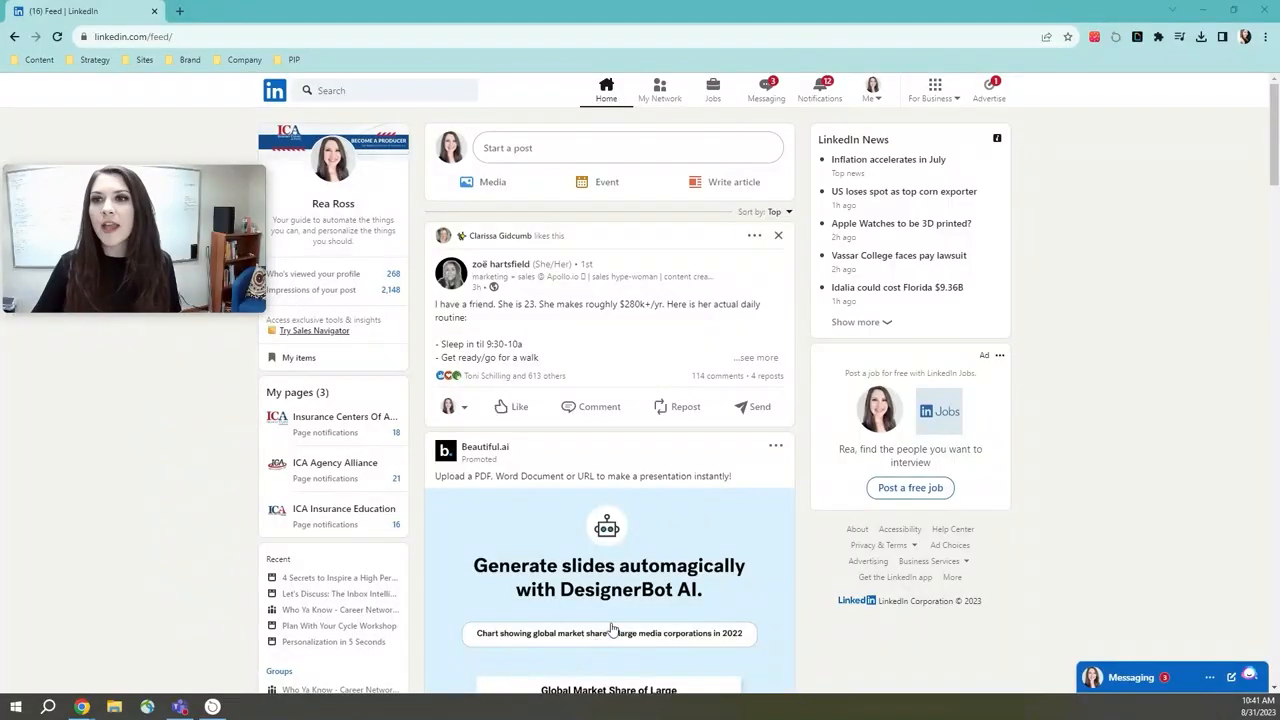
mouse_move(518, 123)
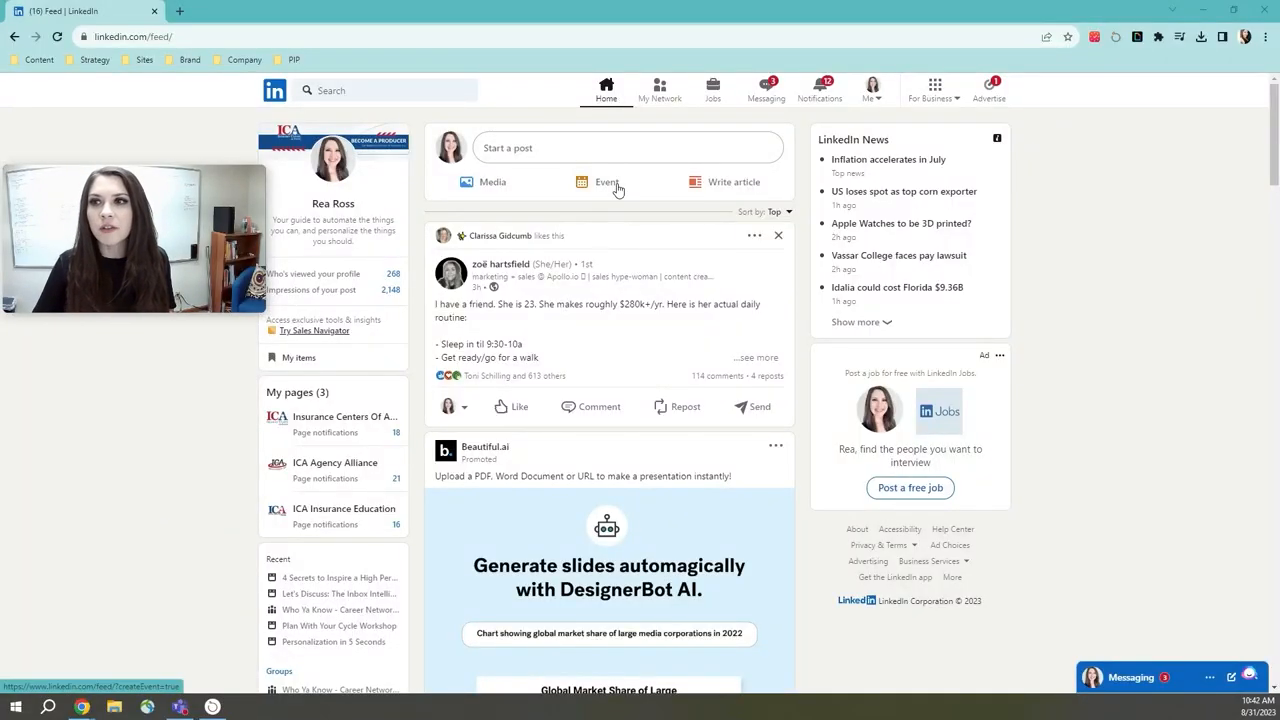
mouse_move(482, 182)
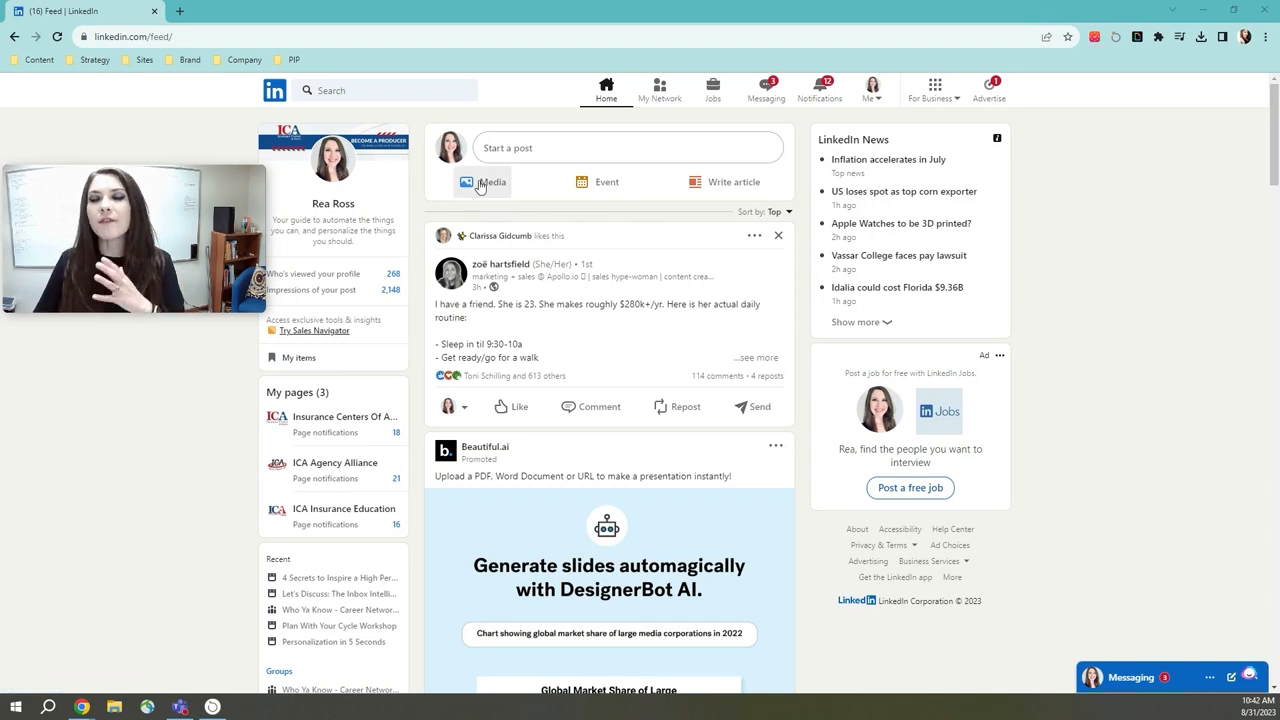
mouse_move(487, 202)
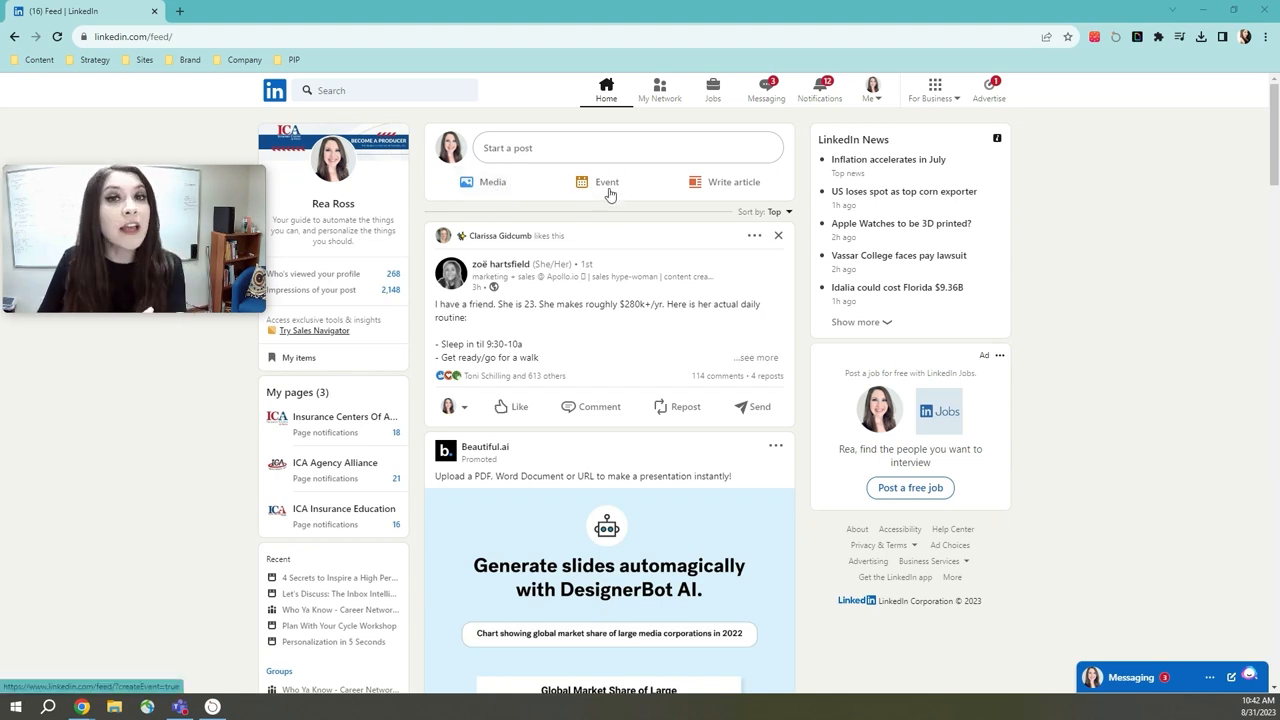
mouse_move(724, 182)
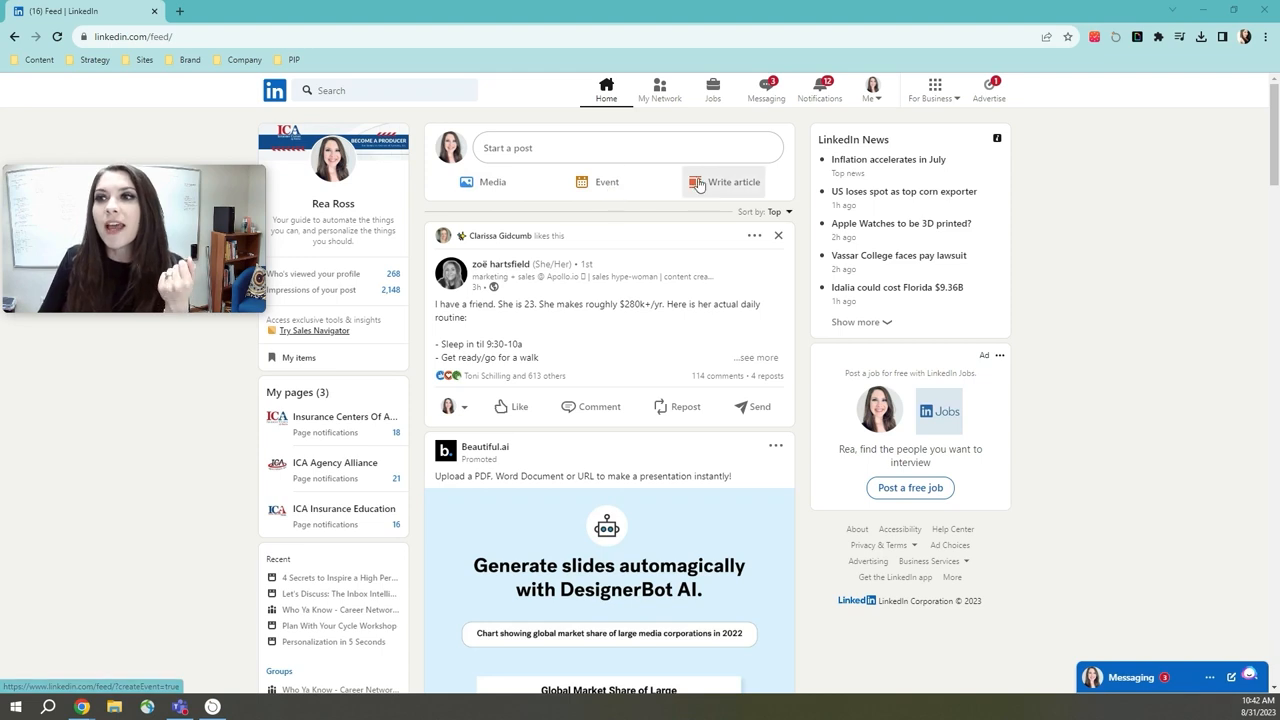
mouse_move(704, 185)
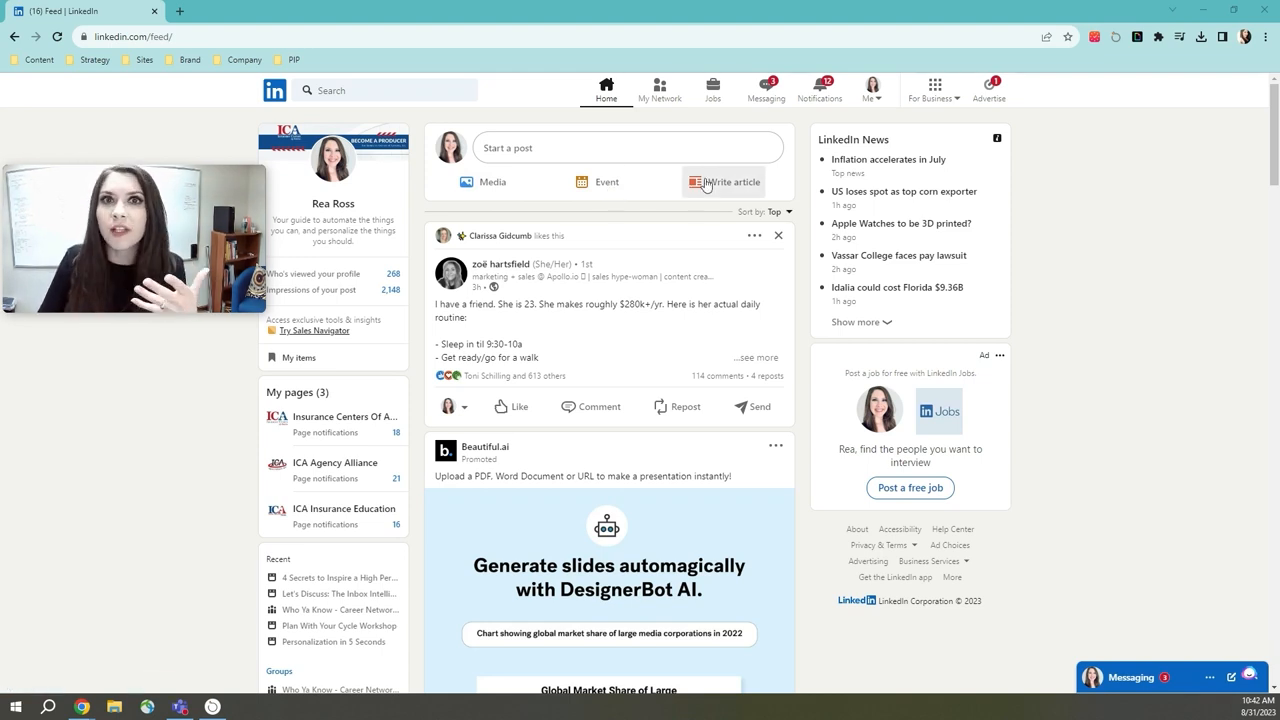
mouse_move(490, 188)
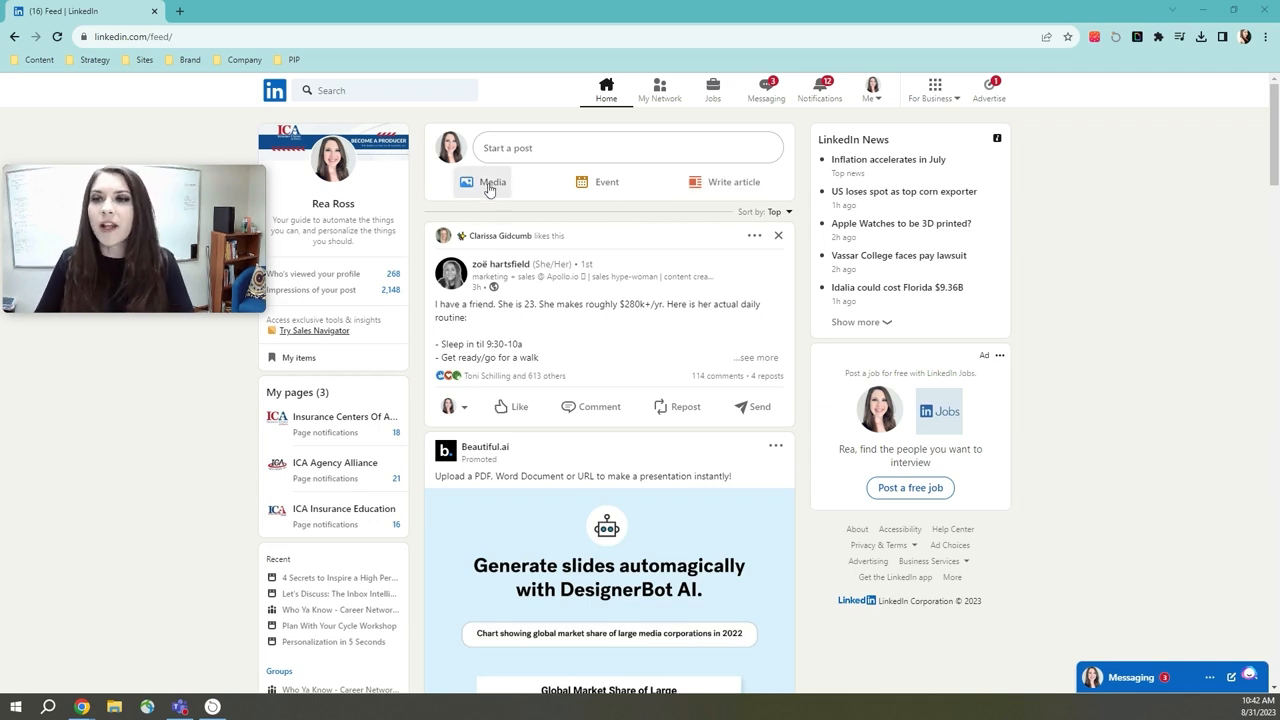
Step: Start a media post with the 'PIP Ad - LinkedIn - Vertical' video from the Desktop
click(491, 182)
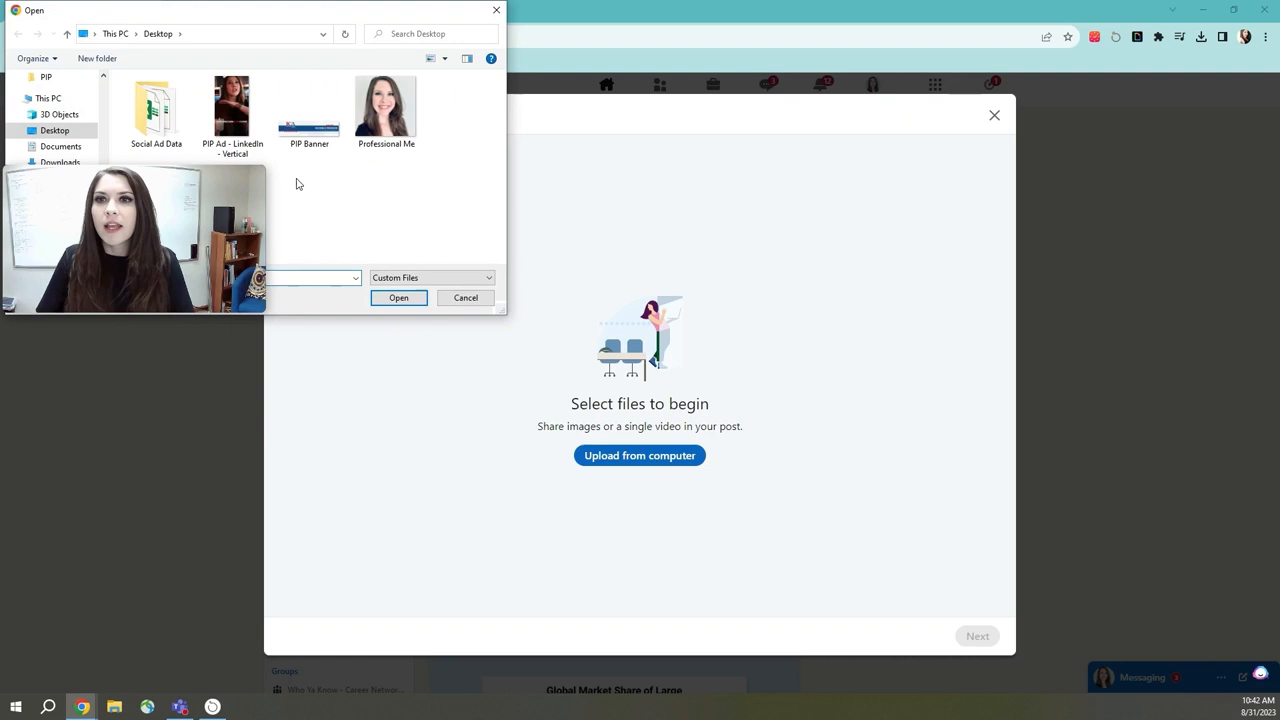
mouse_move(406, 175)
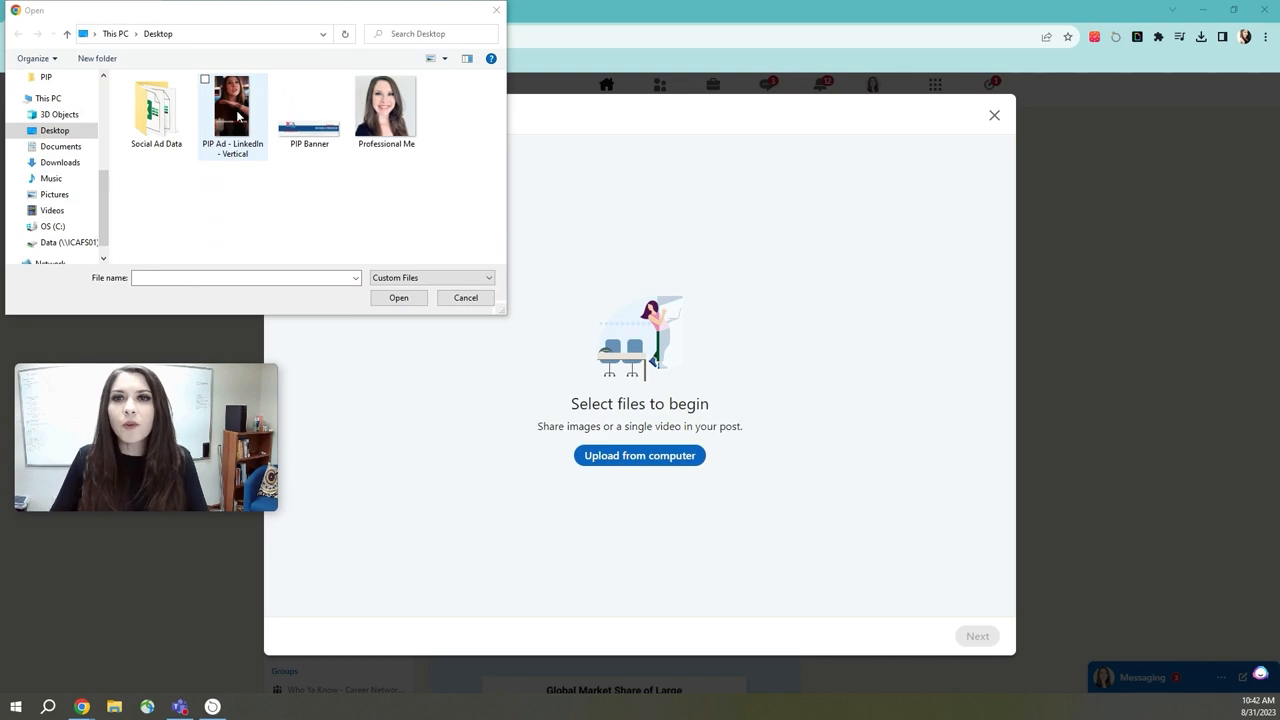
click(232, 105)
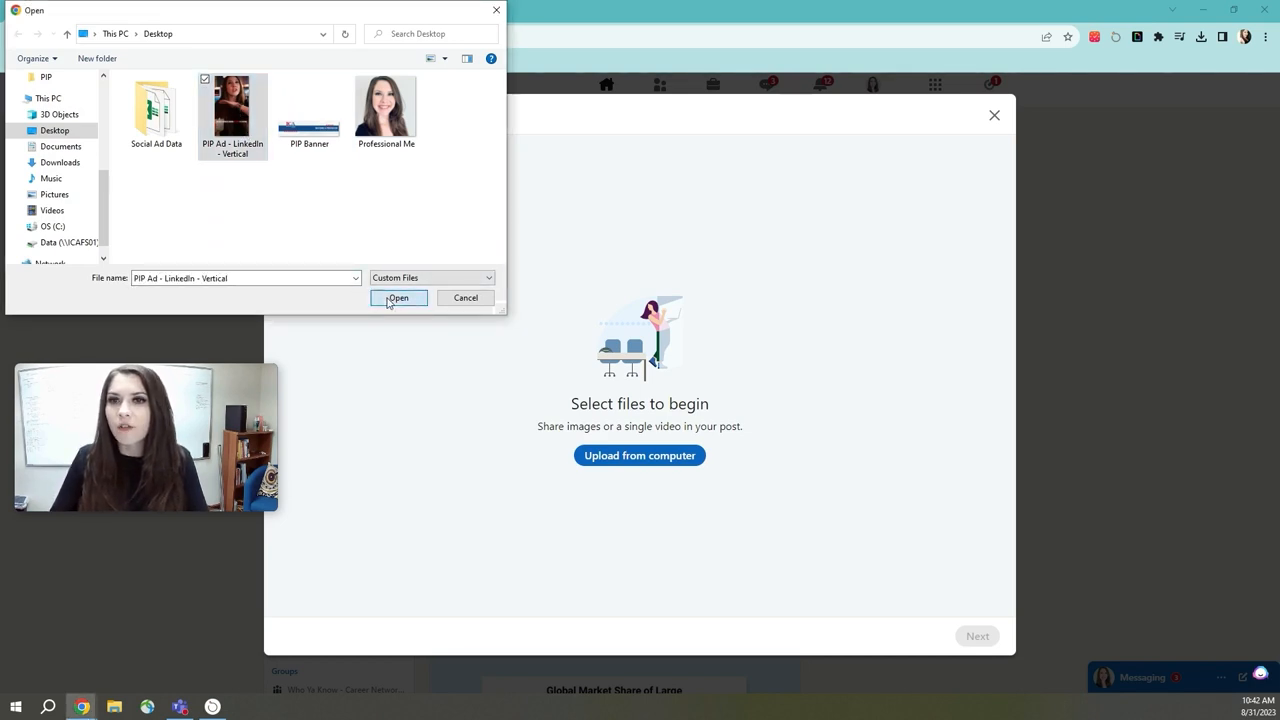
click(398, 297)
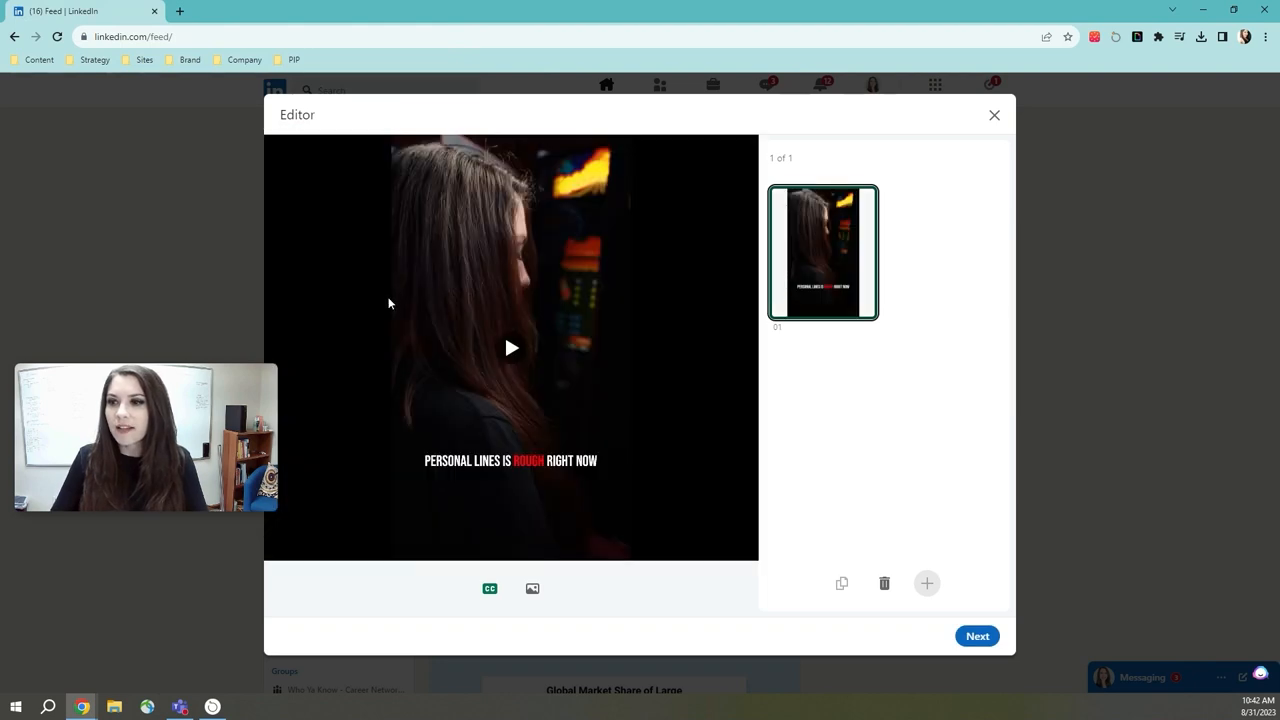
mouse_move(1010, 611)
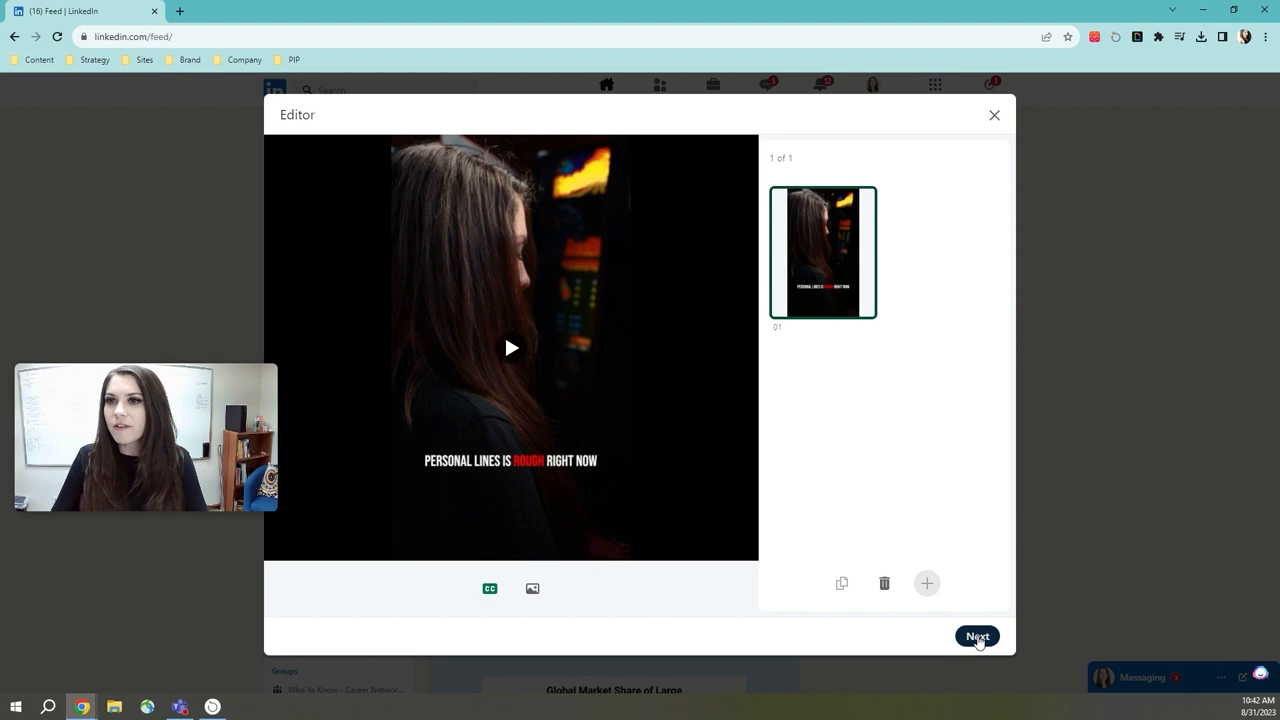
Step: Continue from the video editor to the post composer with the PIP Ad video attached
click(977, 636)
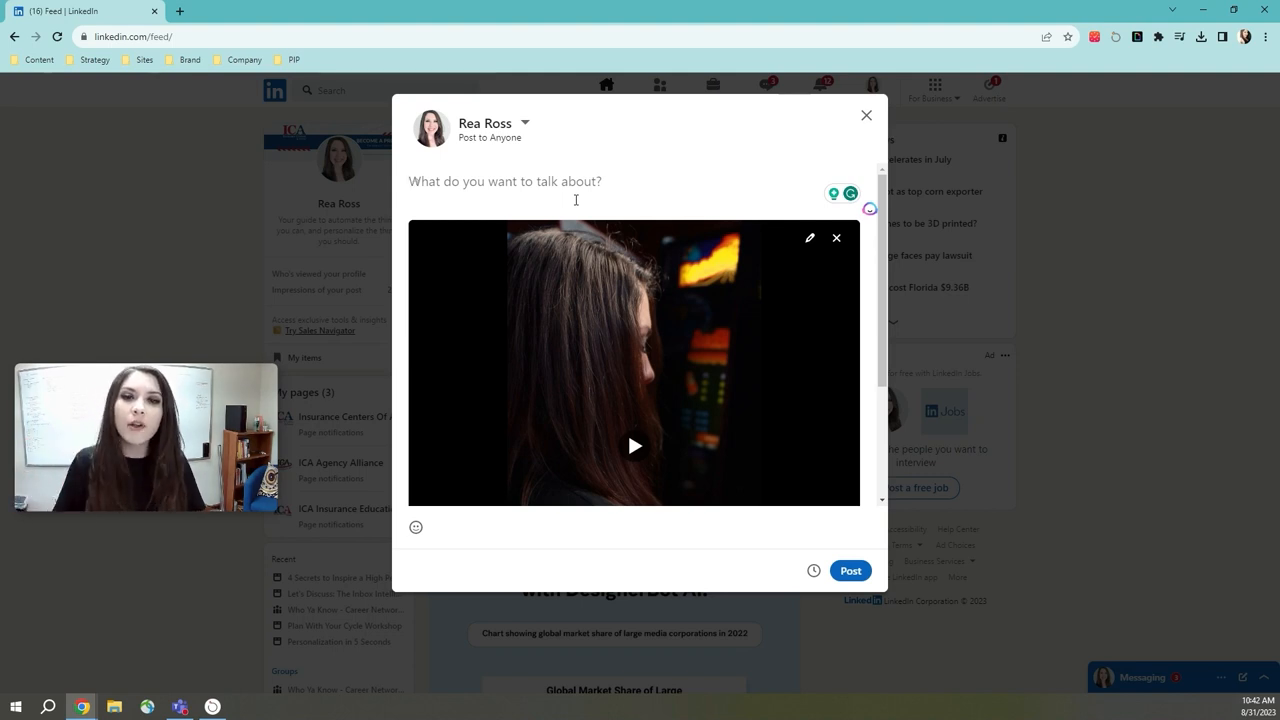
Step: Caption the video 'Are you struggling with personal lines? Us too…' and post it
text(Are)
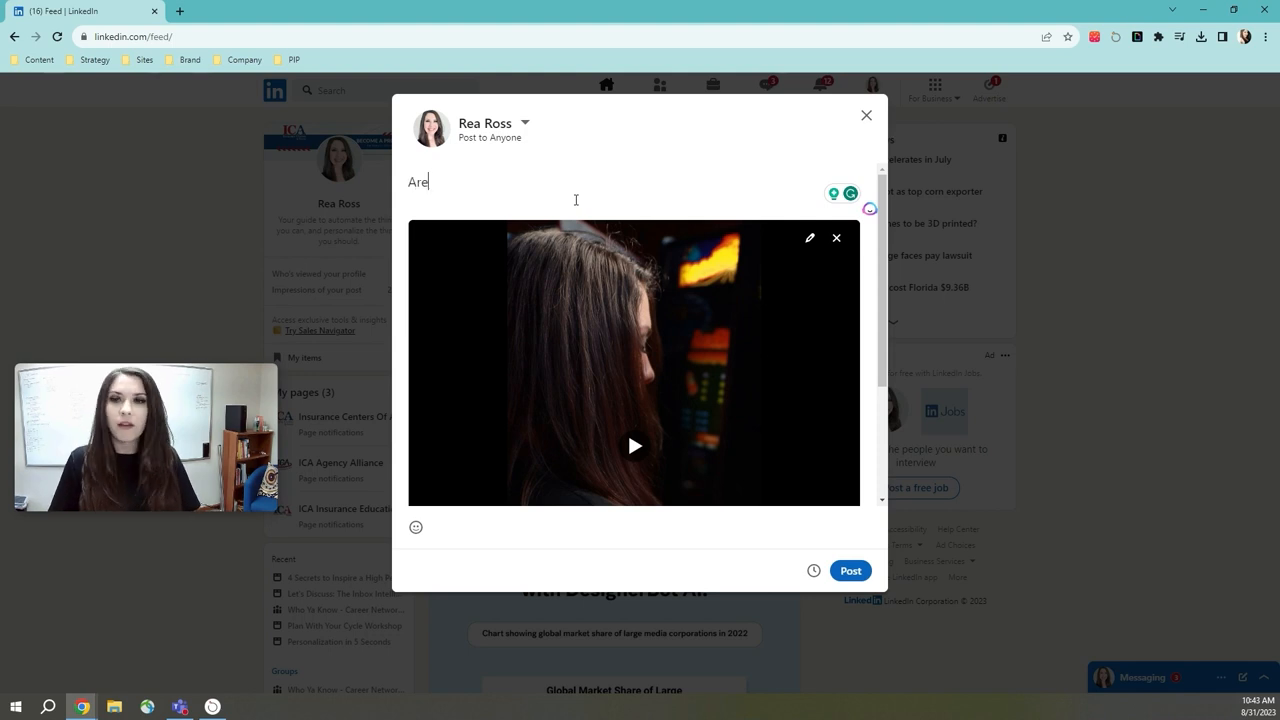
text(you struggling)
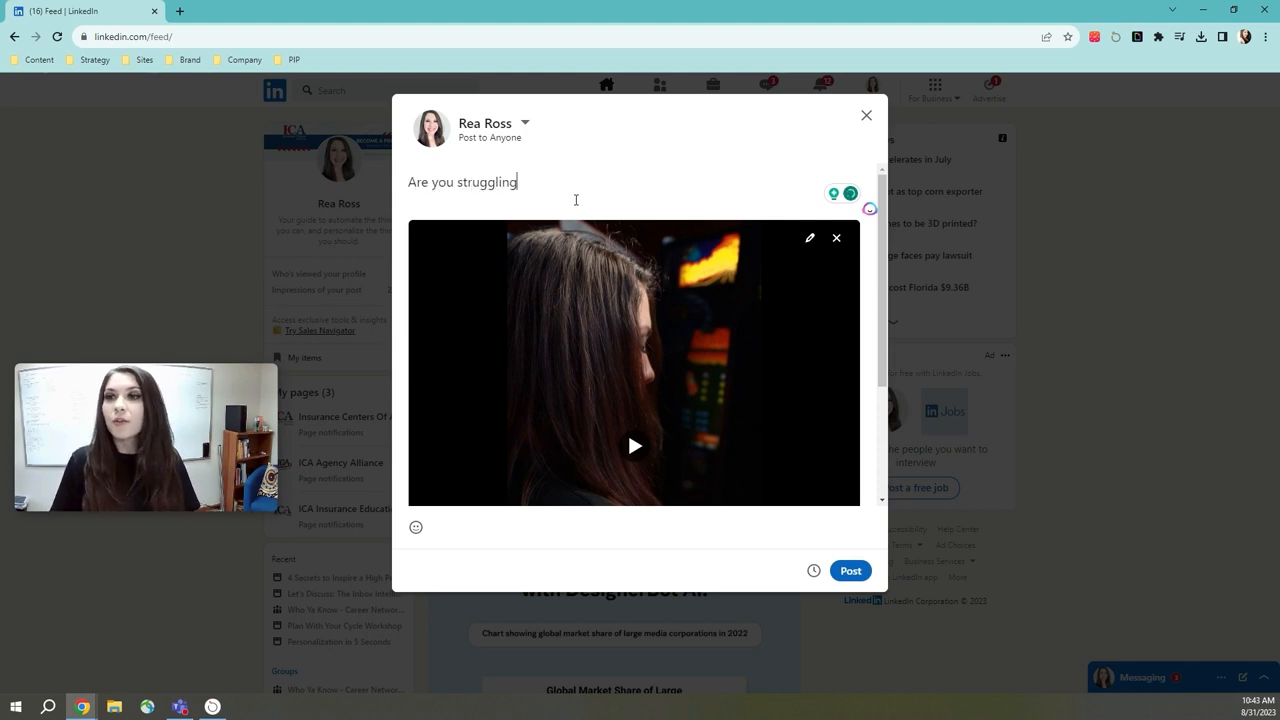
text(with personal)
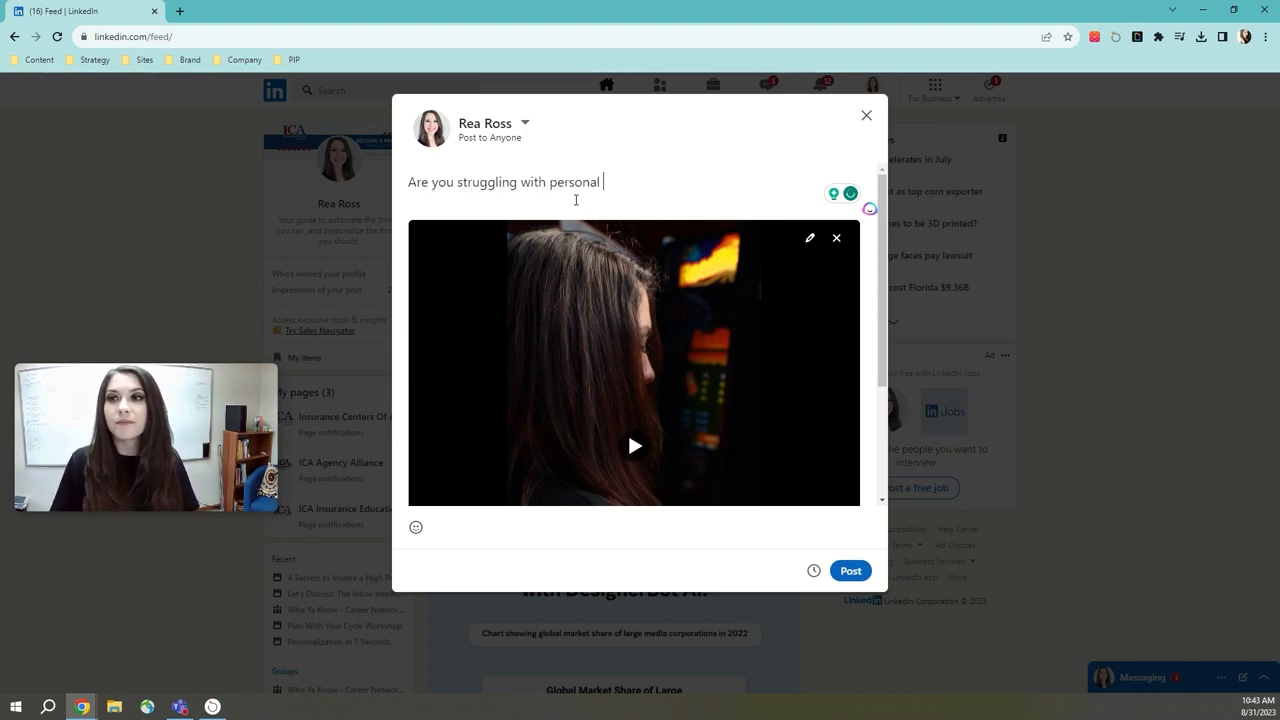
text(lines?)
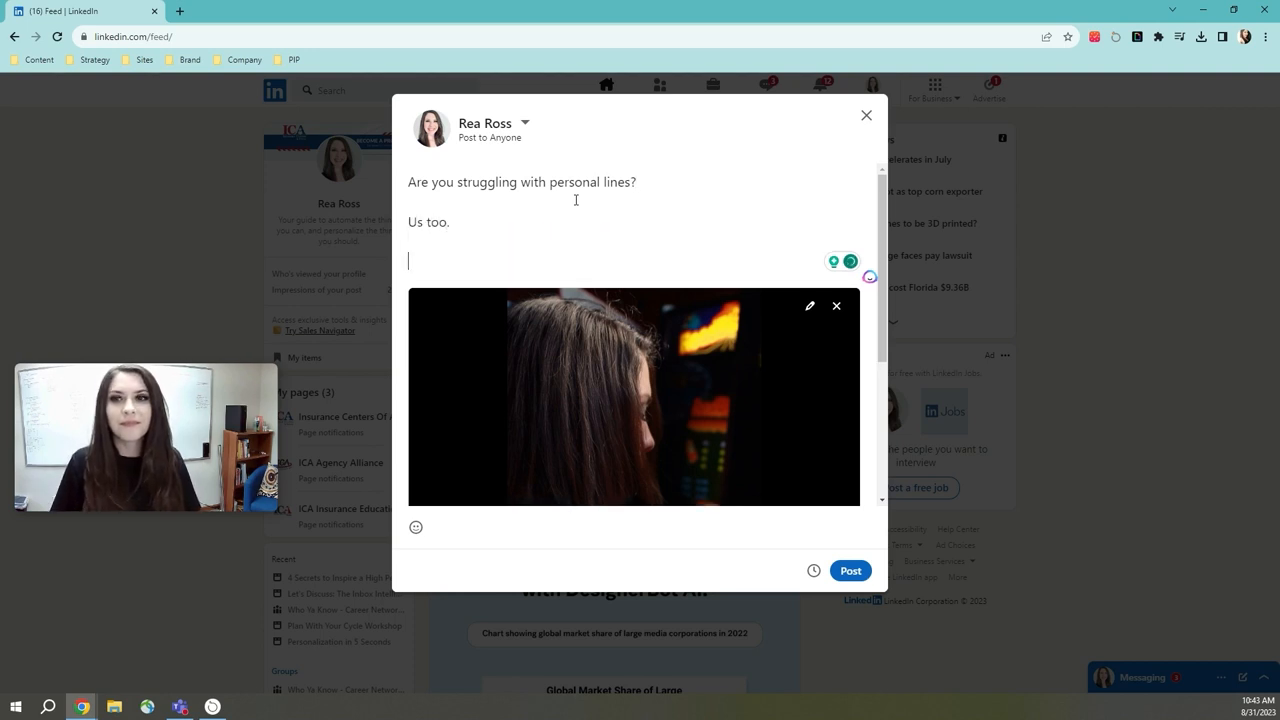
text(Here's a video to)
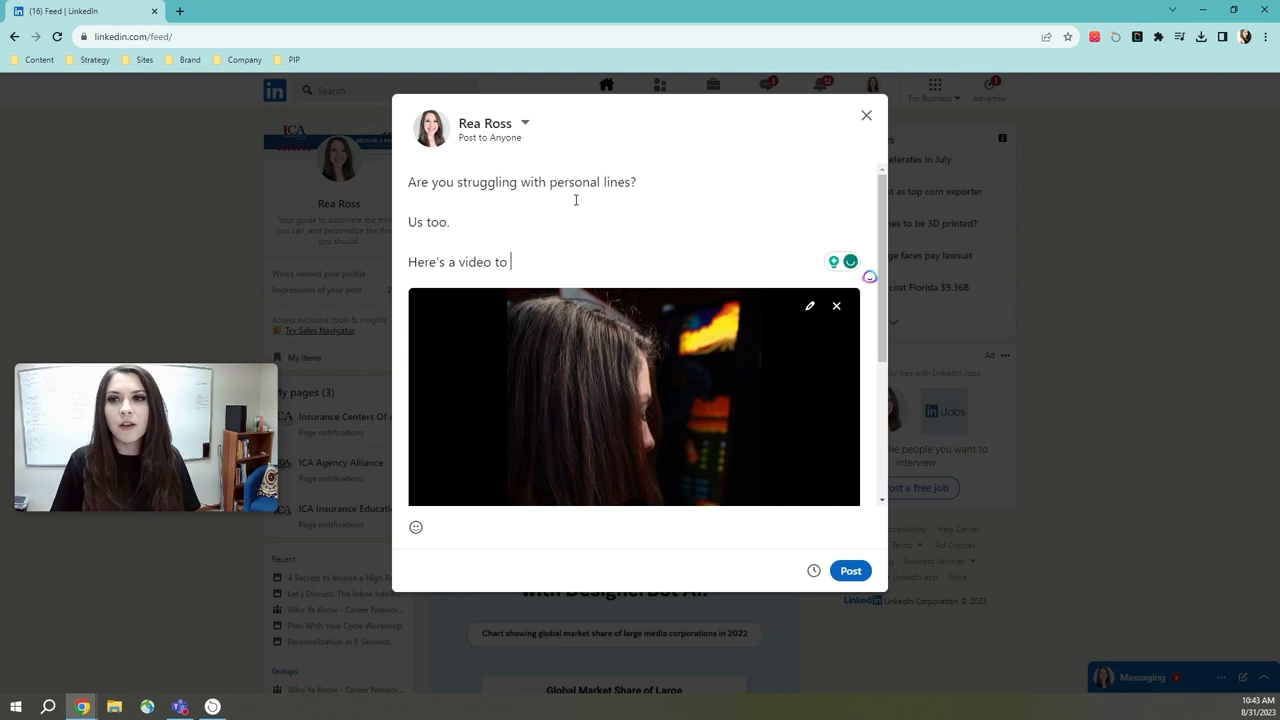
text(help switch to commer)
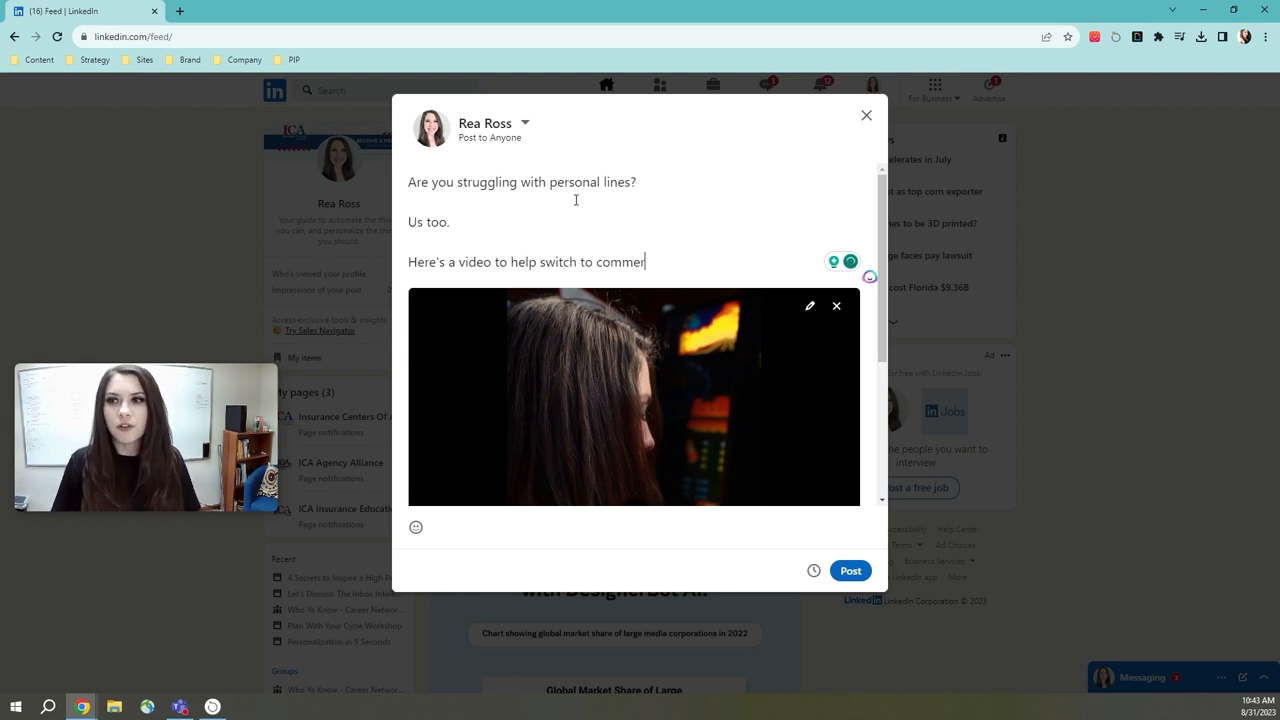
text(cial.)
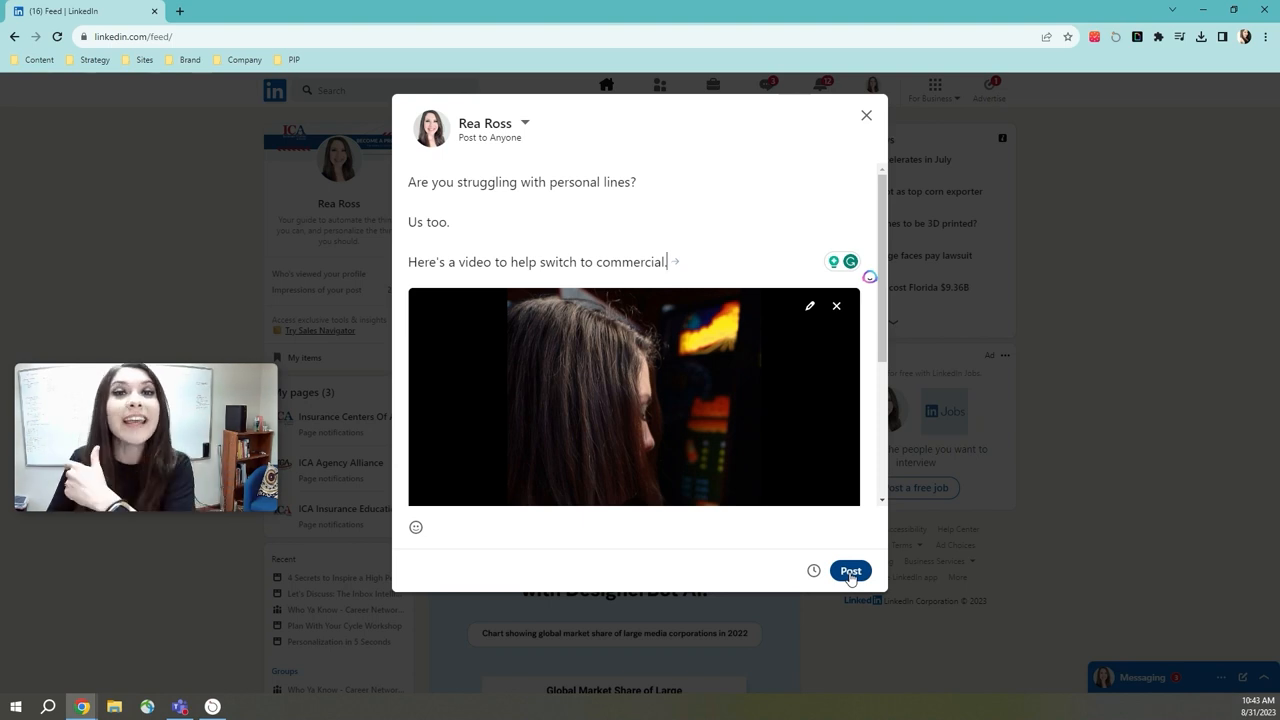
click(850, 571)
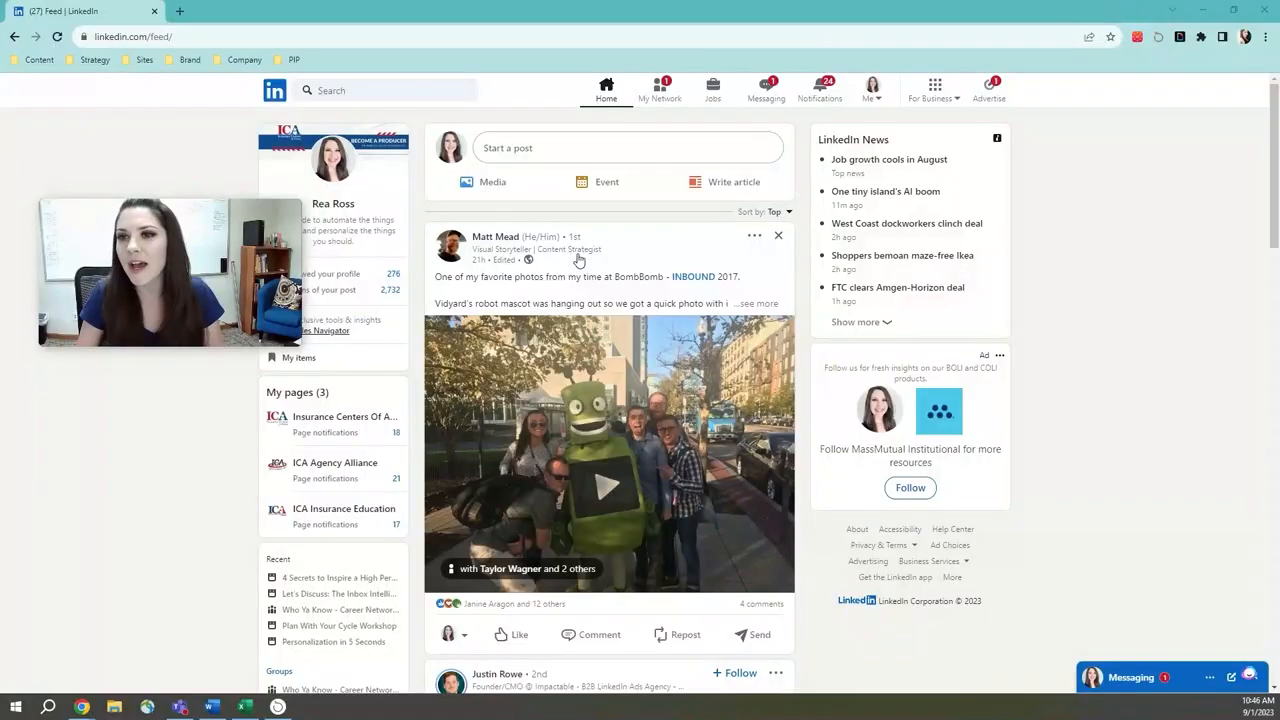
click(627, 147)
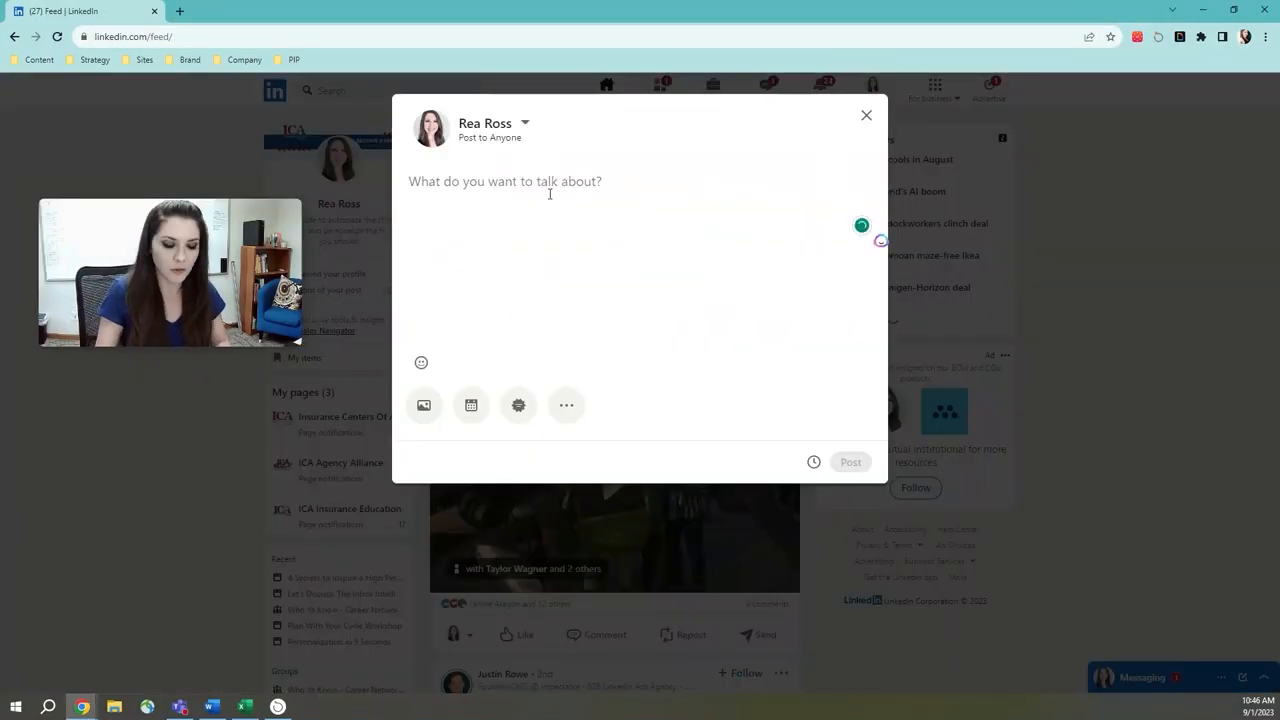
text(Hello!)
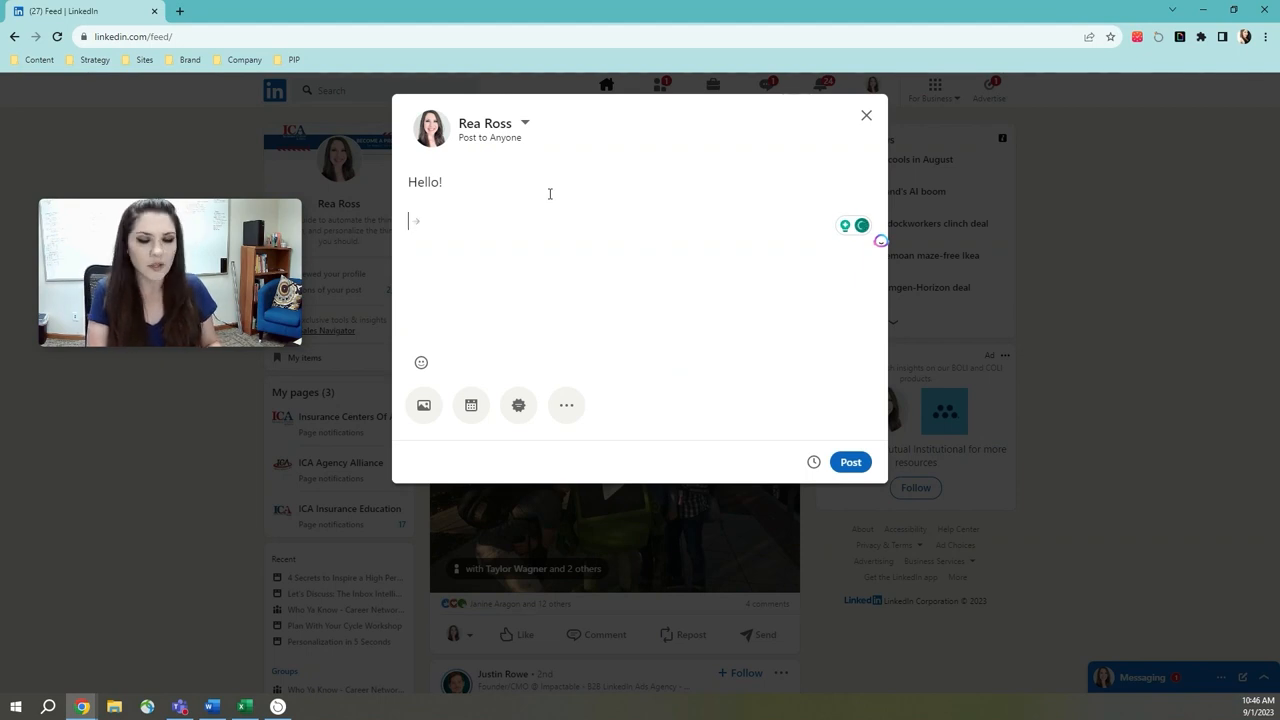
text(@)
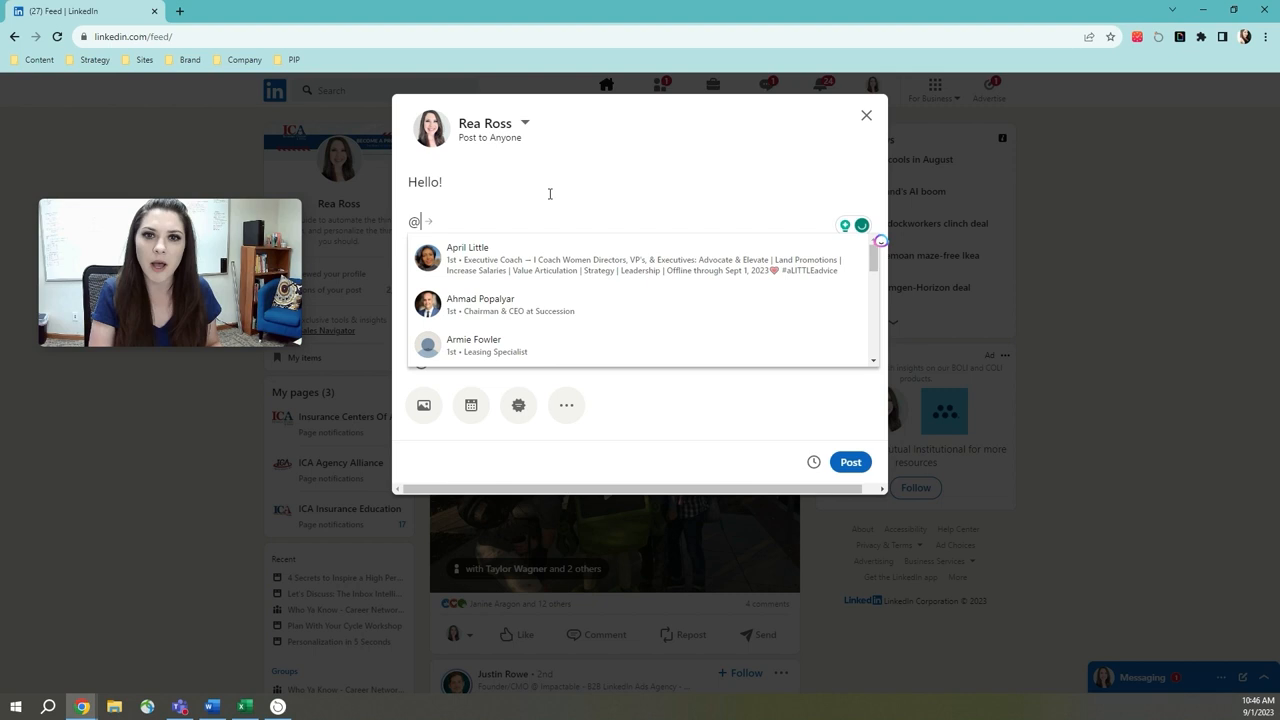
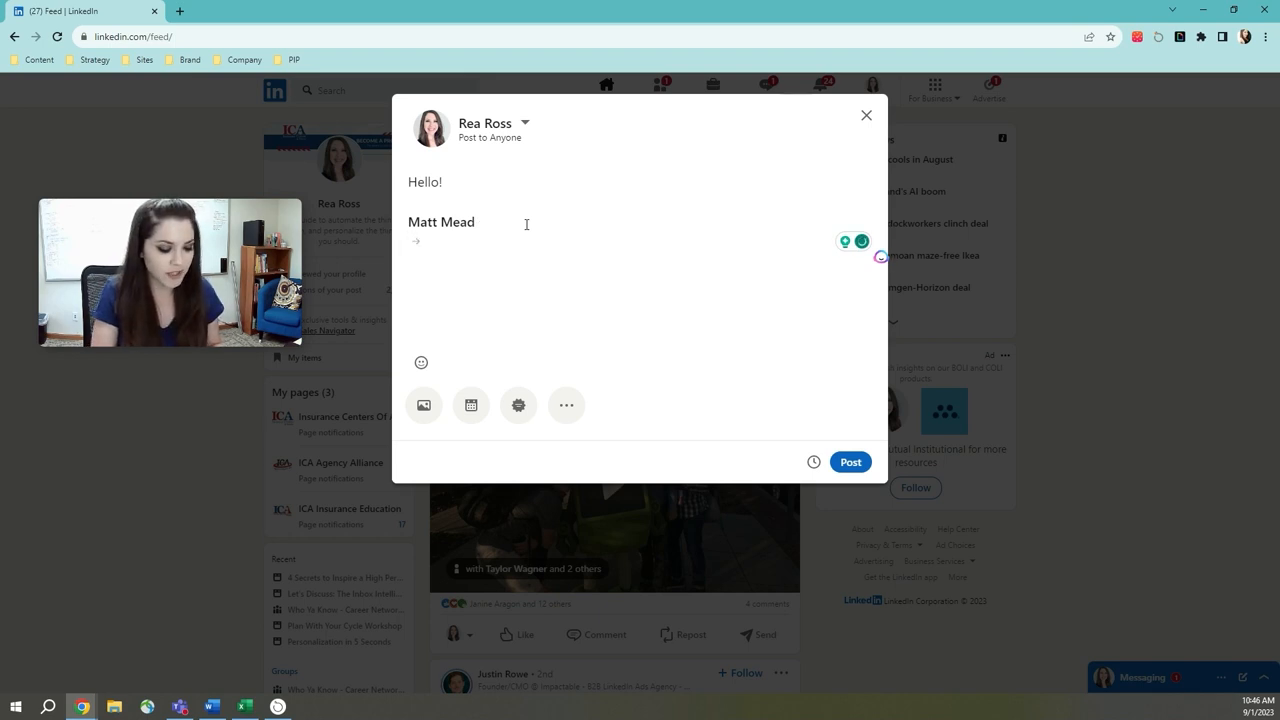
text(@insurance cent)
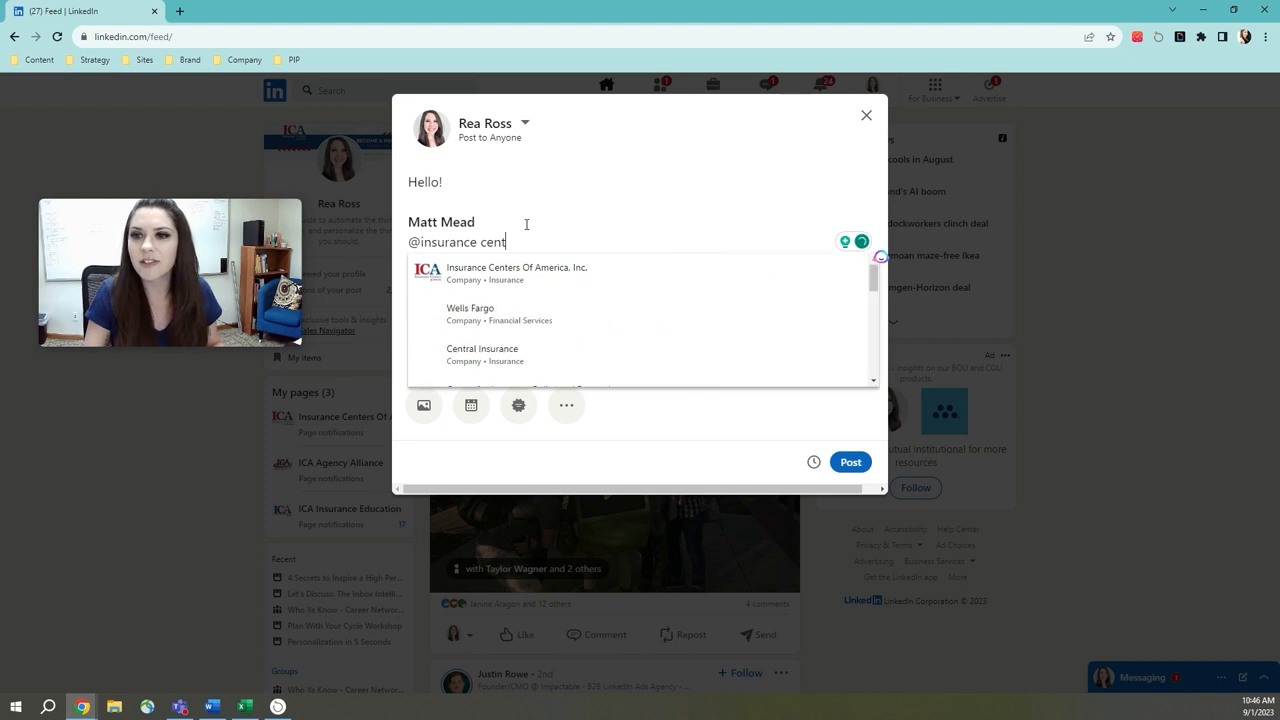
click(516, 272)
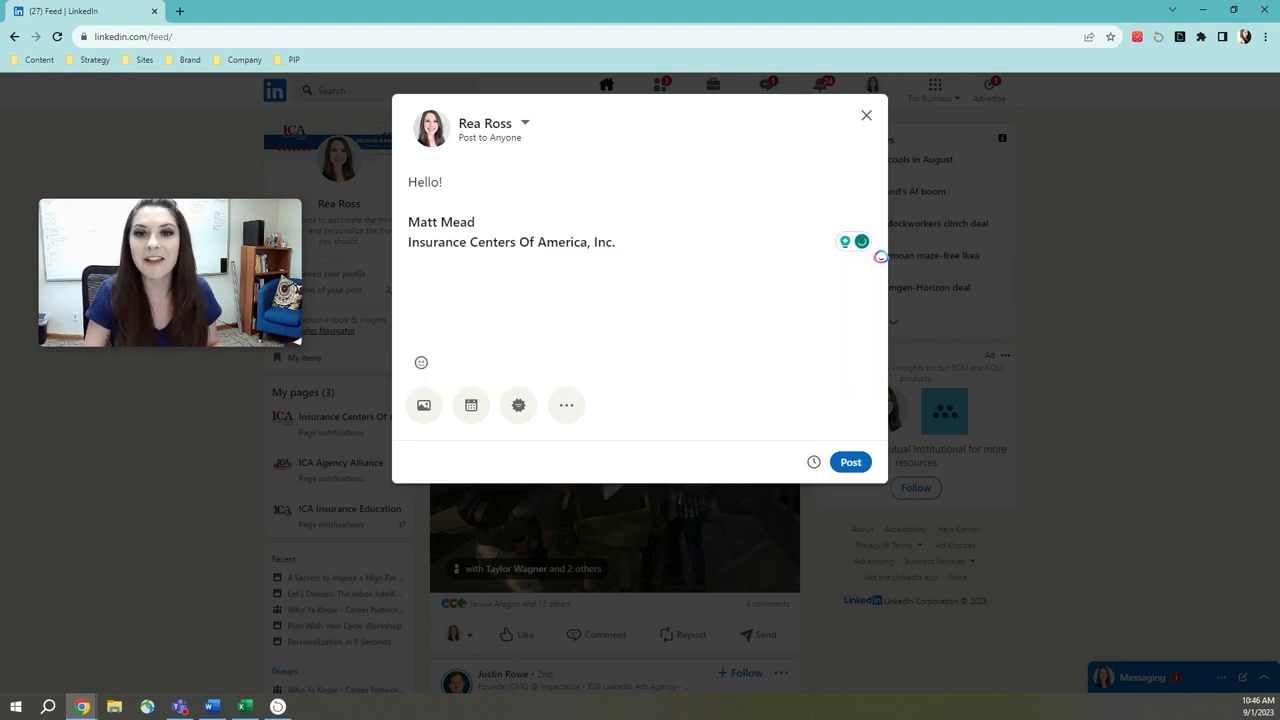